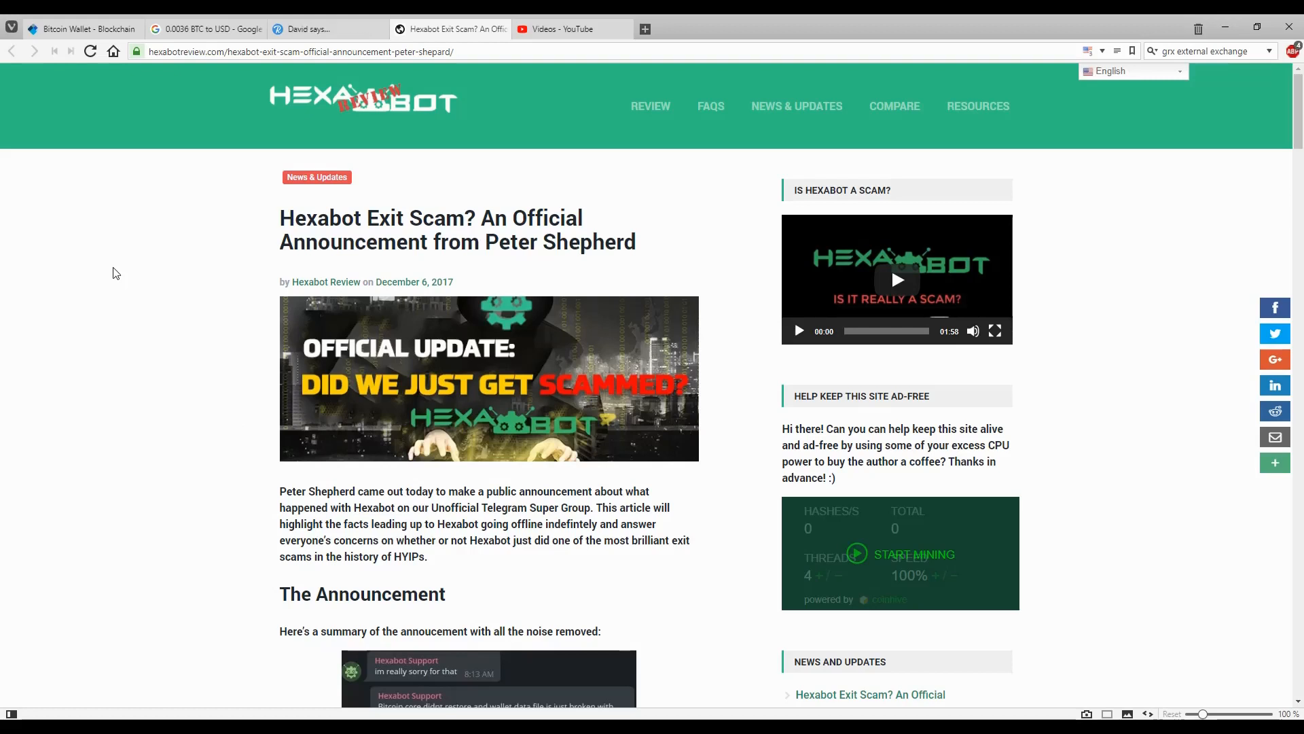
Scroll past the header image through the introduction to the start of The Announcement chat screenshot
{"action": "left_click", "coordinate": [326, 29]}
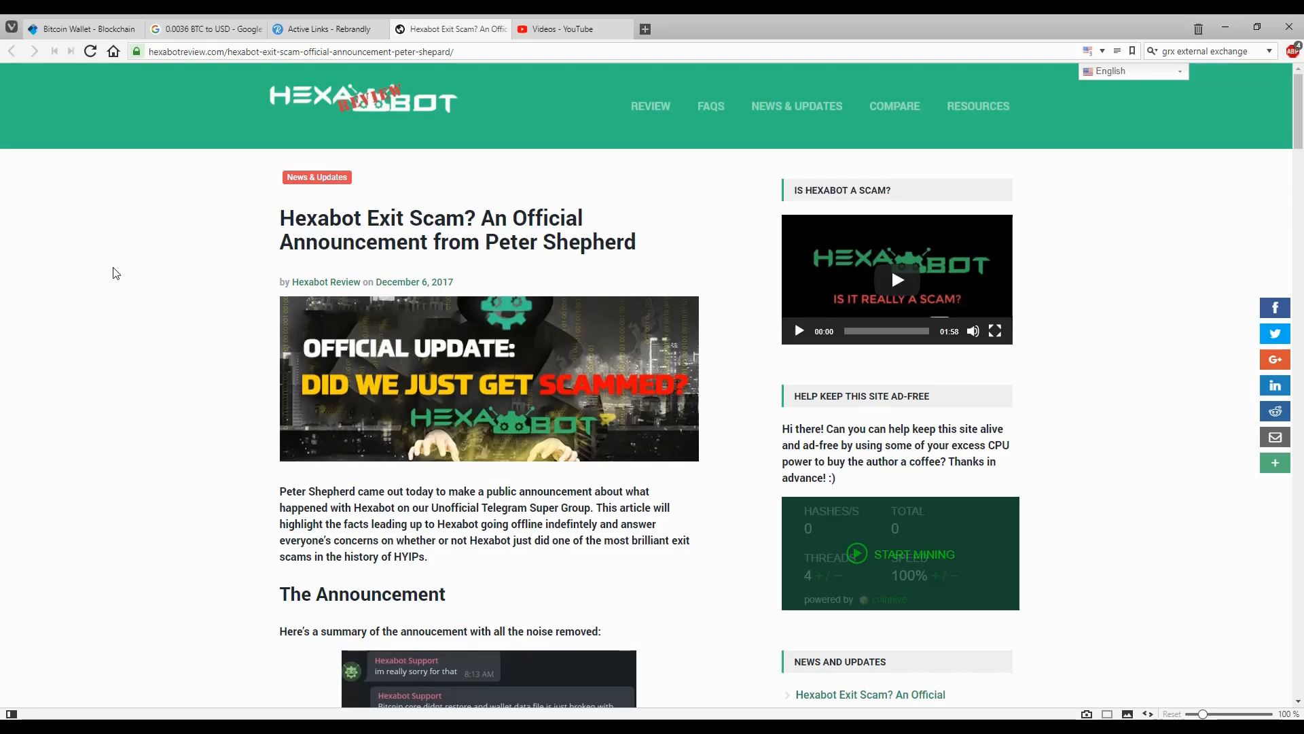
{"action": "mouse_move", "coordinate": [172, 353]}
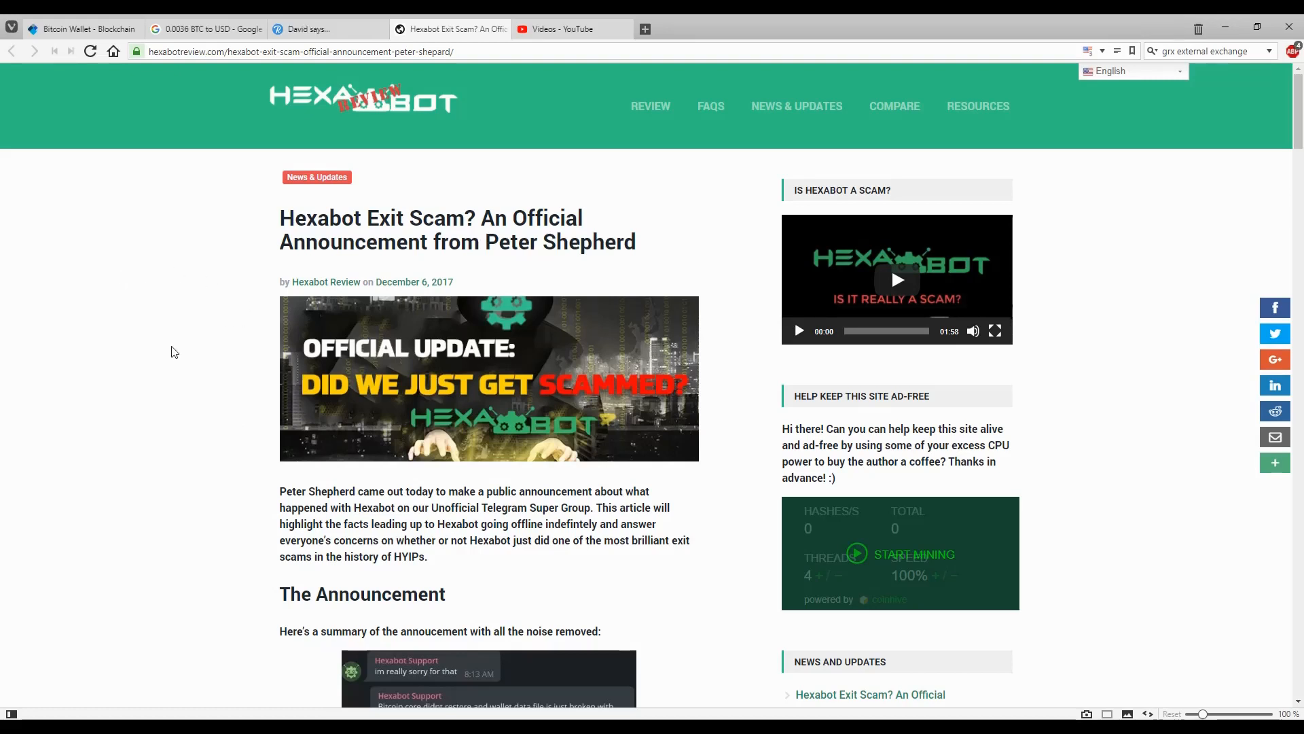
{"action": "left_click", "coordinate": [326, 29]}
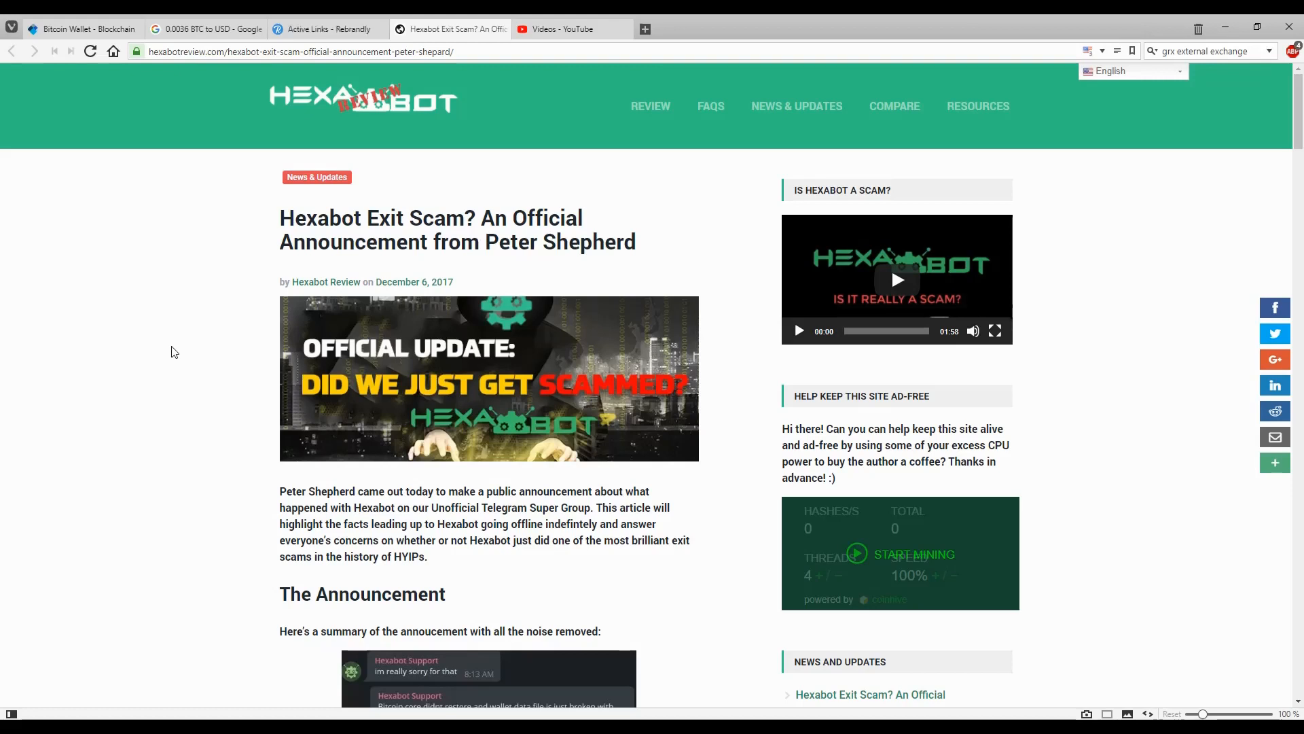
{"action": "scroll", "scroll_direction": "down", "scroll_amount": 3}
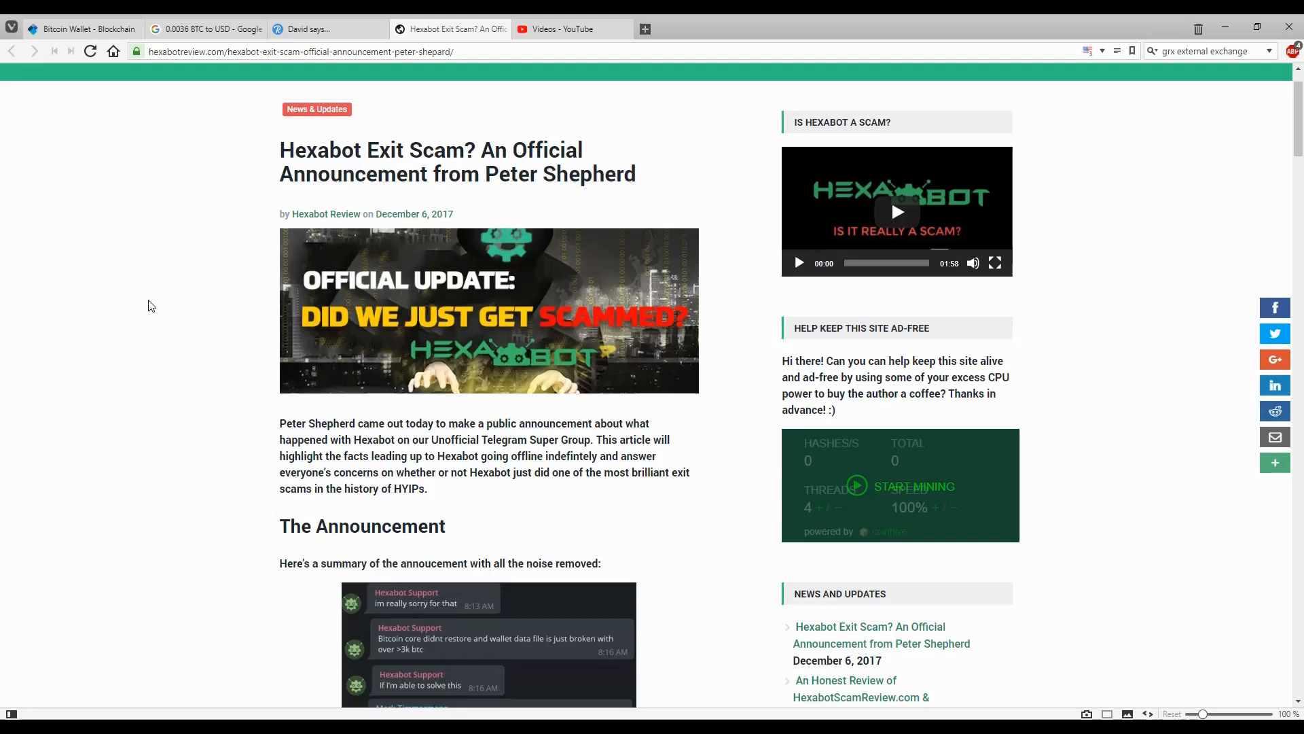
{"action": "scroll", "scroll_direction": "down", "scroll_amount": 3}
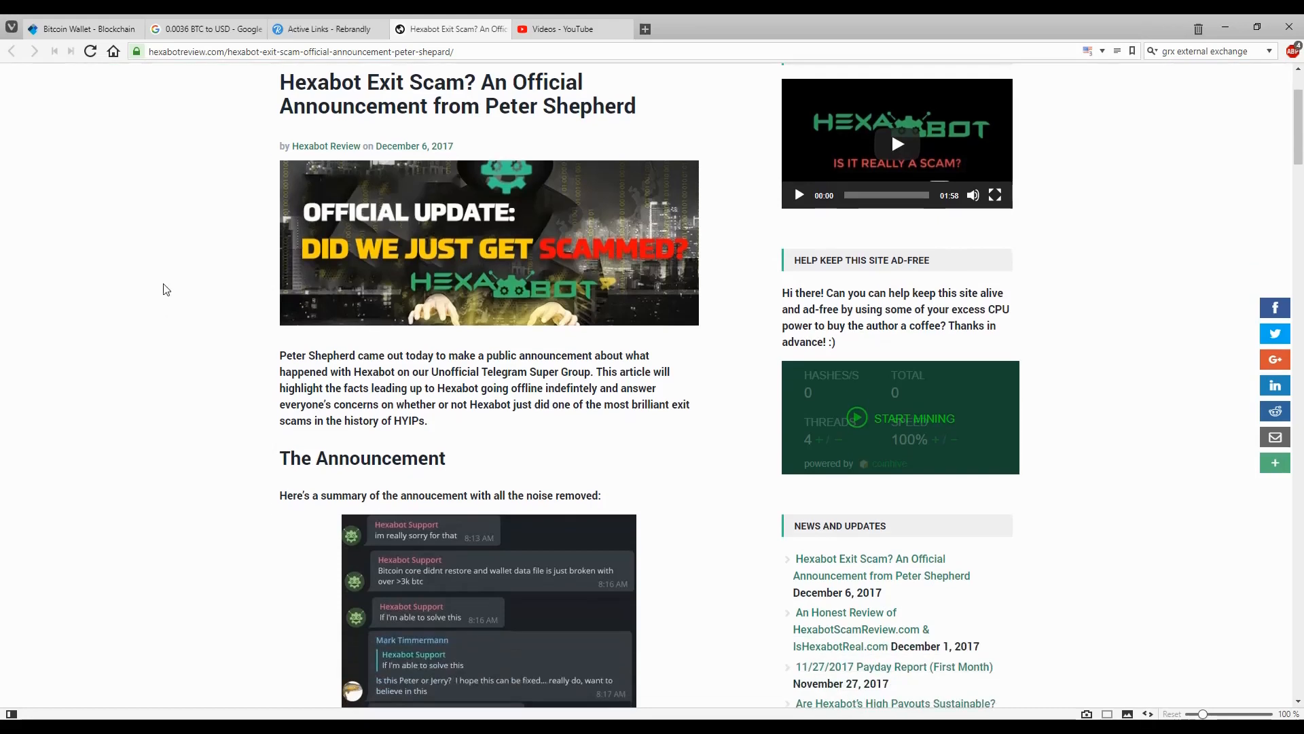
{"action": "scroll", "scroll_direction": "down", "scroll_amount": 3}
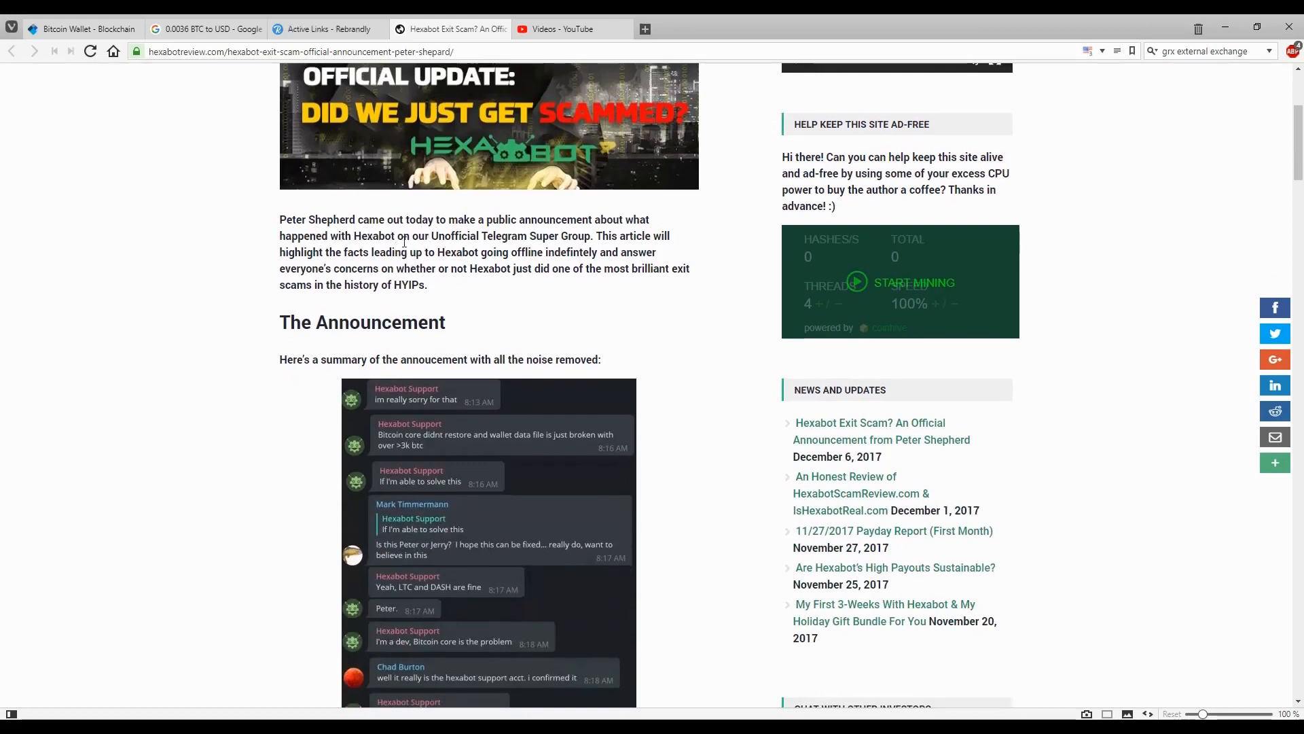
{"action": "mouse_move", "coordinate": [420, 299]}
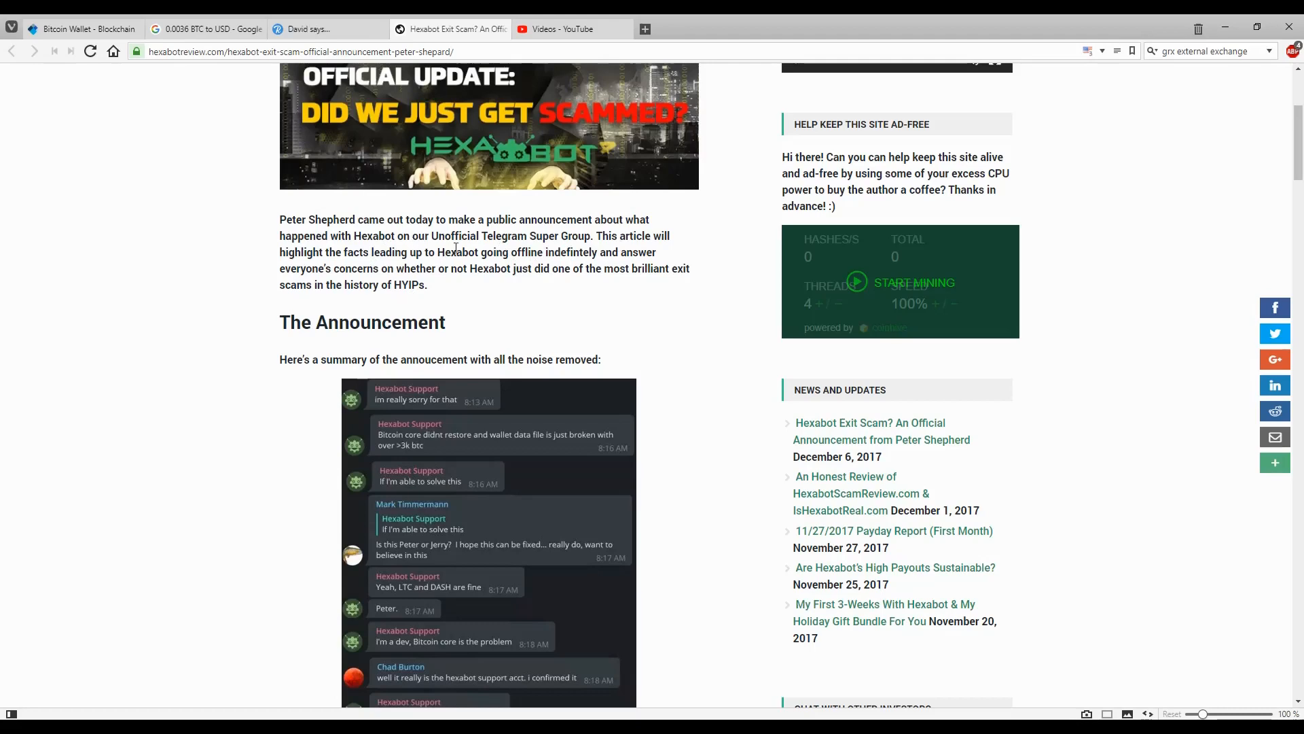
{"action": "scroll", "scroll_direction": "up", "scroll_amount": 3}
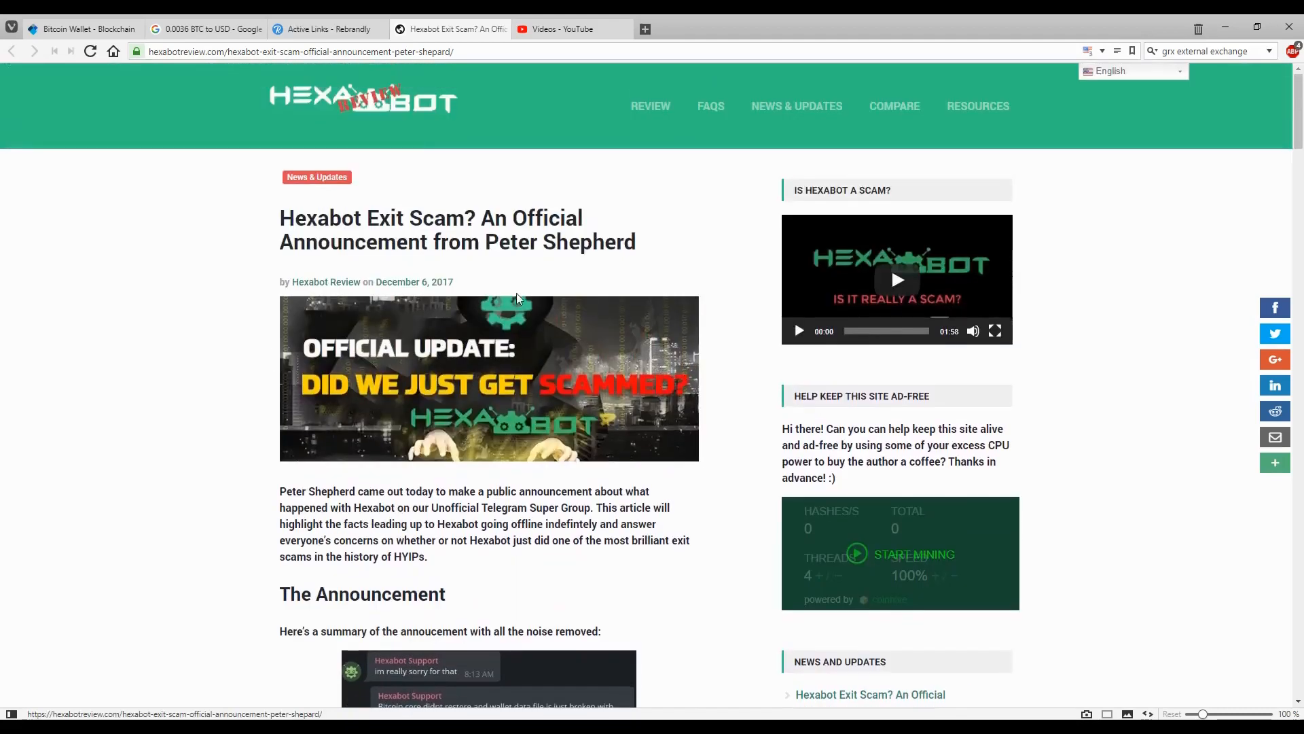
{"action": "mouse_move", "coordinate": [427, 288]}
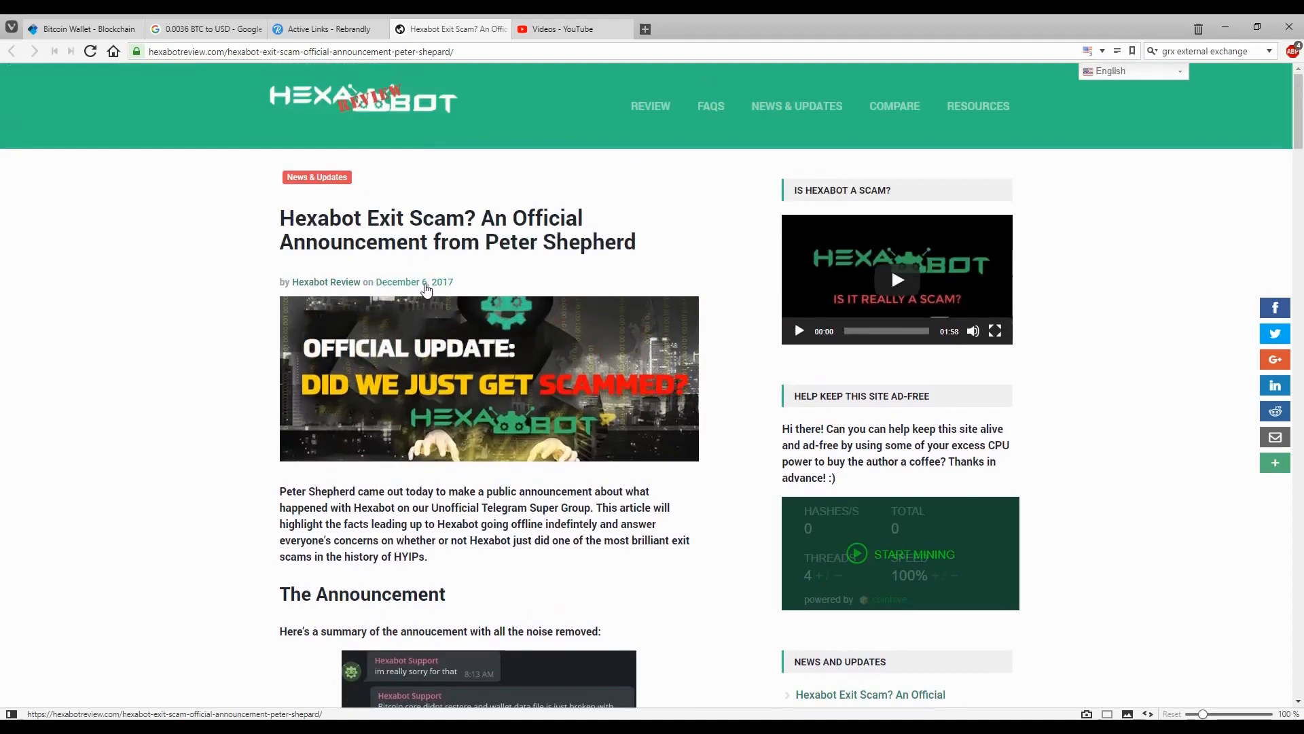
{"action": "scroll", "scroll_direction": "down", "scroll_amount": 3}
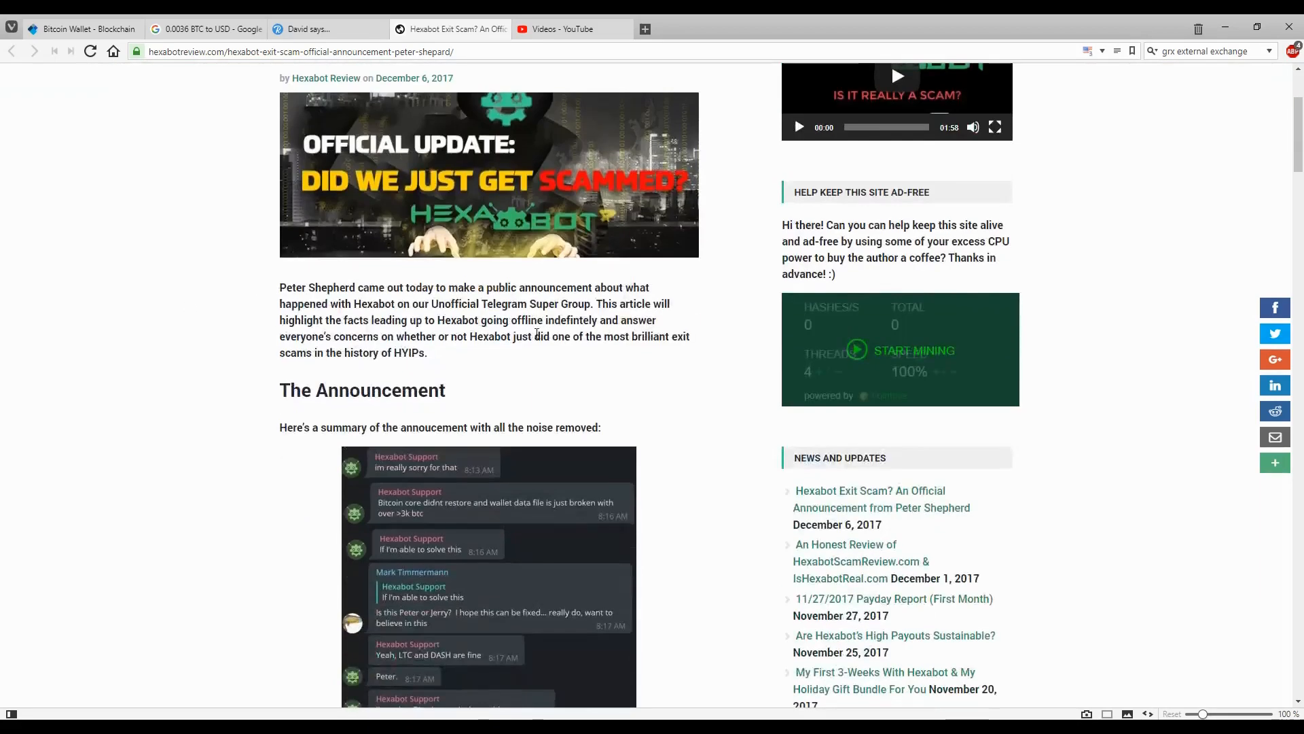
Scroll through the Telegram support chat screenshot until the 'What Really Happened on December 4, 2017' heading appears
{"action": "scroll", "scroll_direction": "down", "scroll_amount": 3}
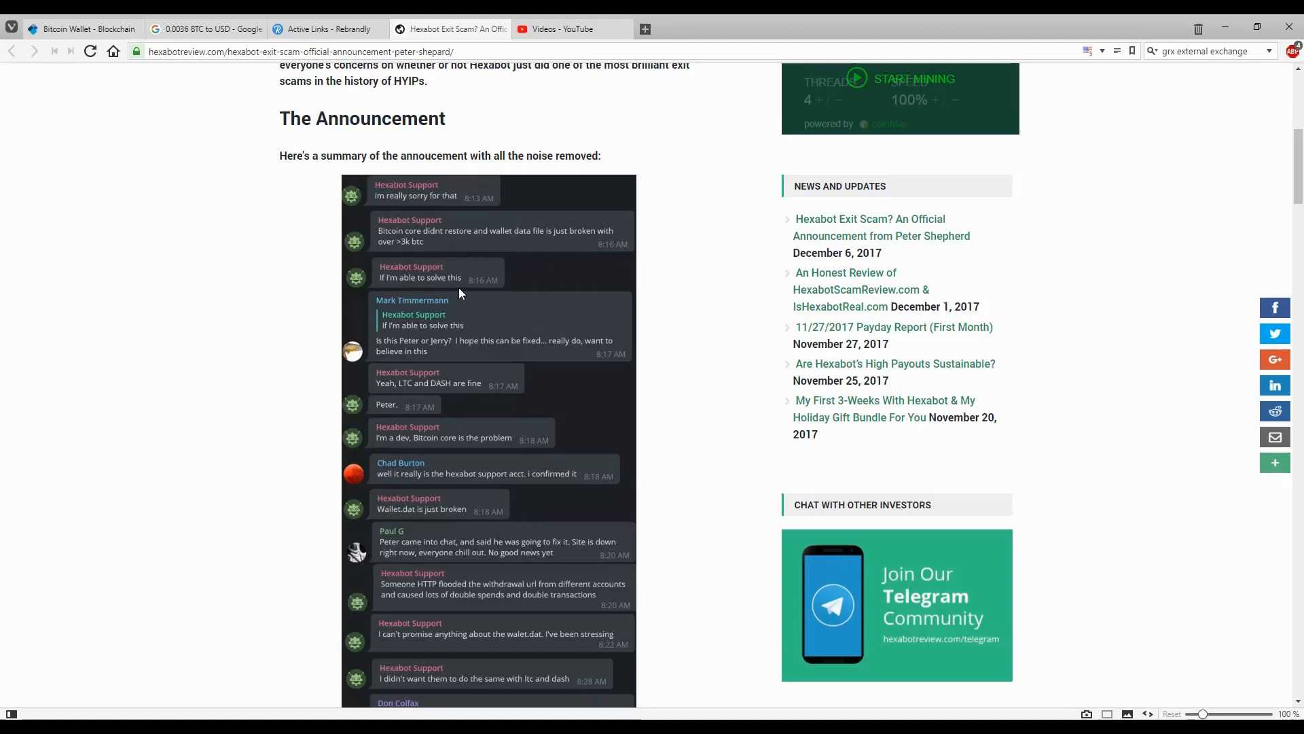
{"action": "scroll", "scroll_direction": "down", "scroll_amount": 3}
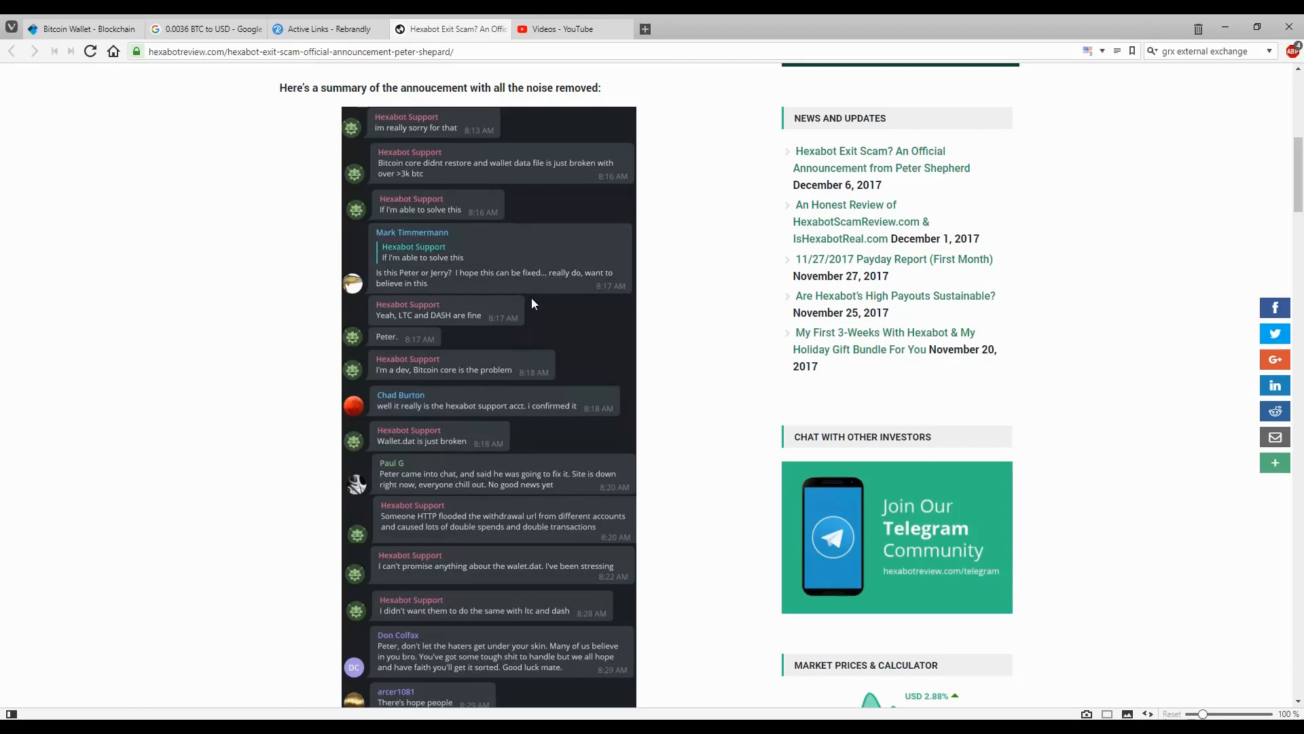
{"action": "scroll", "scroll_direction": "down", "scroll_amount": 3}
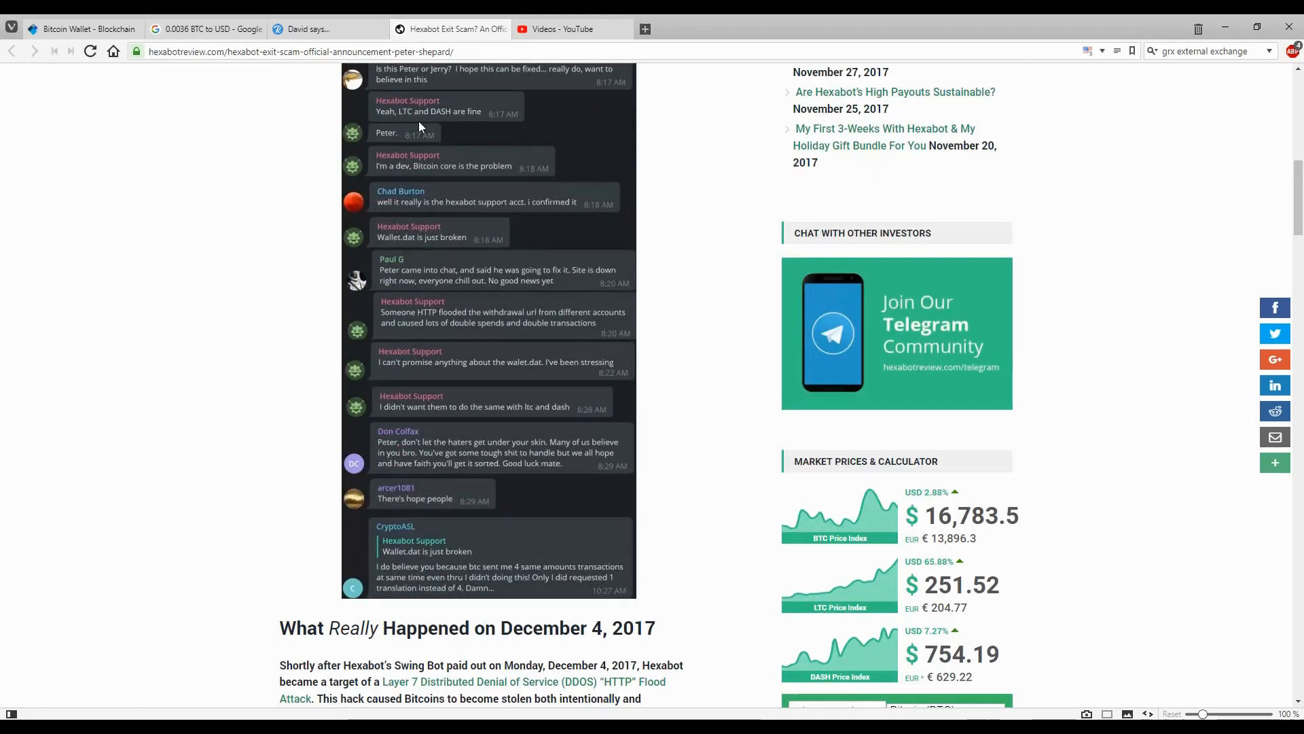
{"action": "left_click", "coordinate": [324, 29]}
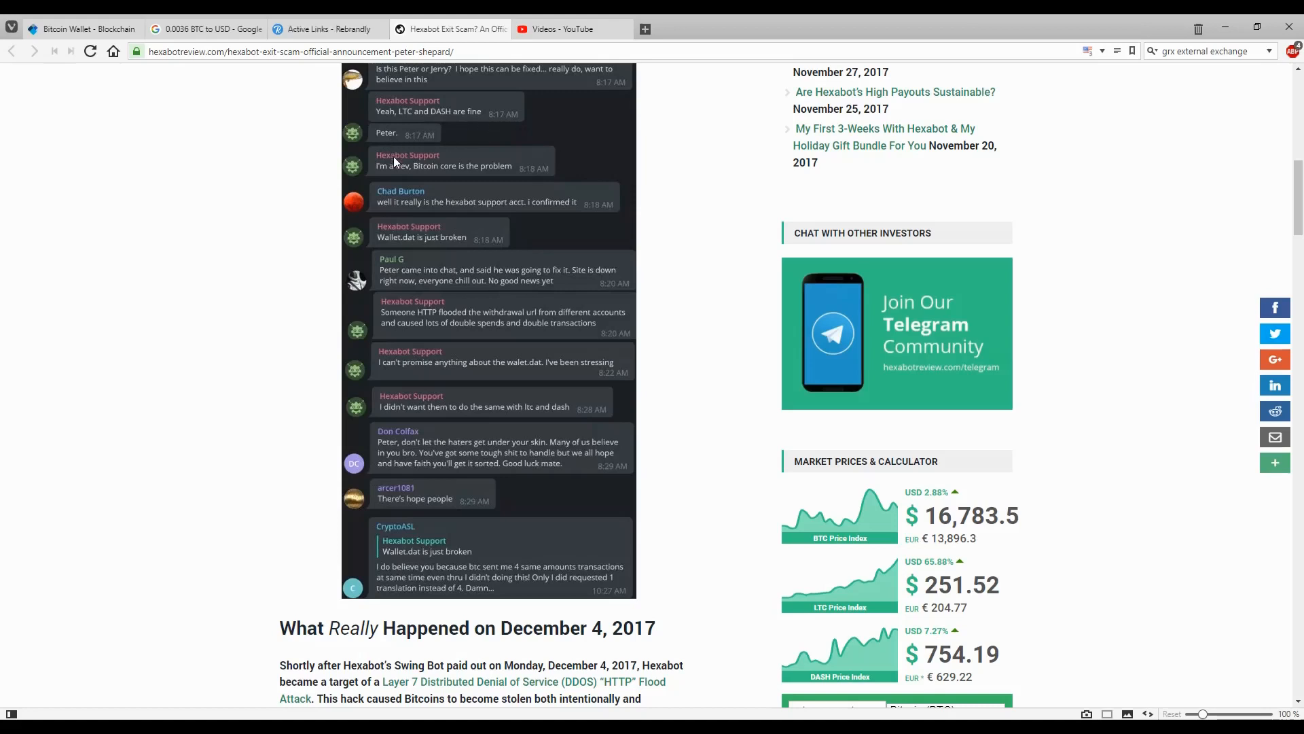
{"action": "mouse_move", "coordinate": [374, 186]}
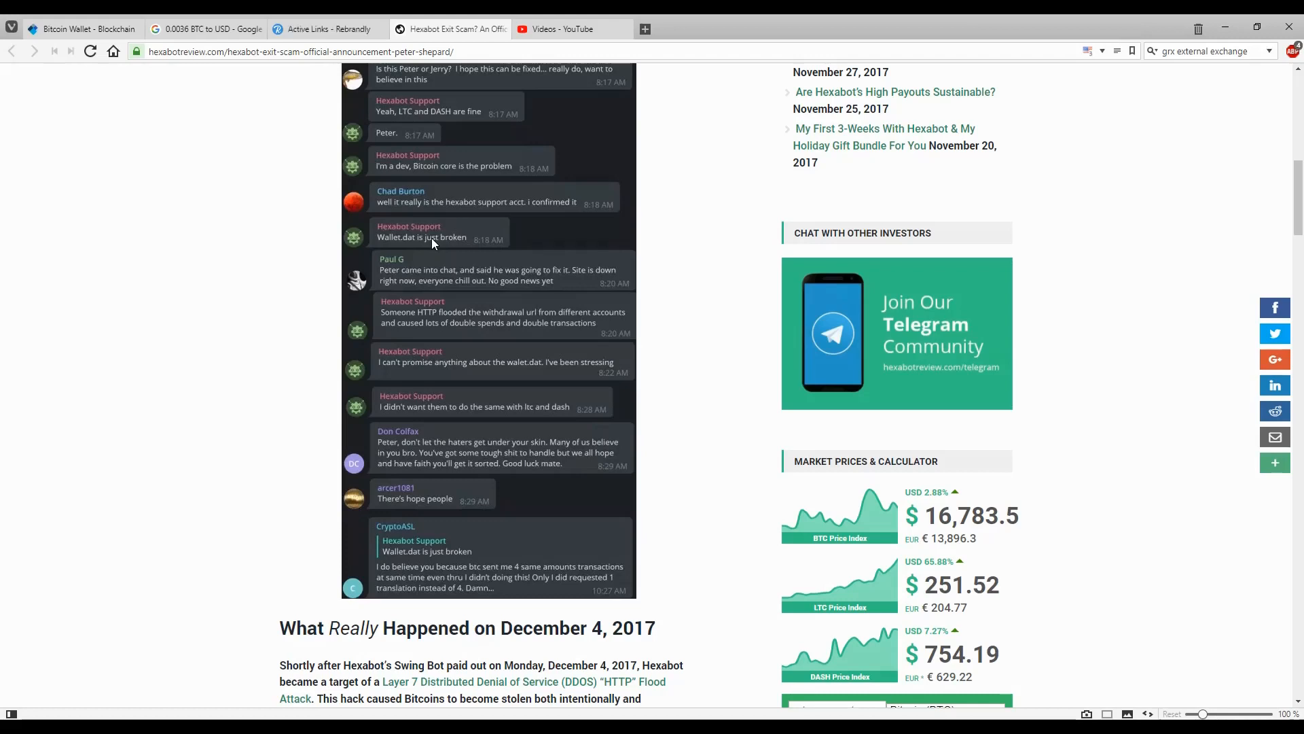
{"action": "mouse_move", "coordinate": [410, 221]}
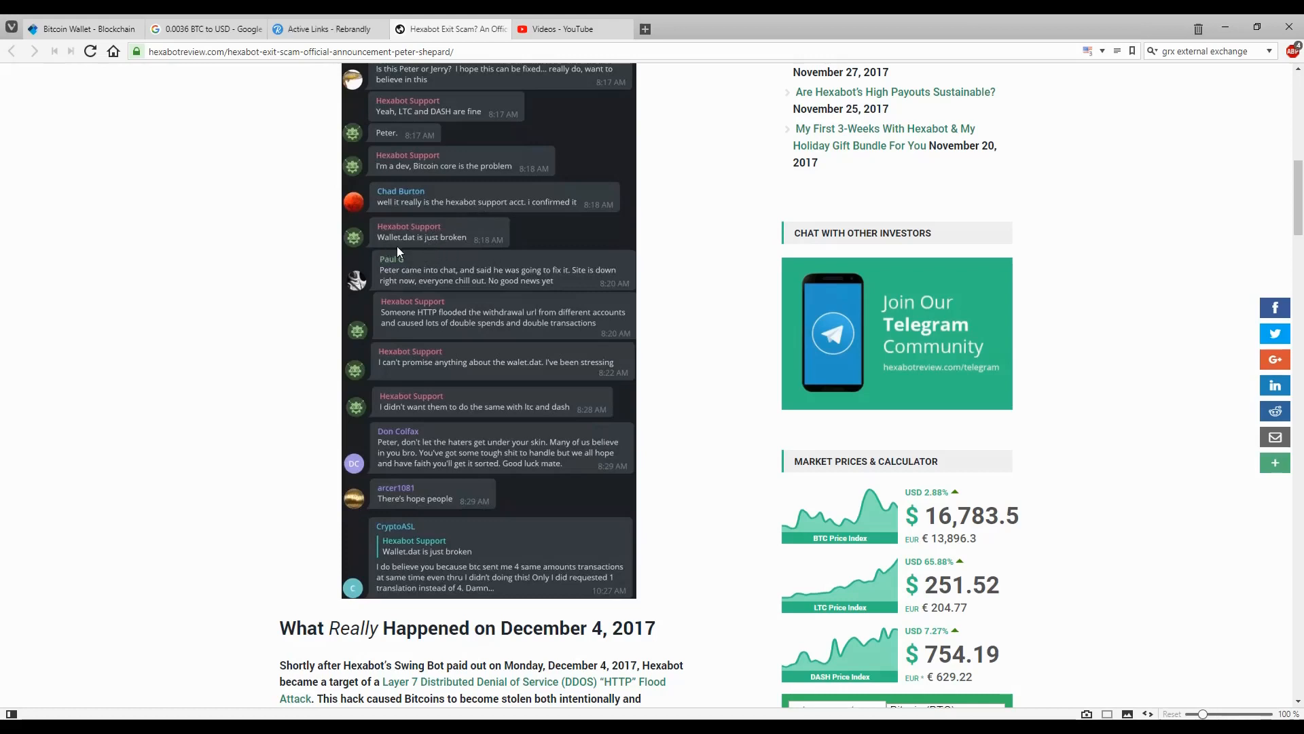
{"action": "mouse_move", "coordinate": [472, 254]}
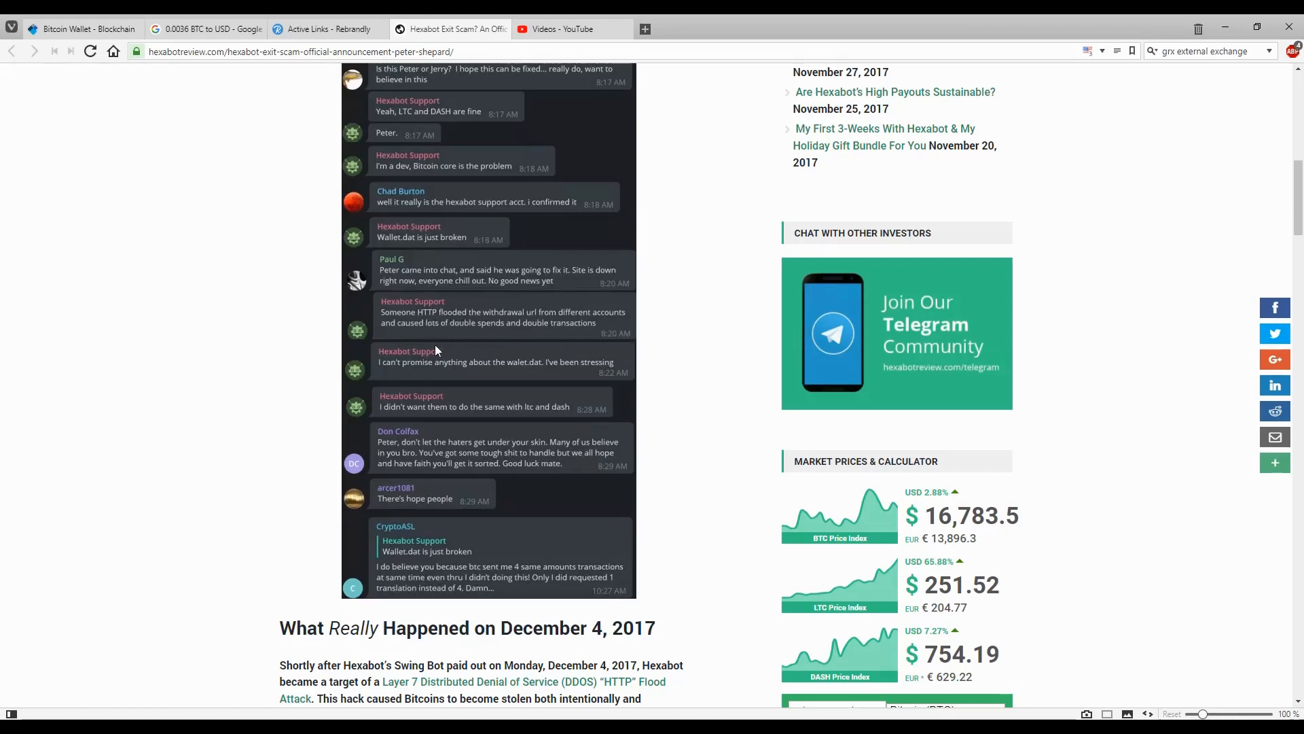
{"action": "mouse_move", "coordinate": [512, 337]}
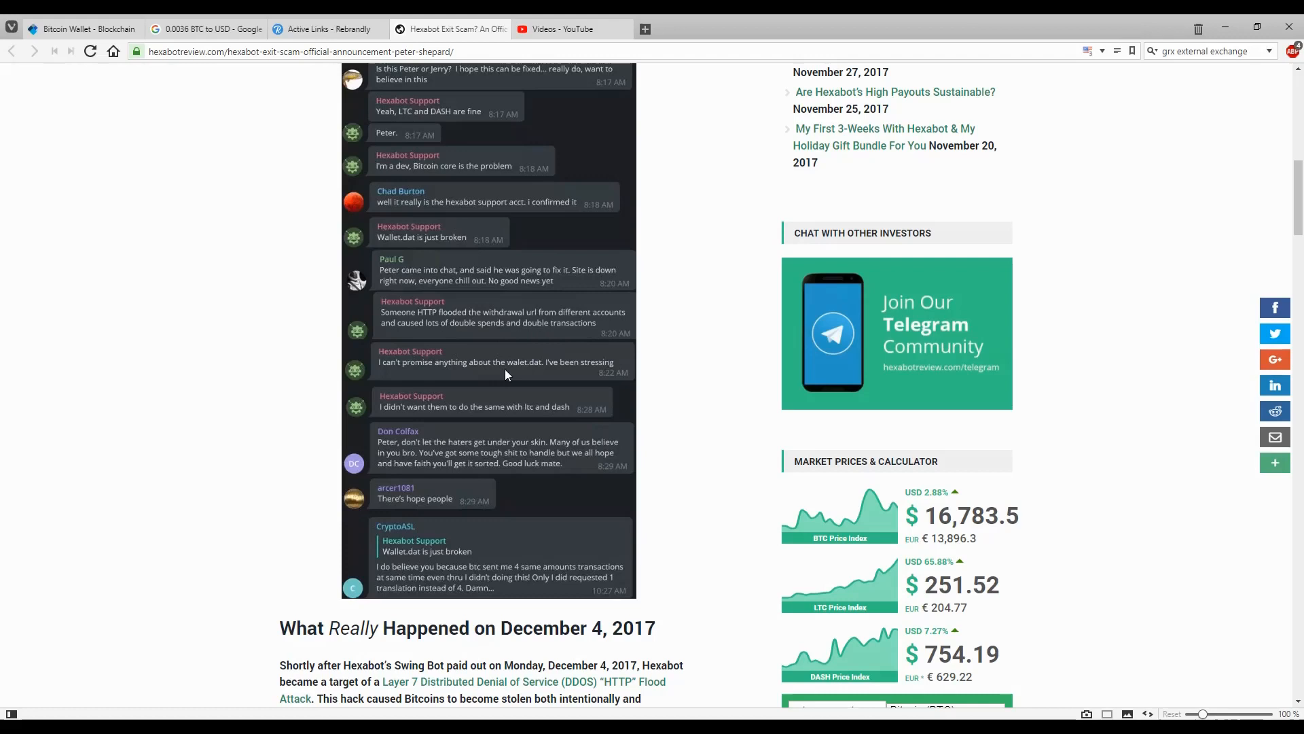
{"action": "mouse_move", "coordinate": [572, 379]}
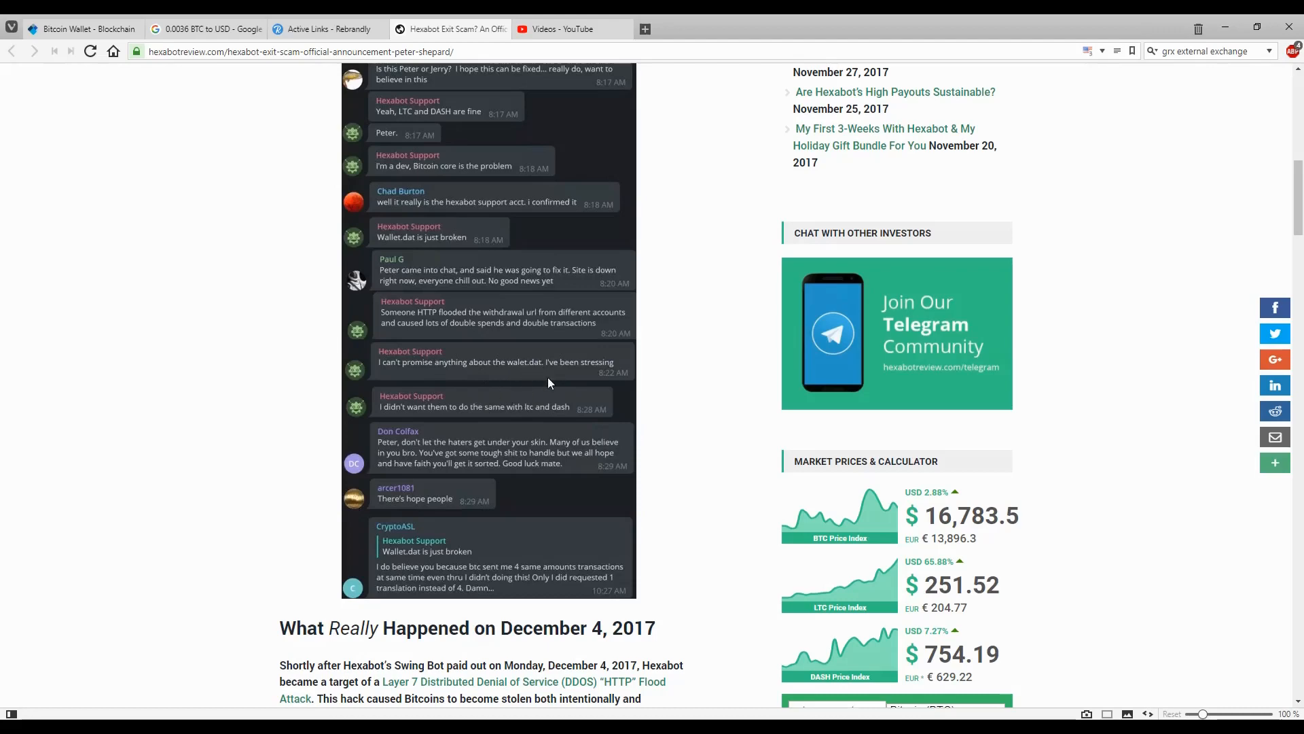
{"action": "mouse_move", "coordinate": [520, 396]}
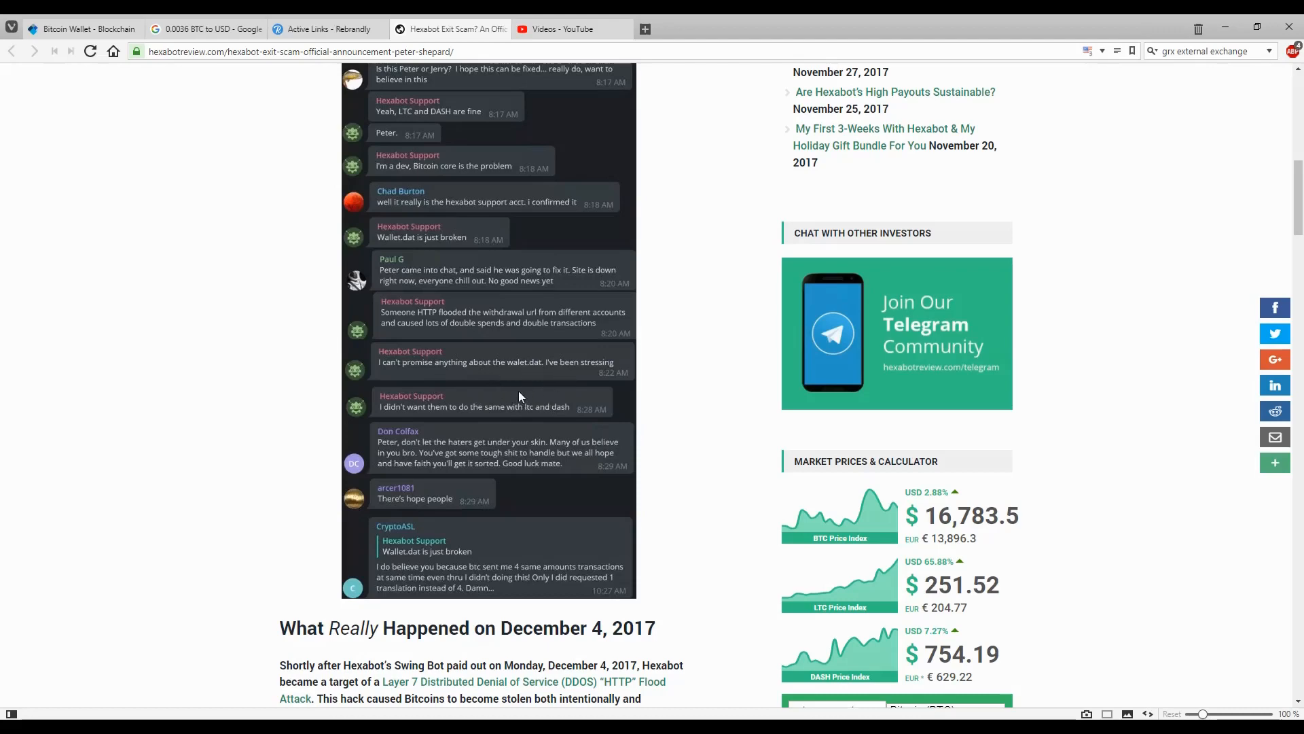
Read the December 4, 2017 opening paragraphs and follow the Layer 7 DDoS HTTP Flood Attack link
{"action": "scroll", "scroll_direction": "down", "scroll_amount": 3}
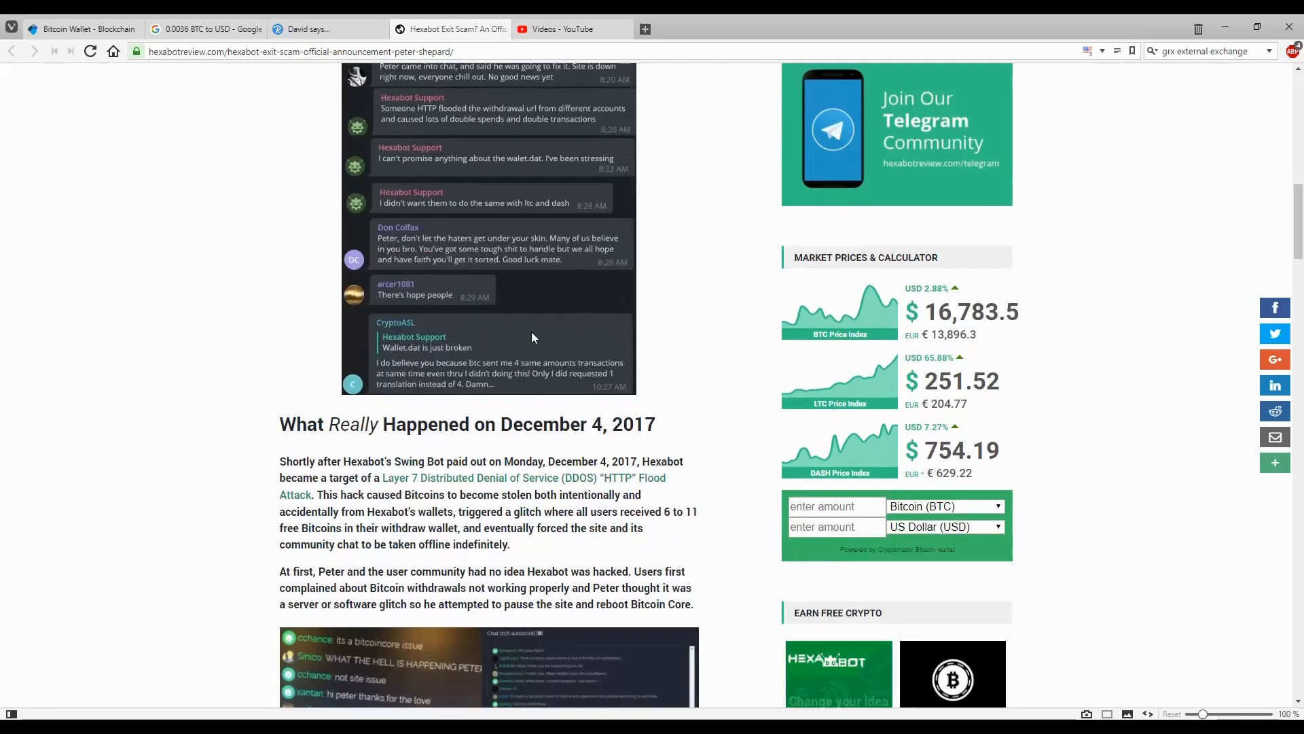
{"action": "scroll", "scroll_direction": "up", "scroll_amount": 3}
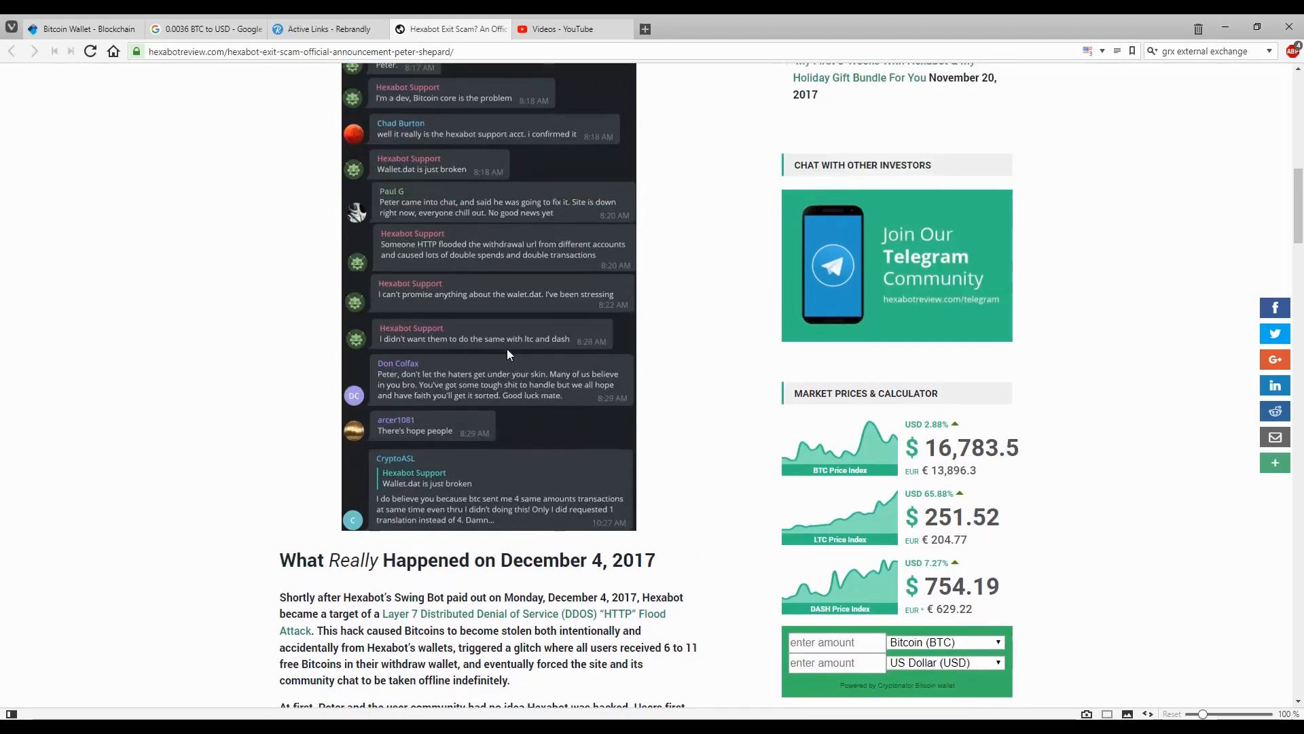
{"action": "mouse_move", "coordinate": [529, 381]}
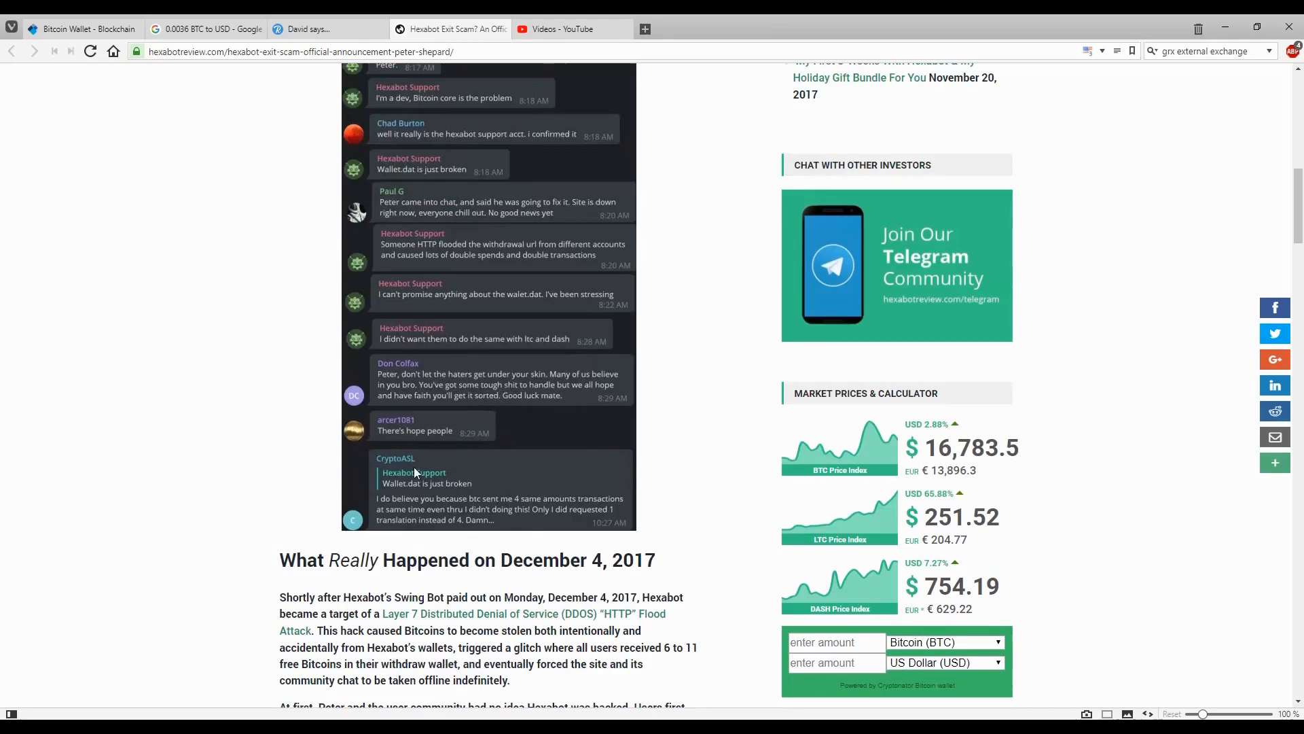
{"action": "scroll", "scroll_direction": "down", "scroll_amount": 3}
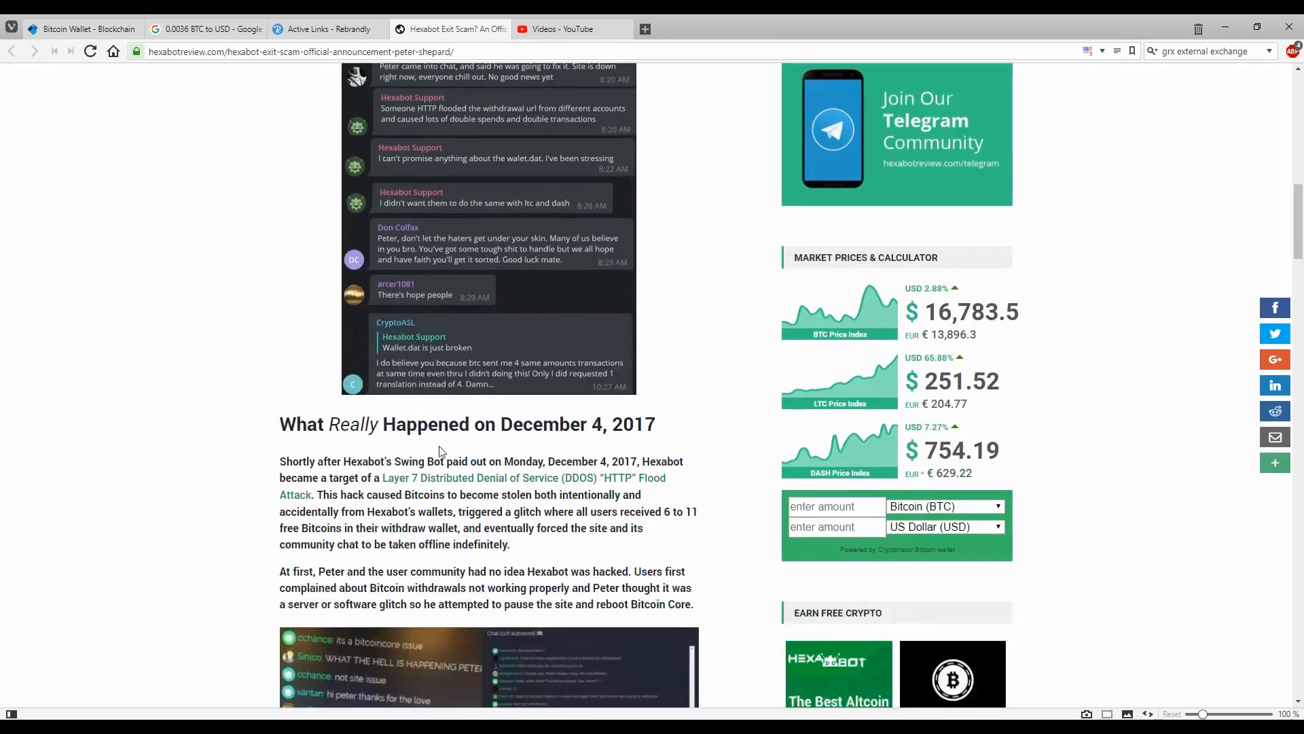
{"action": "scroll", "scroll_direction": "down", "scroll_amount": 3}
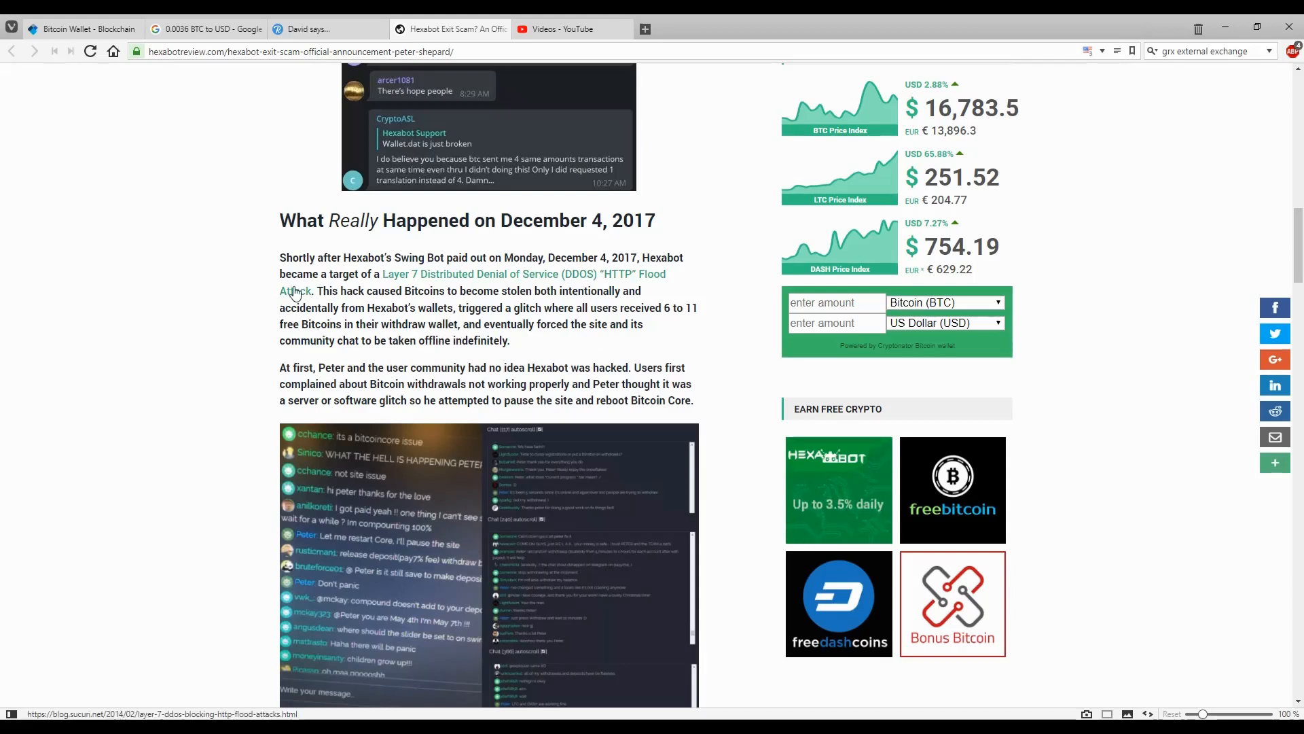
{"action": "scroll", "scroll_direction": "down", "scroll_amount": 3}
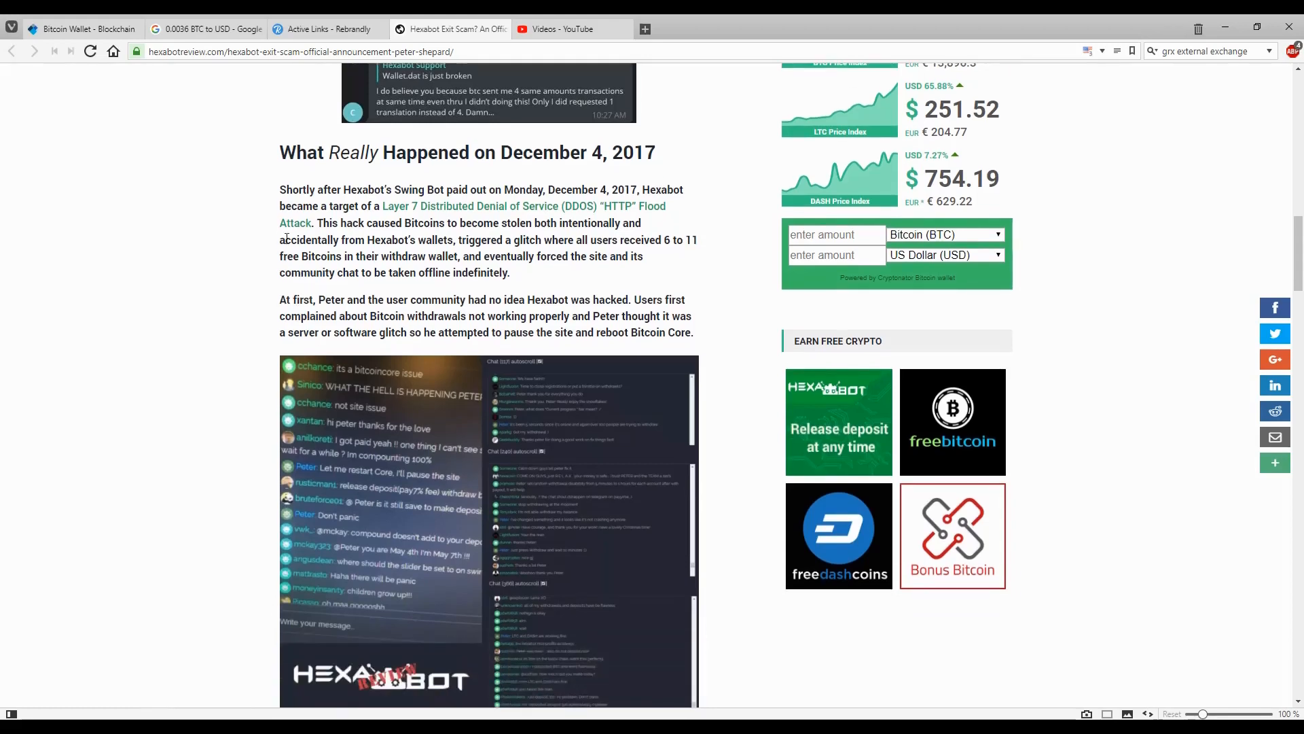
{"action": "mouse_move", "coordinate": [296, 231]}
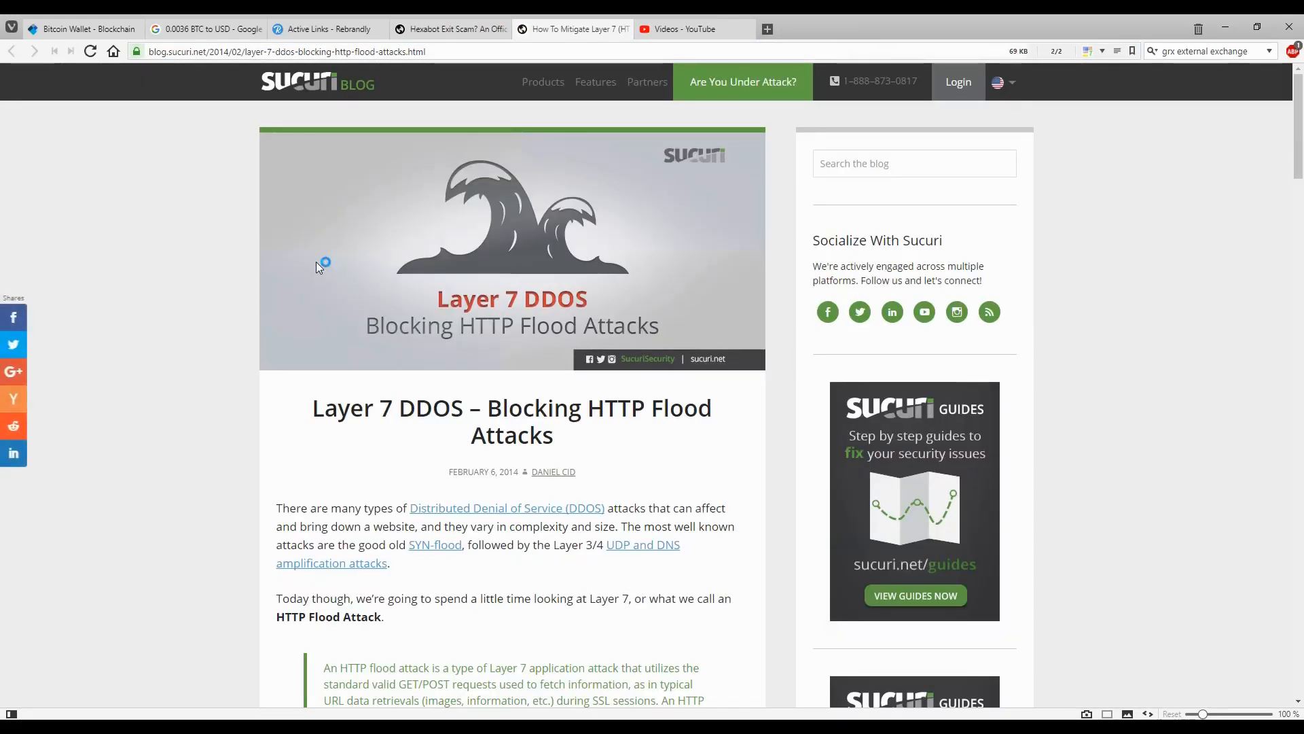
Skim down the Sucuri Blog article on blocking Layer 7 HTTP flood attacks
{"action": "scroll", "scroll_direction": "down", "scroll_amount": 3}
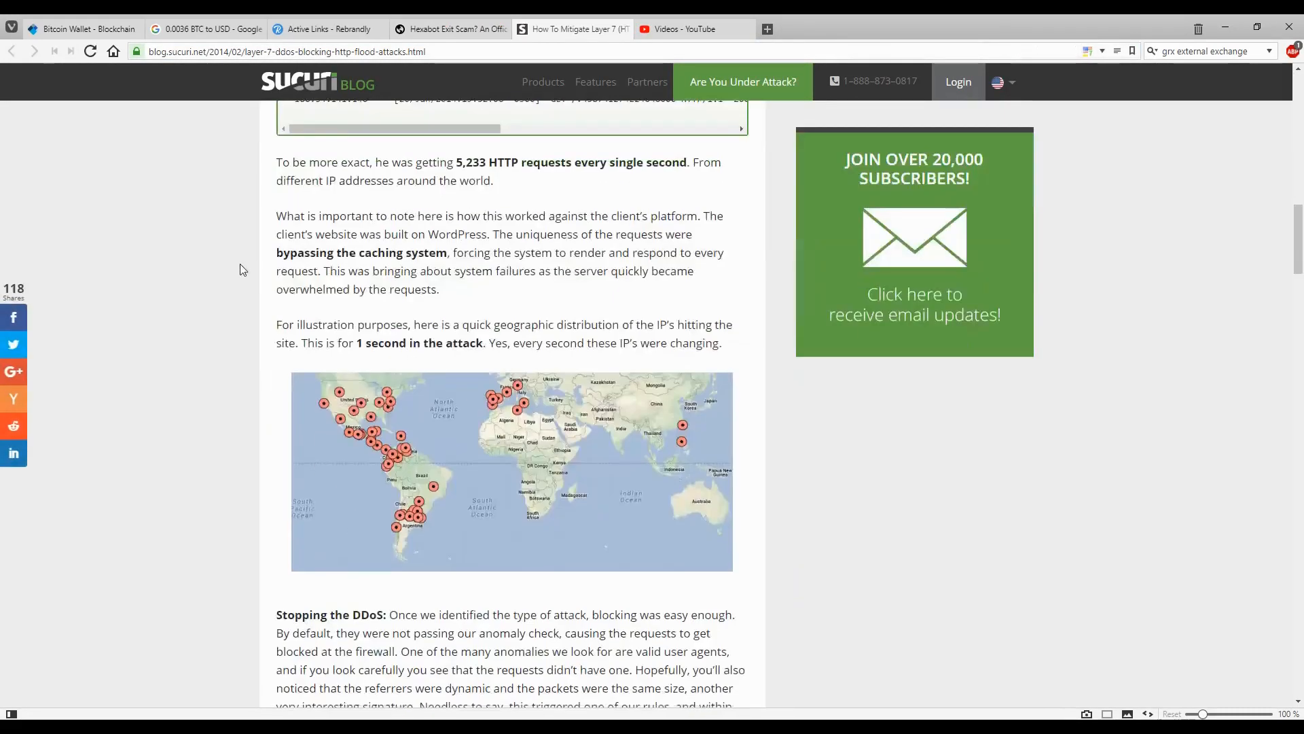
{"action": "scroll", "scroll_direction": "down", "scroll_amount": 3}
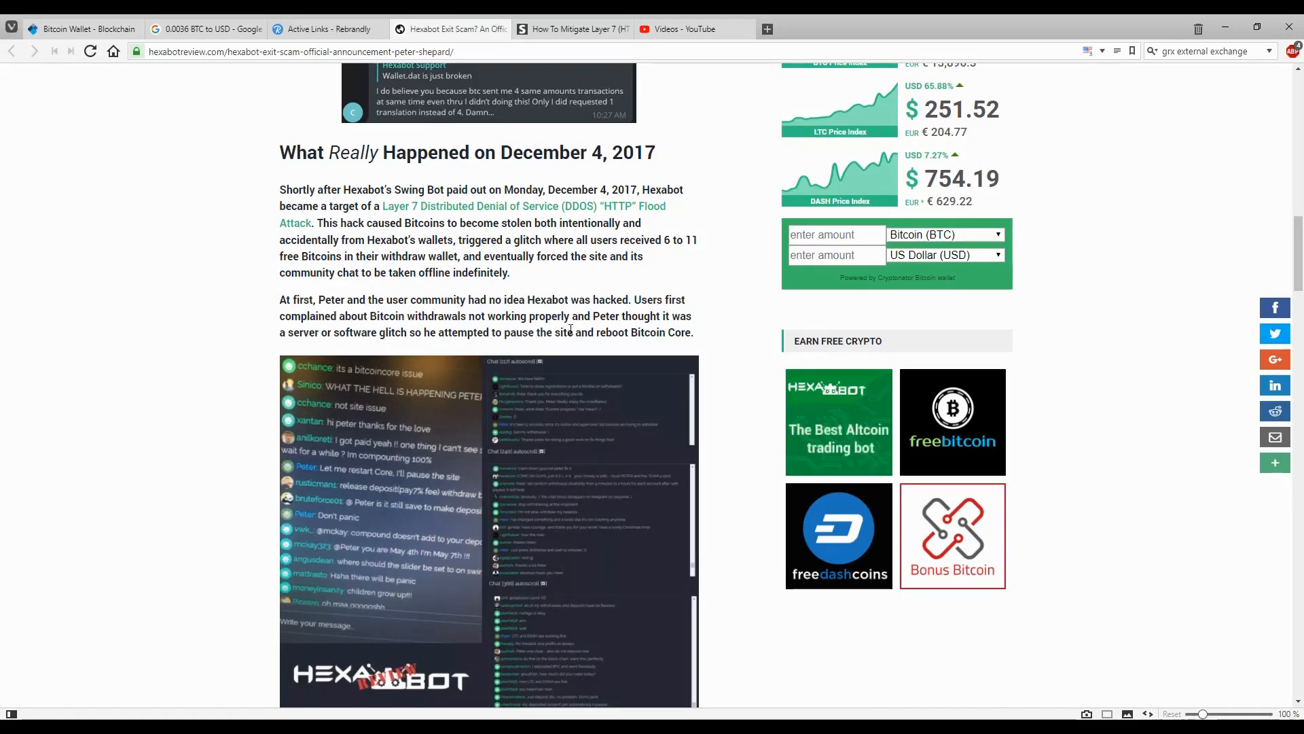
Back on the Hexabot article, scroll to the HTTP flood and duplicated Bitcoin payout paragraphs
{"action": "left_click", "coordinate": [326, 28]}
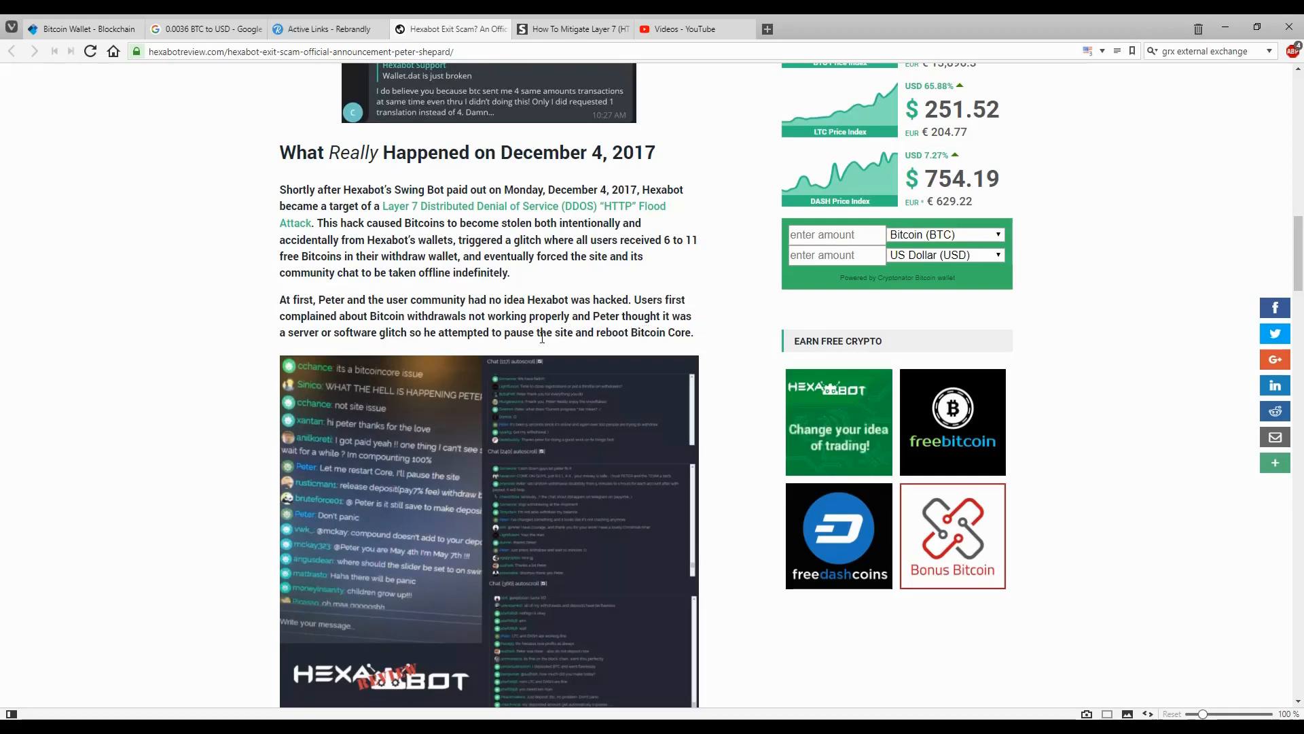
{"action": "mouse_move", "coordinate": [701, 340]}
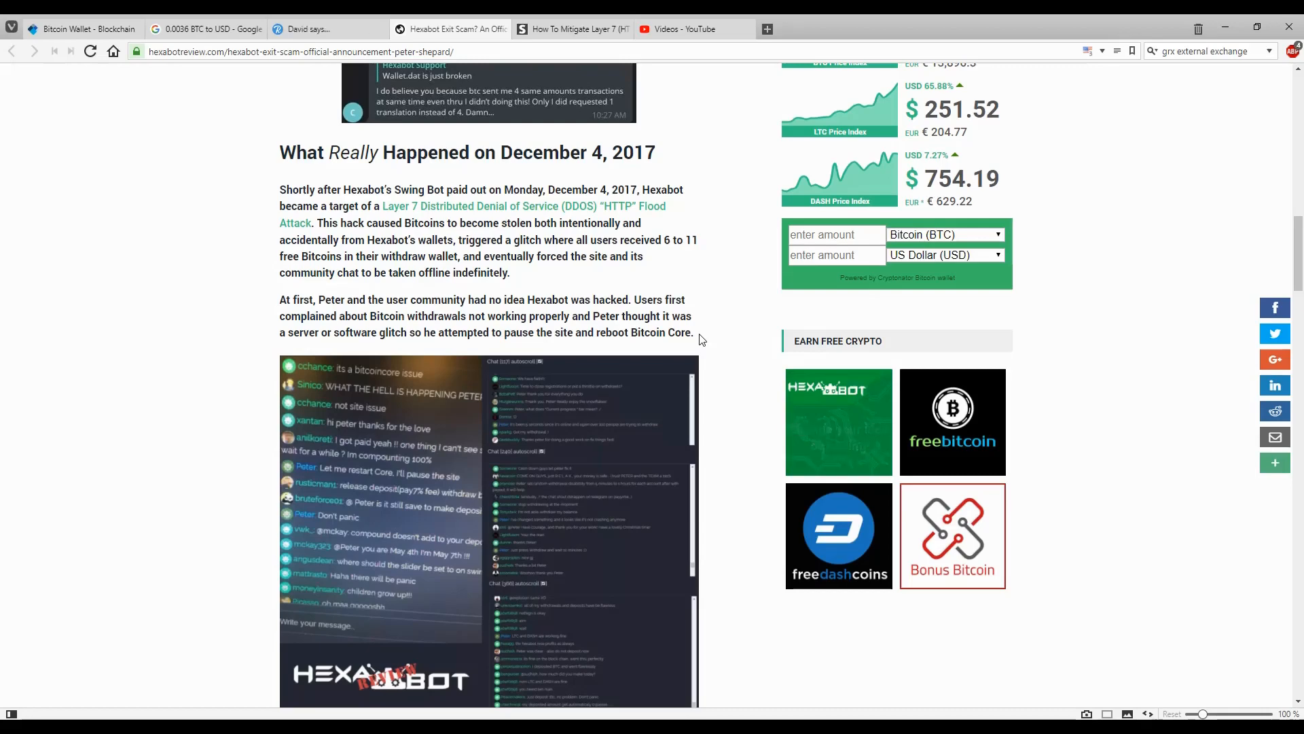
{"action": "scroll", "scroll_direction": "down", "scroll_amount": 3}
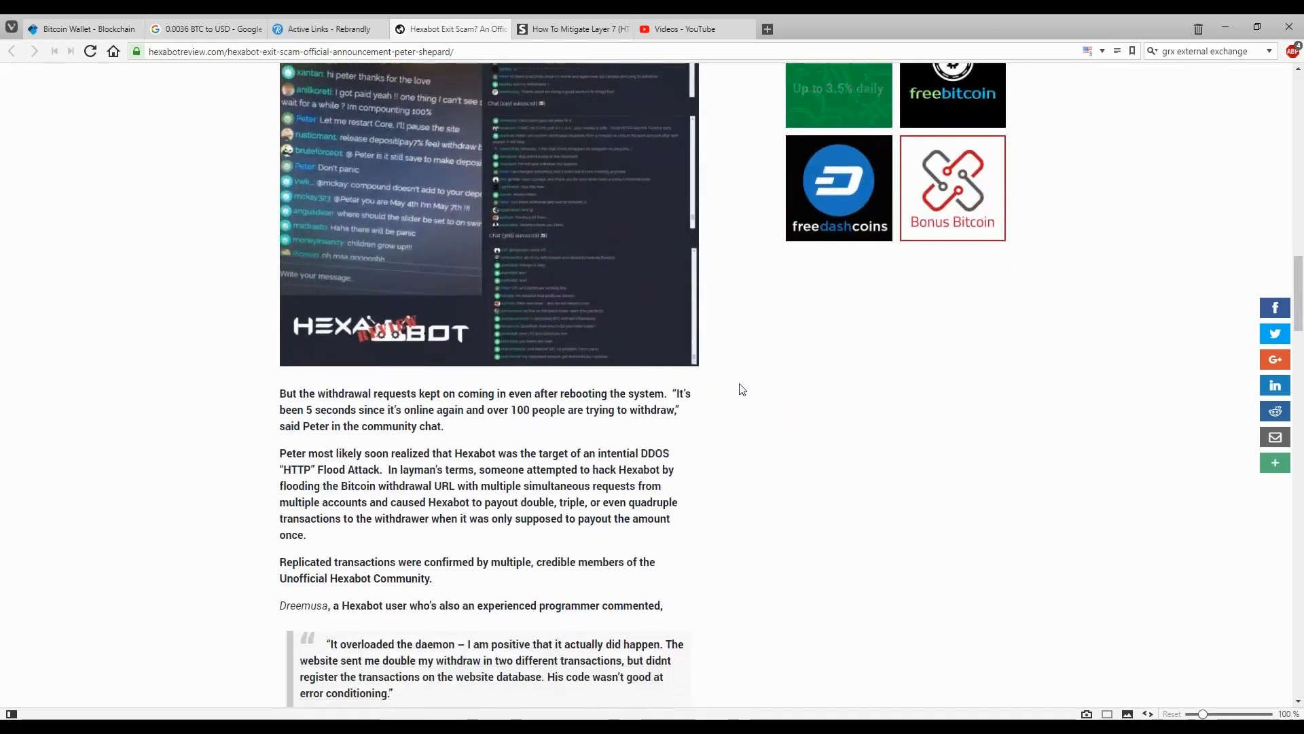
{"action": "scroll", "scroll_direction": "down", "scroll_amount": 3}
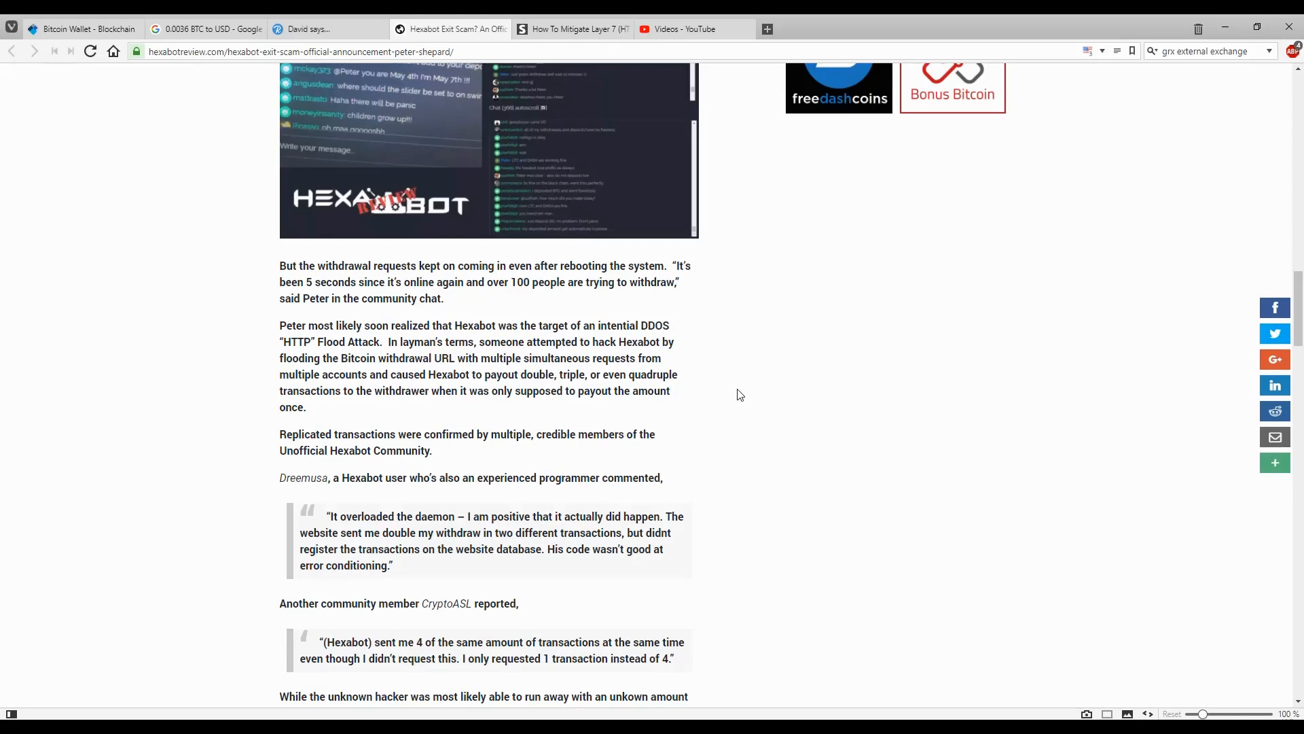
{"action": "left_click", "coordinate": [325, 28]}
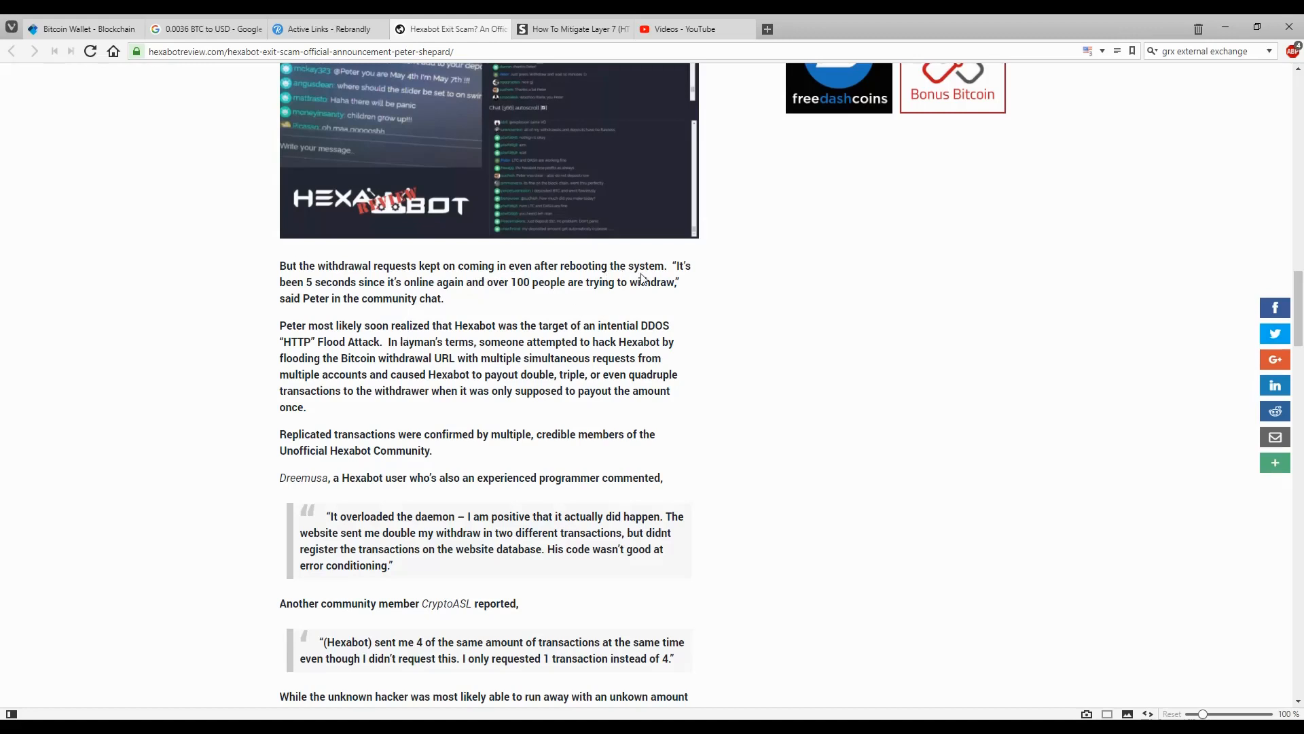
{"action": "mouse_move", "coordinate": [423, 297]}
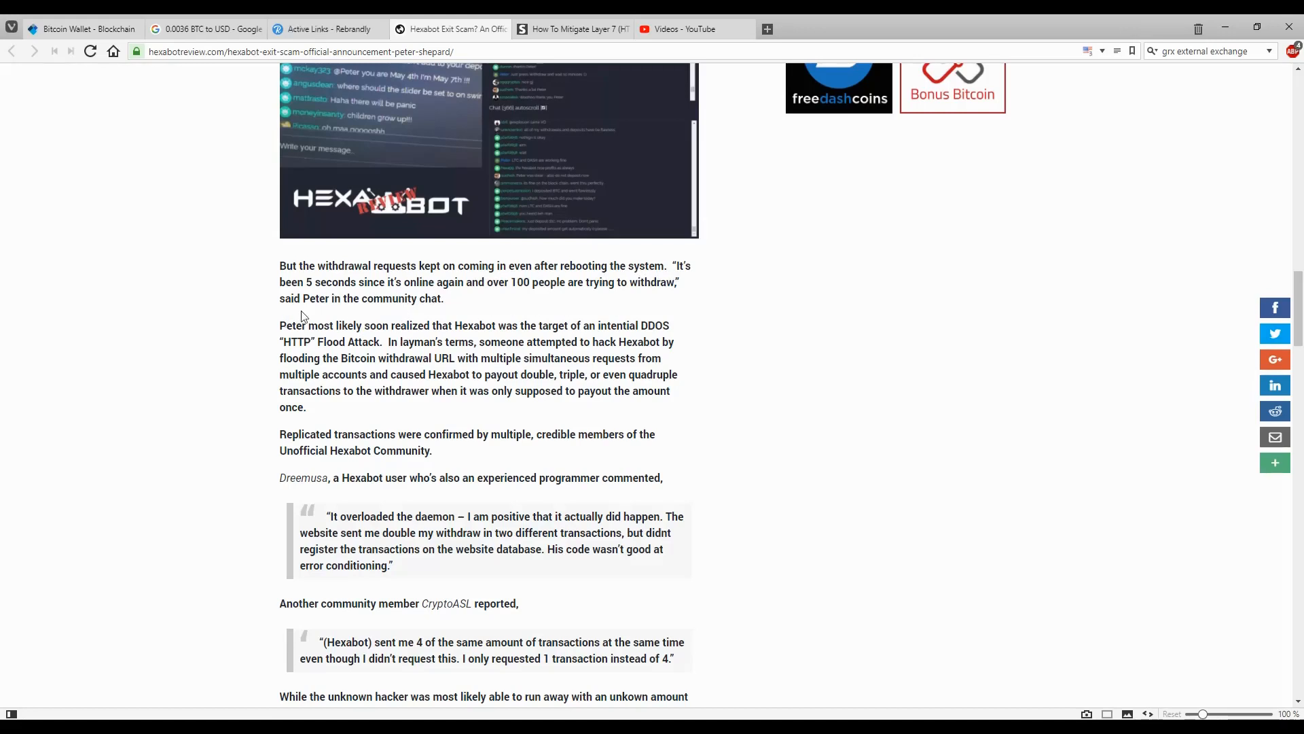
{"action": "scroll", "scroll_direction": "down", "scroll_amount": 3}
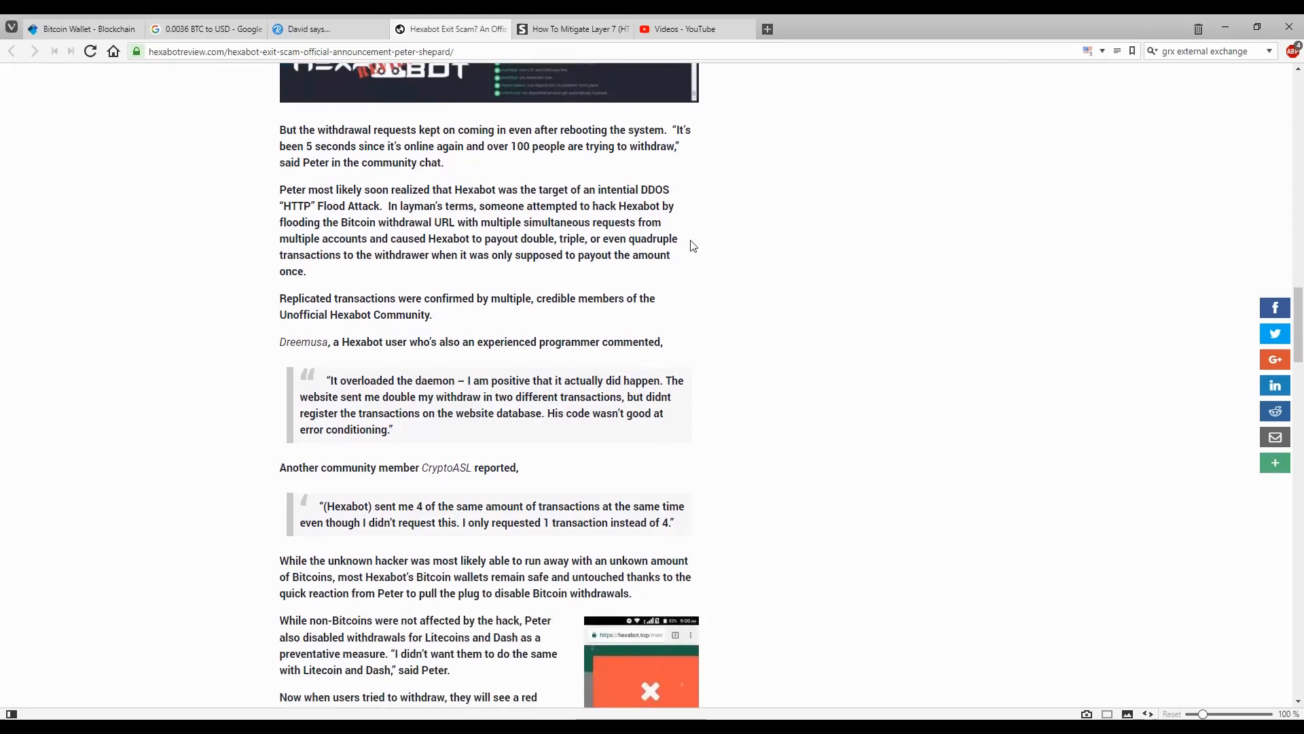
Read the community members' quotes confirming duplicated withdrawal transactions
{"action": "left_click", "coordinate": [327, 29]}
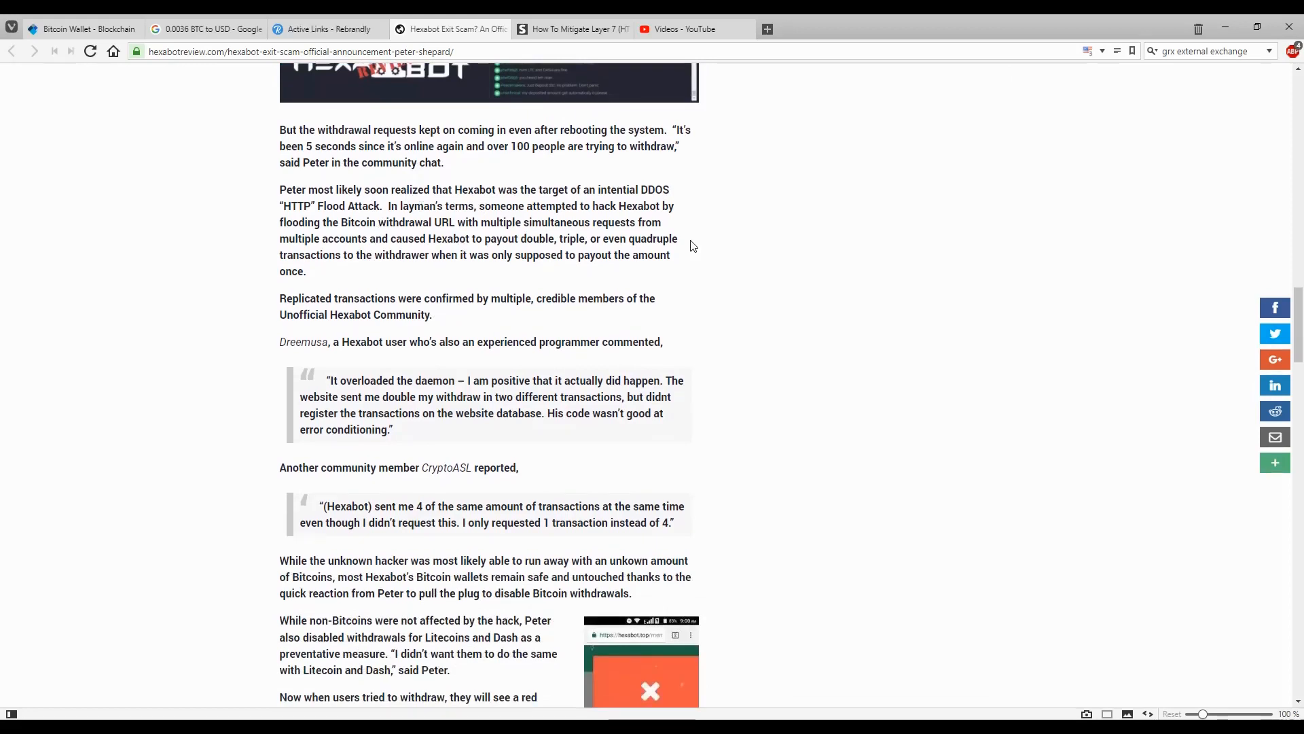
{"action": "left_click", "coordinate": [325, 29]}
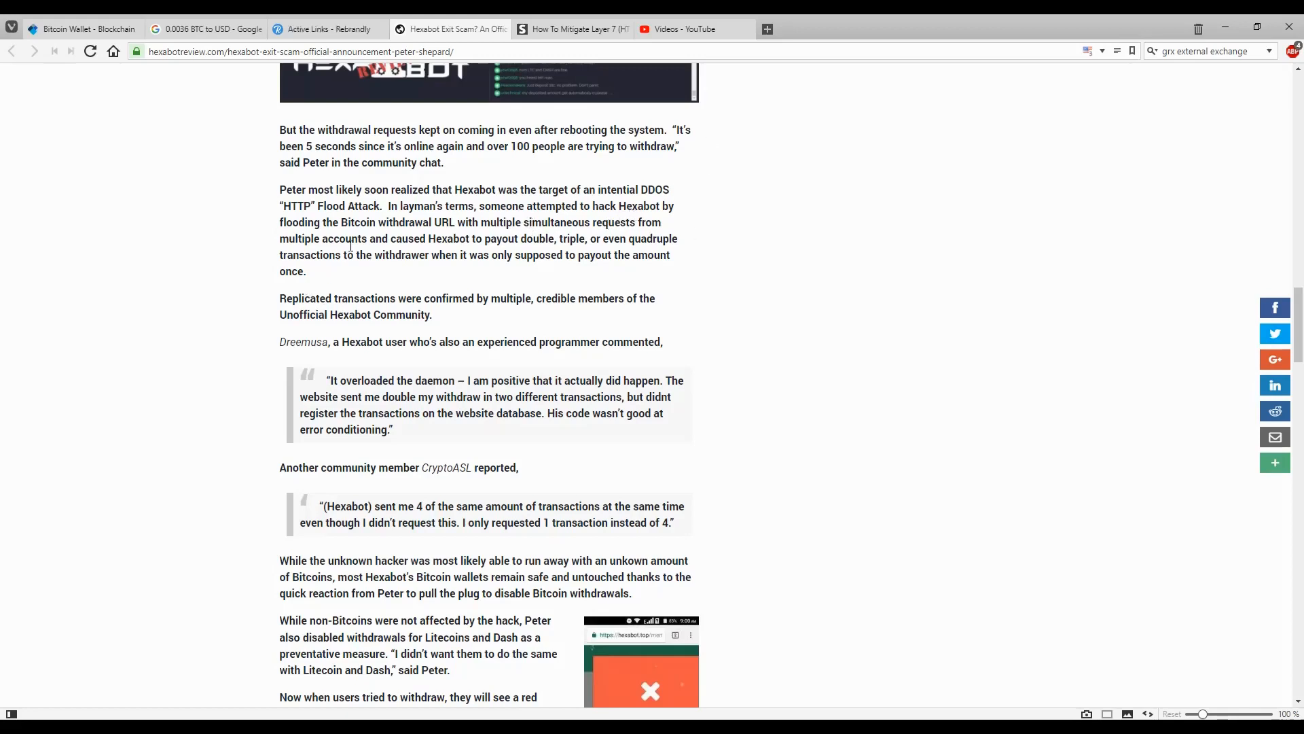
{"action": "left_click", "coordinate": [329, 28]}
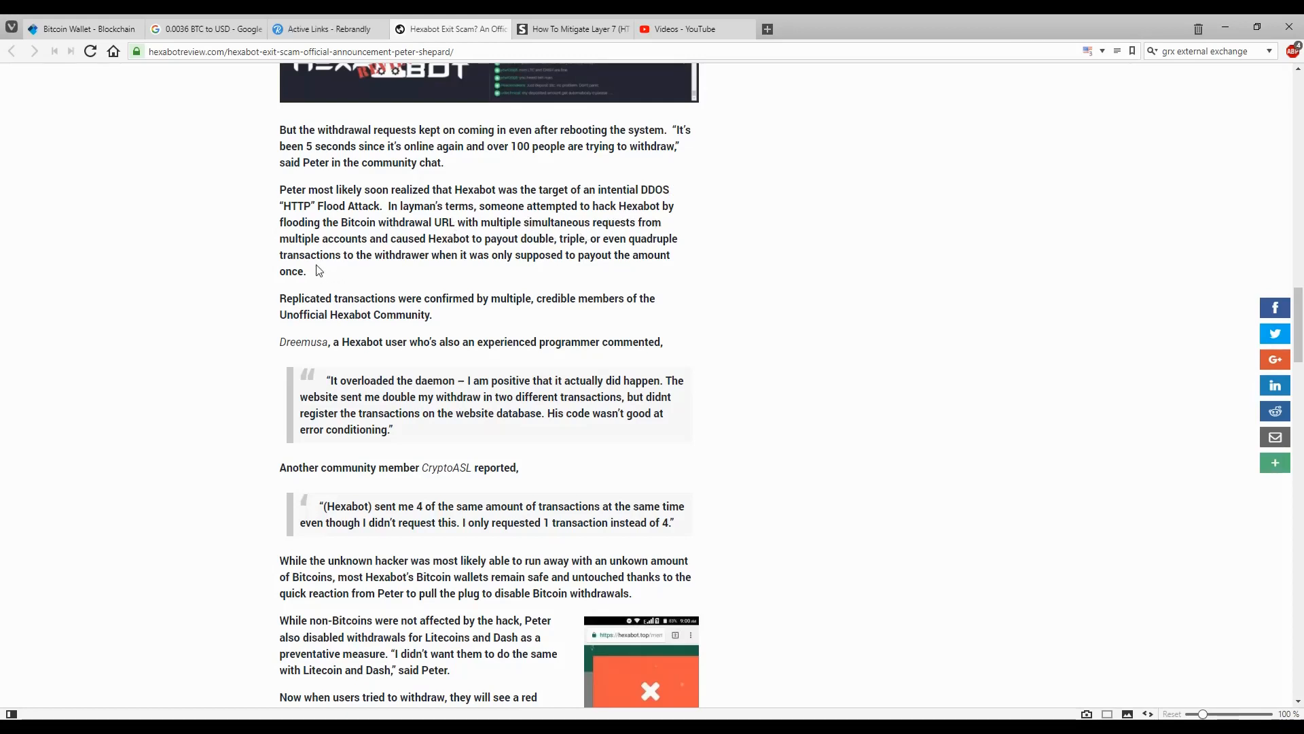
{"action": "mouse_move", "coordinate": [394, 251]}
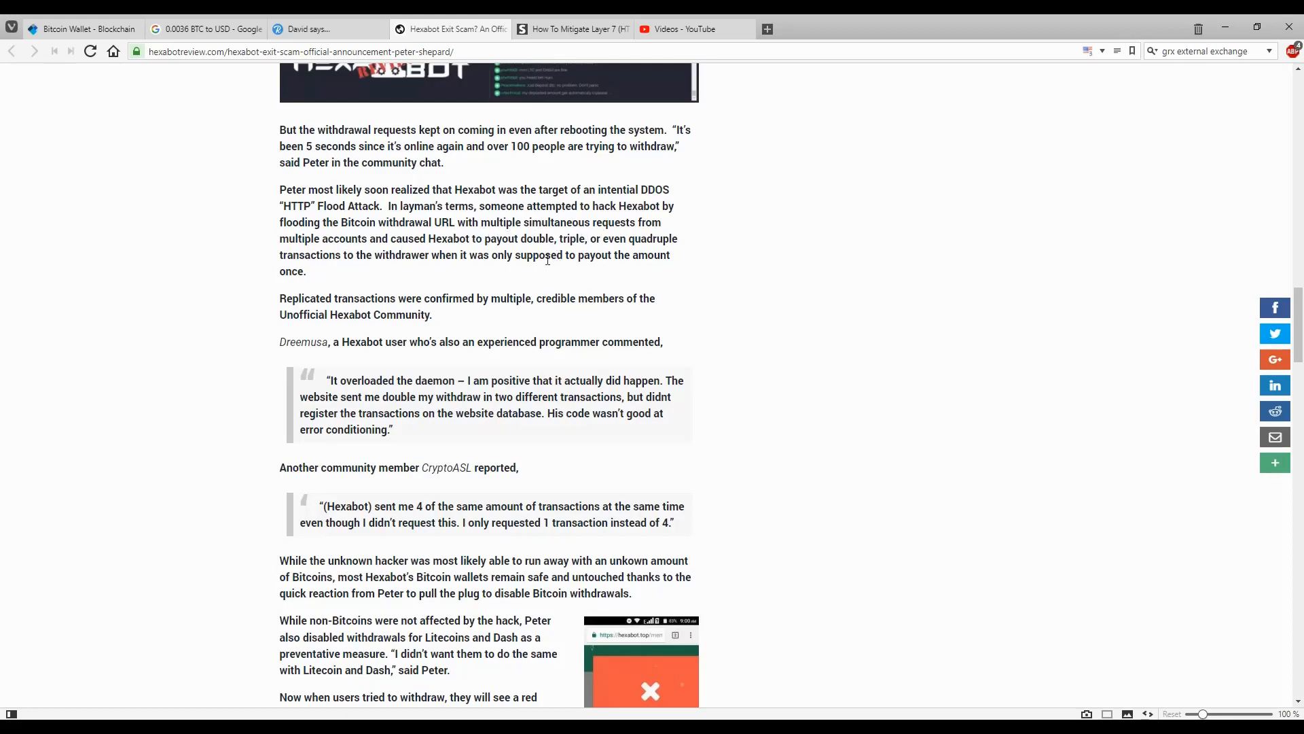
{"action": "left_click", "coordinate": [325, 29]}
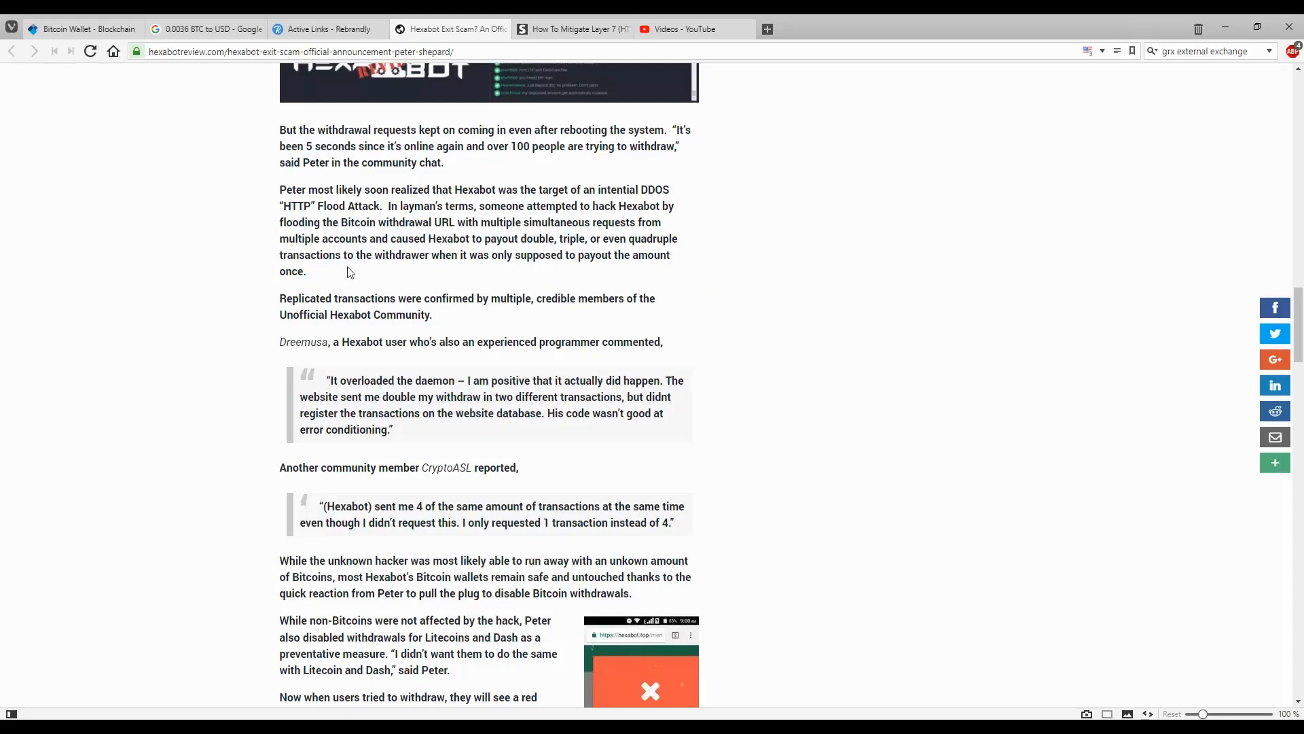
{"action": "mouse_move", "coordinate": [465, 272]}
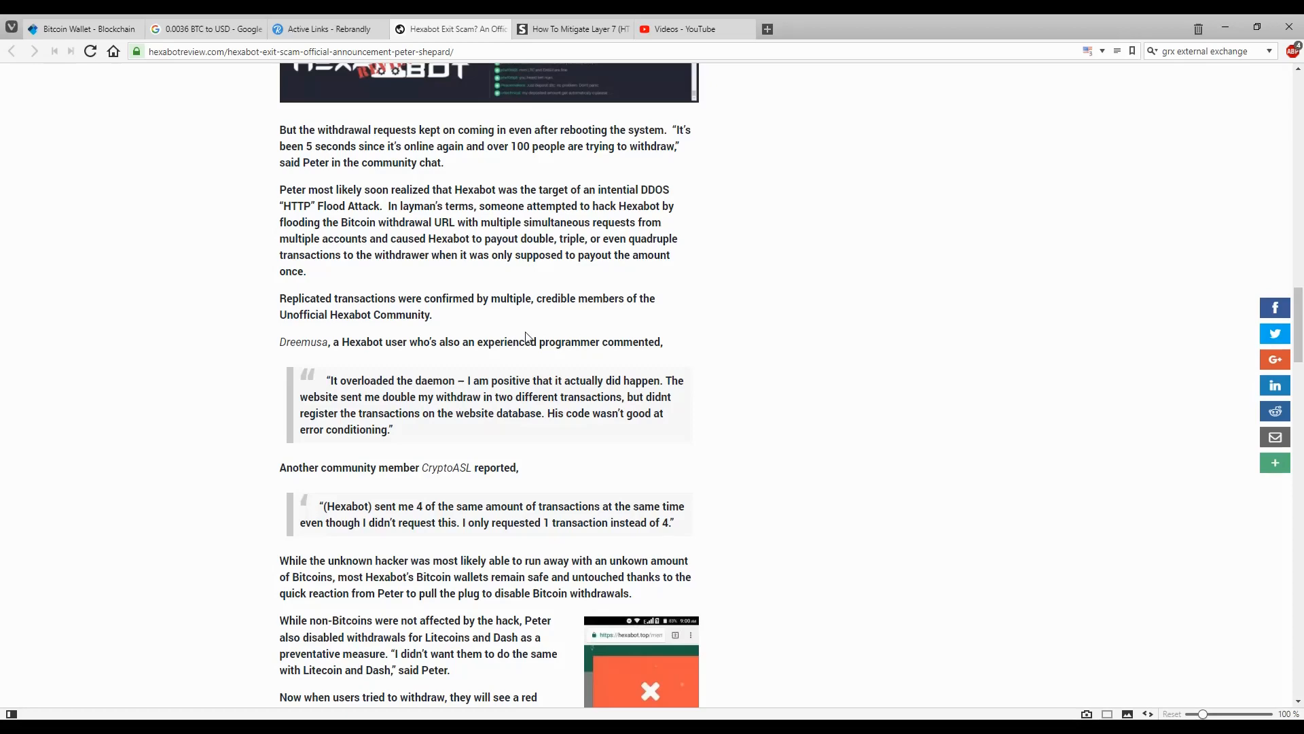
Scroll to the disabled Litecoin and Dash withdrawals, the red error popup and the phantom-Bitcoin glitch
{"action": "scroll", "scroll_direction": "down", "scroll_amount": 3}
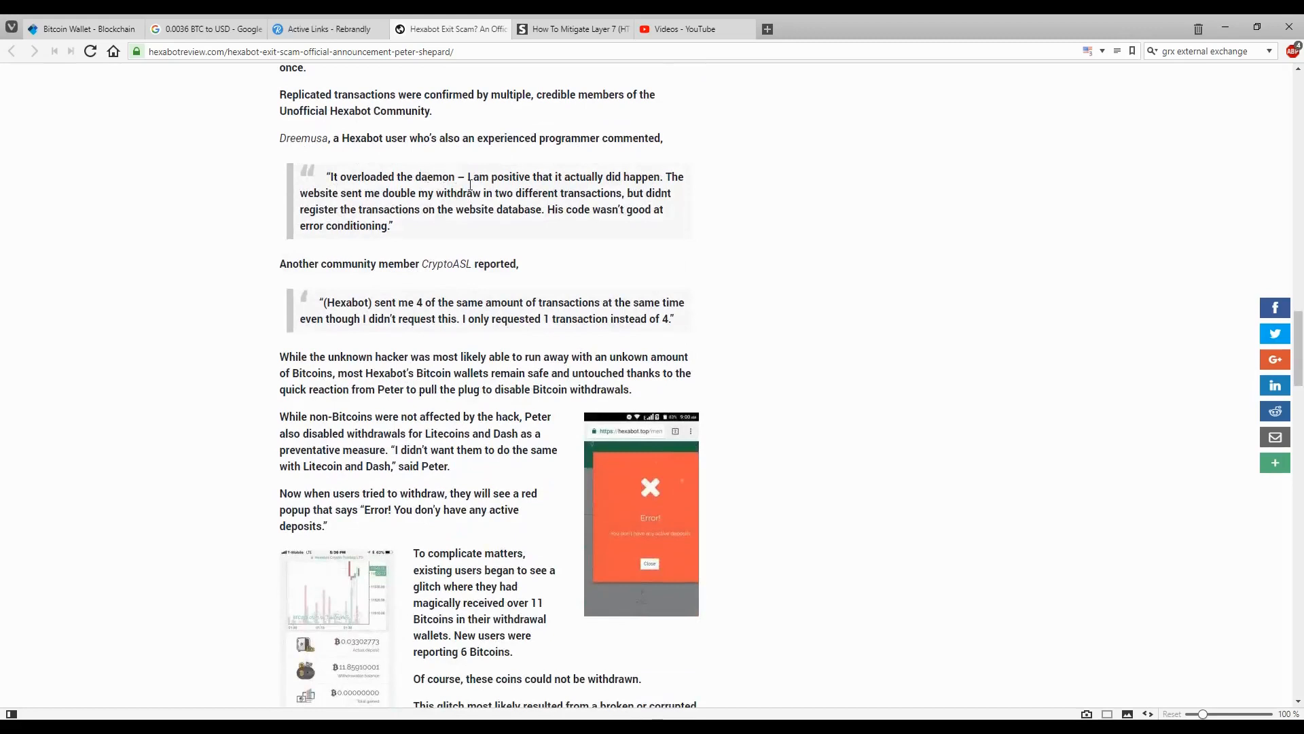
{"action": "mouse_move", "coordinate": [689, 186]}
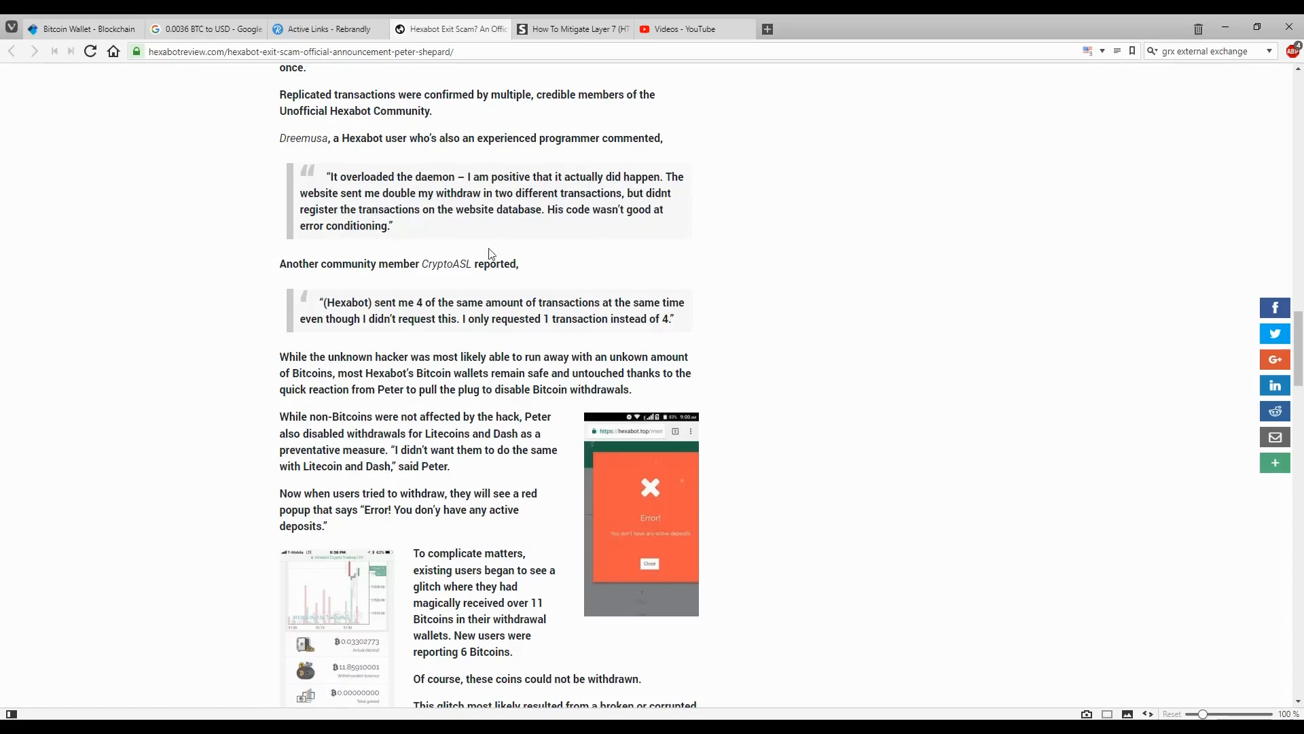
{"action": "mouse_move", "coordinate": [522, 221]}
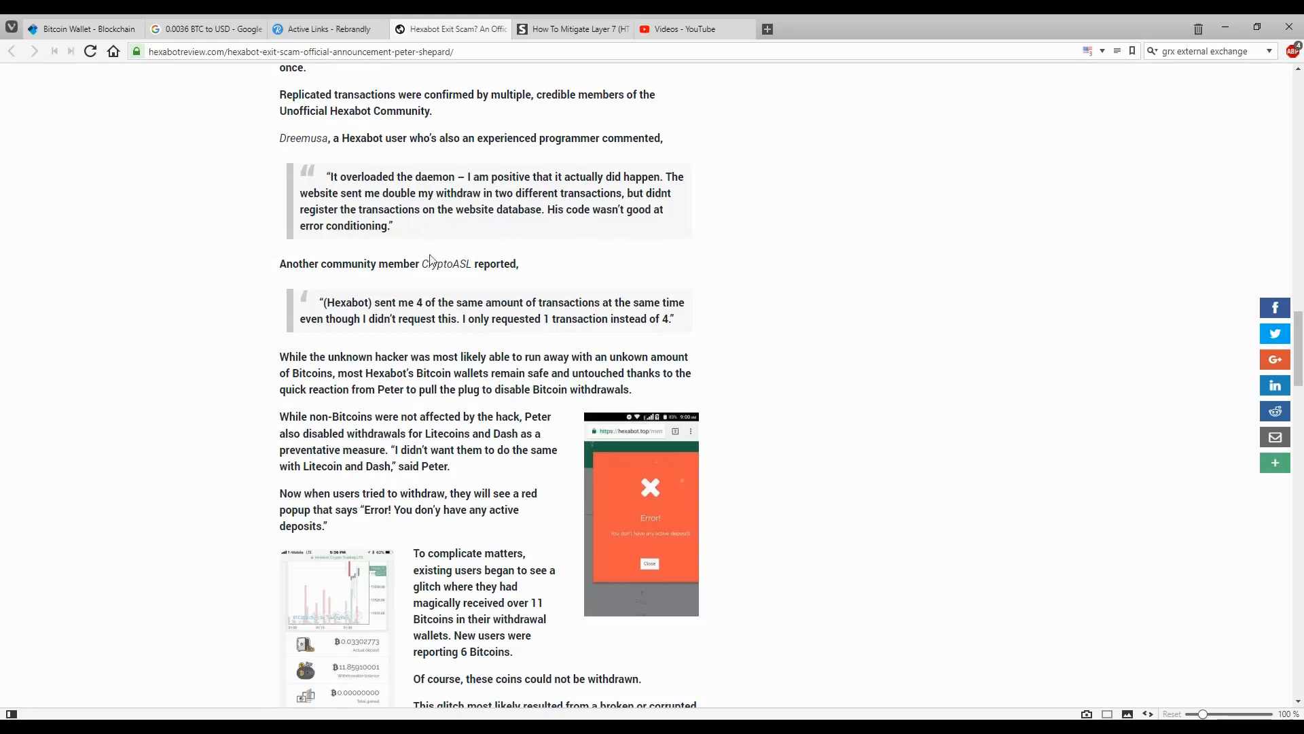
{"action": "mouse_move", "coordinate": [469, 310]}
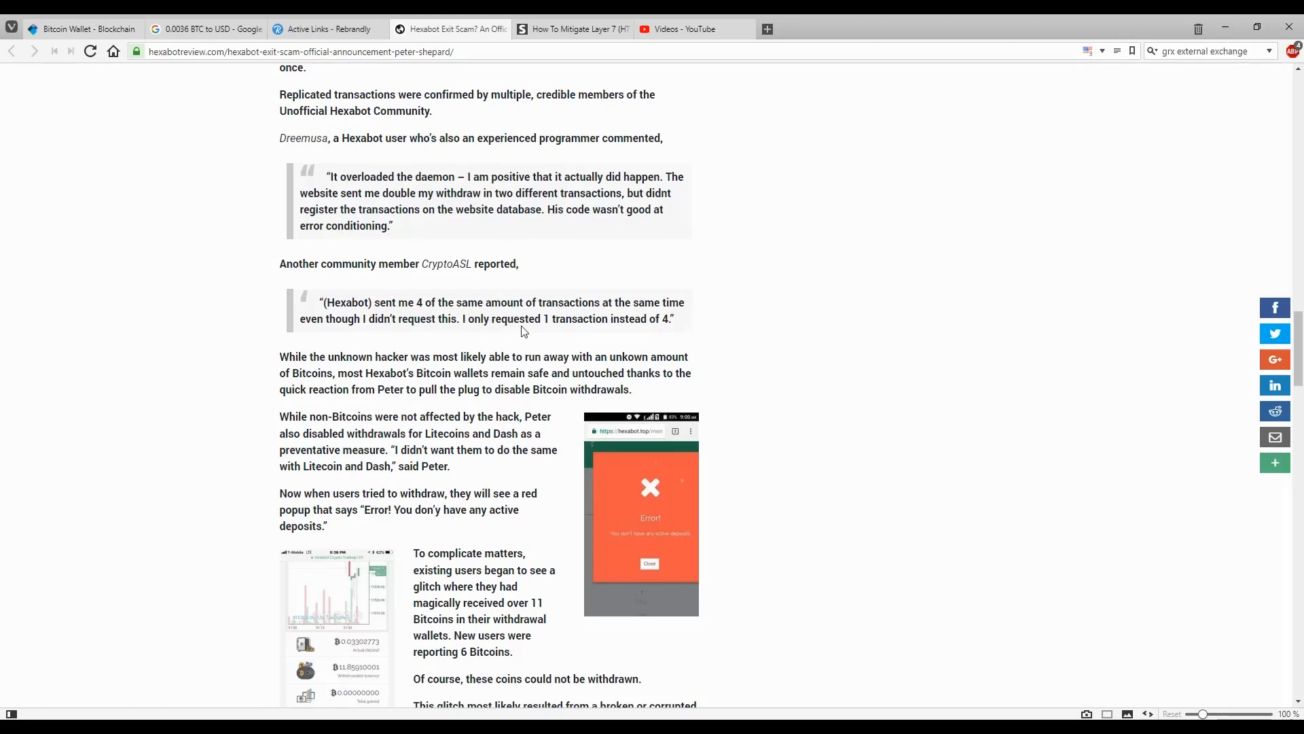
{"action": "mouse_move", "coordinate": [688, 340]}
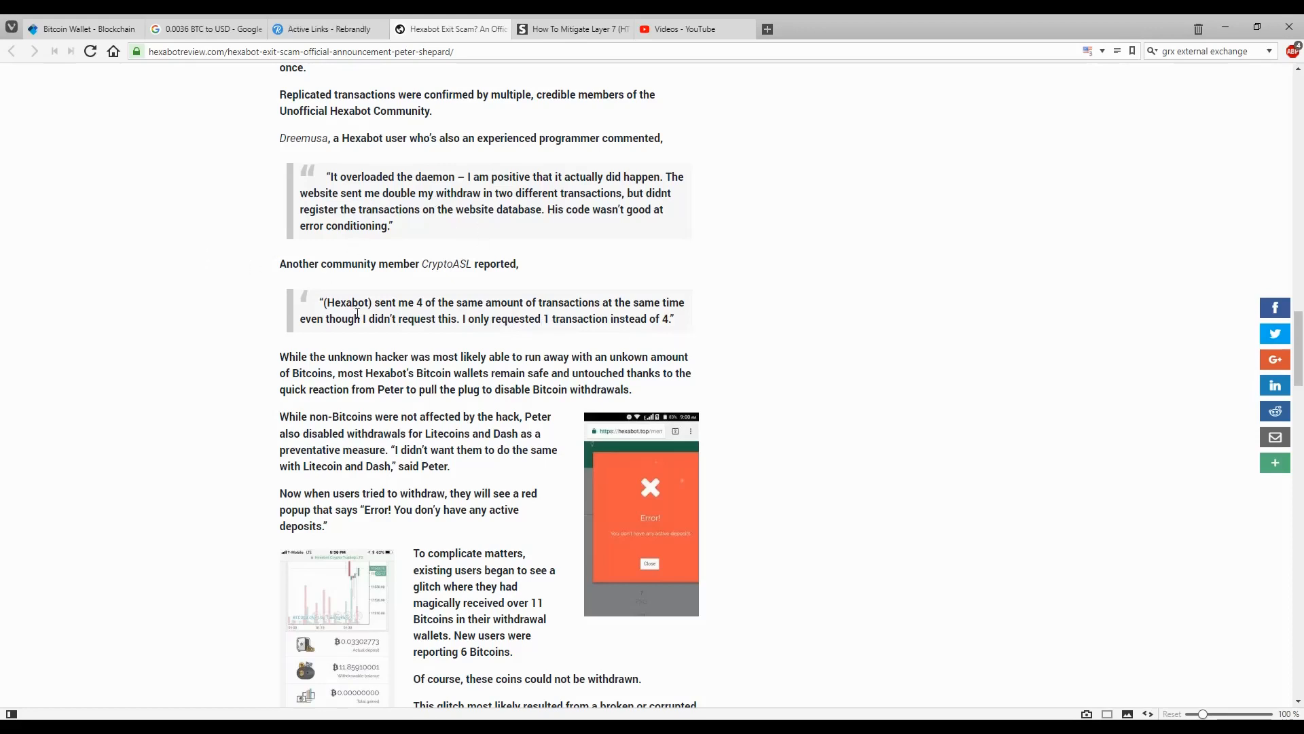
{"action": "mouse_move", "coordinate": [821, 284]}
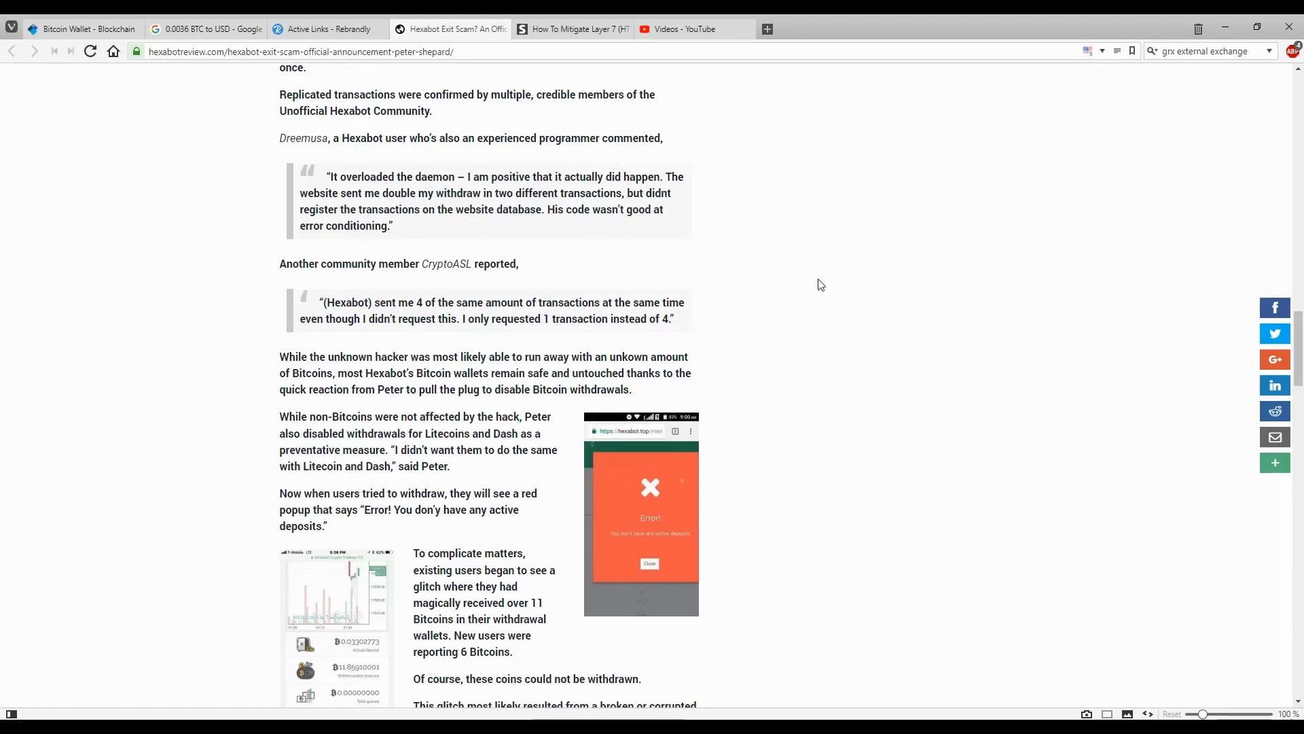
{"action": "scroll", "scroll_direction": "down", "scroll_amount": 3}
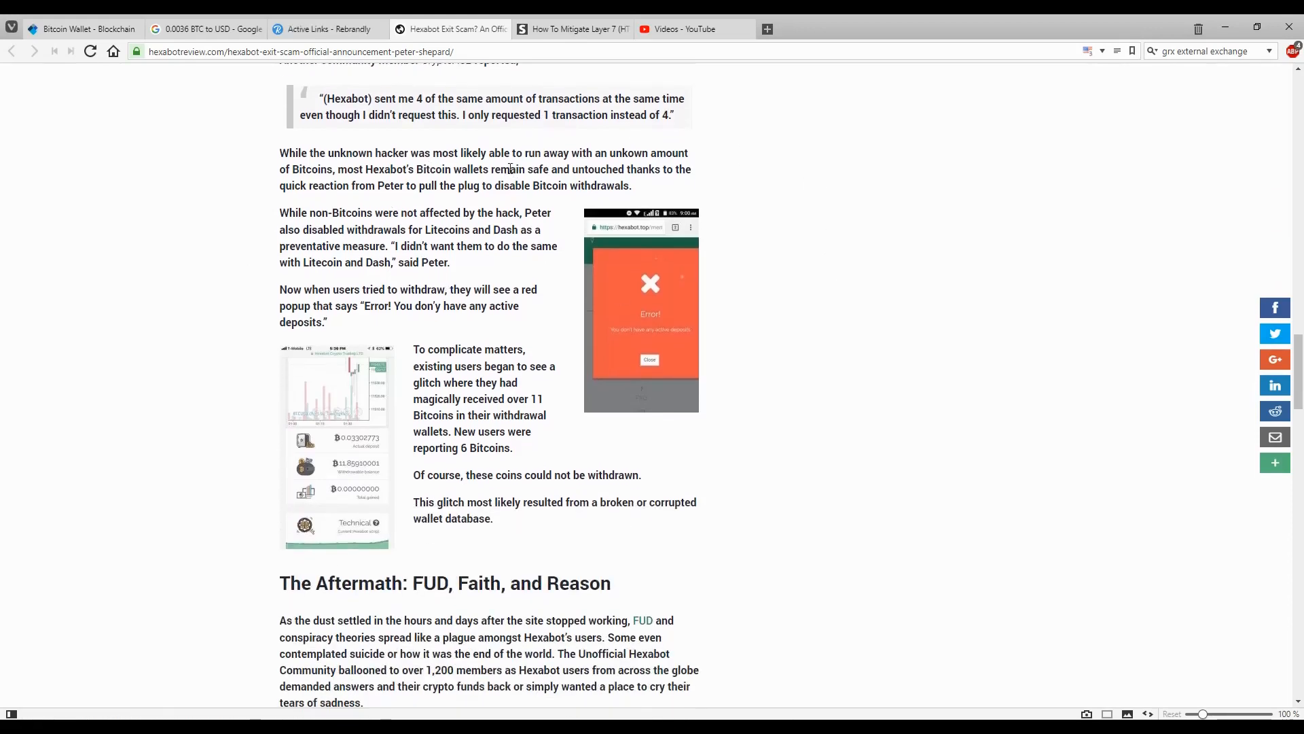
{"action": "mouse_move", "coordinate": [330, 201]}
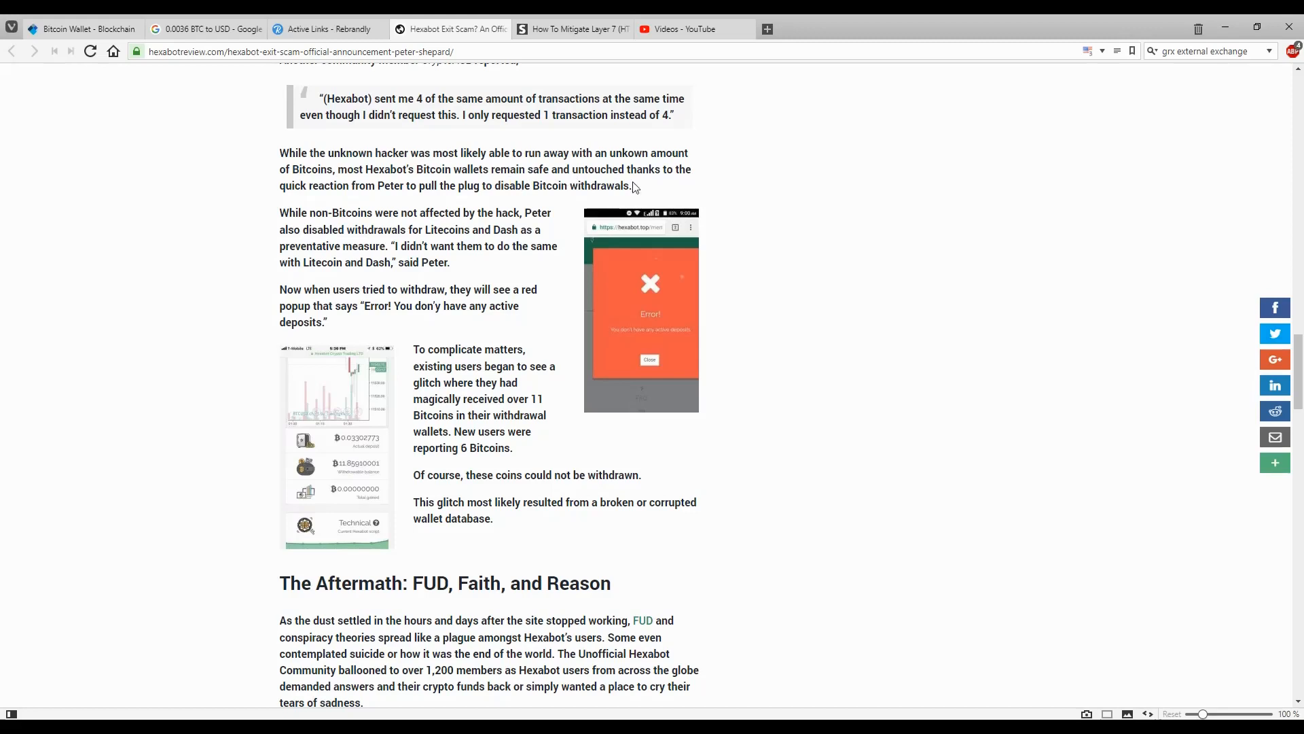
{"action": "mouse_move", "coordinate": [473, 206]}
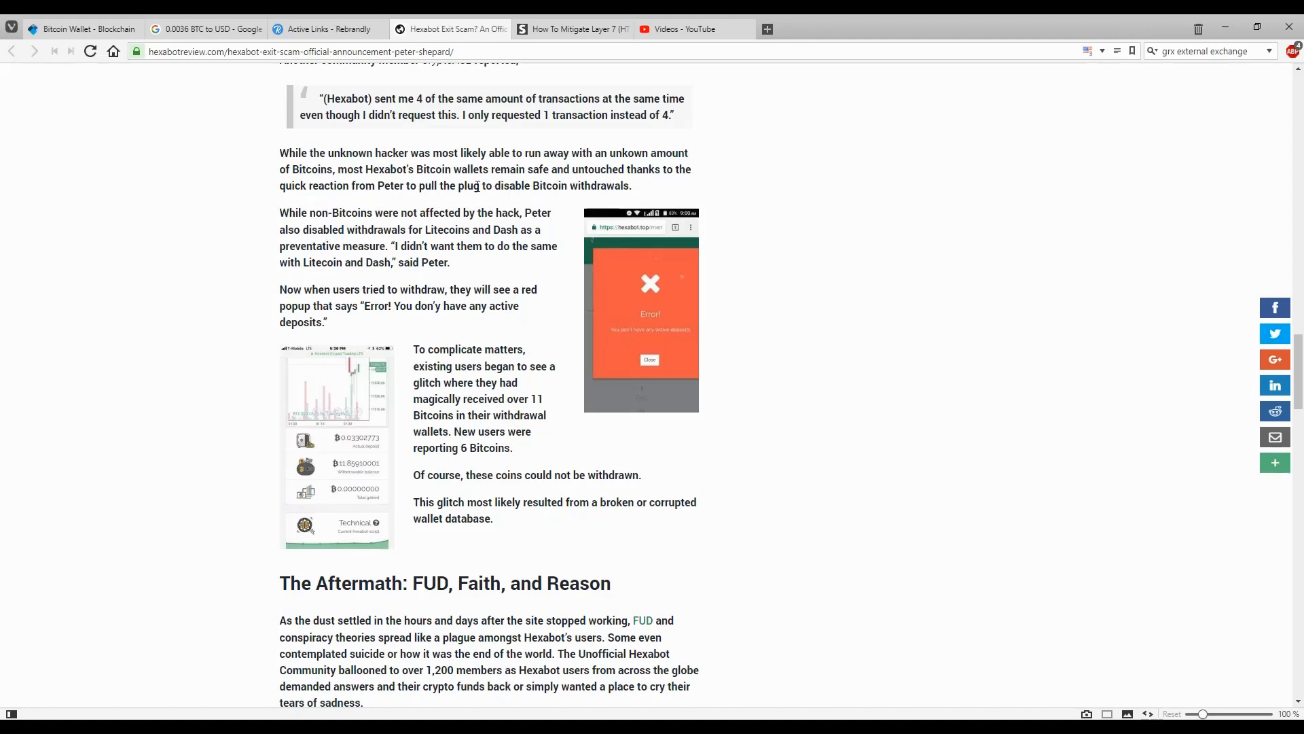
{"action": "left_click", "coordinate": [324, 29]}
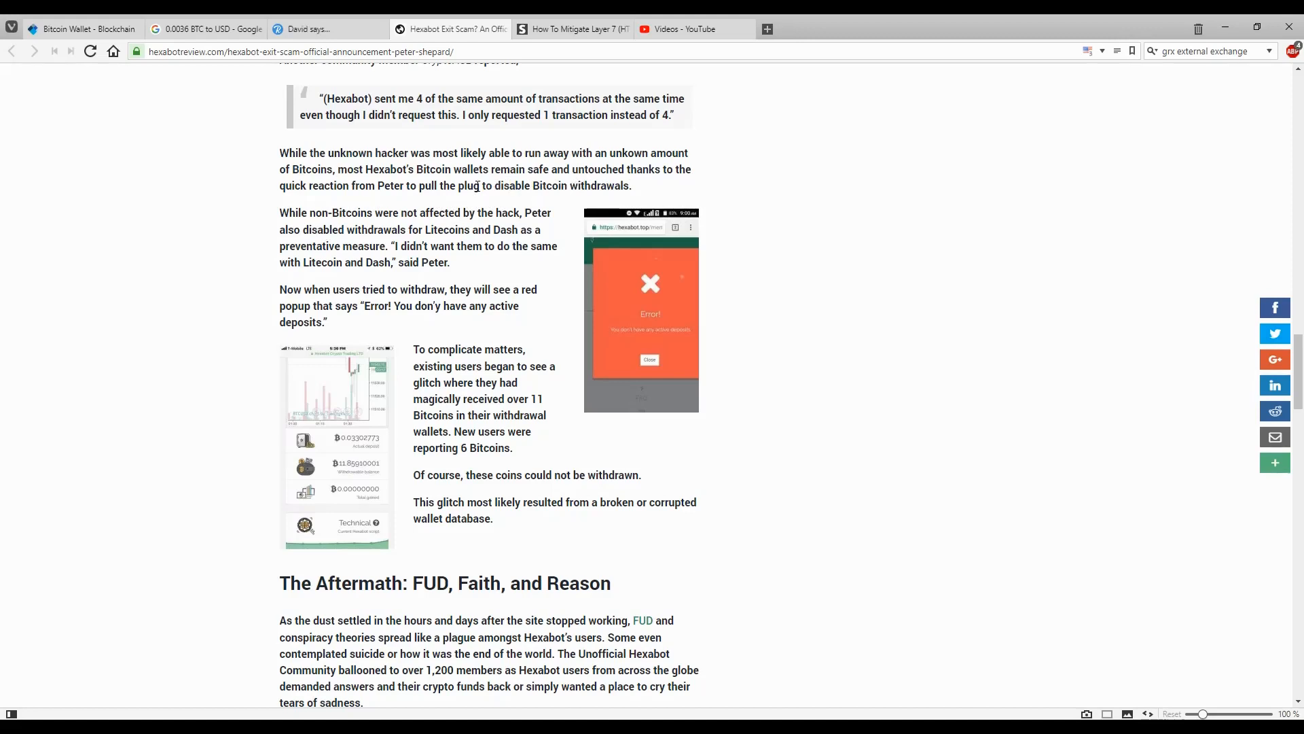
{"action": "left_click", "coordinate": [324, 28]}
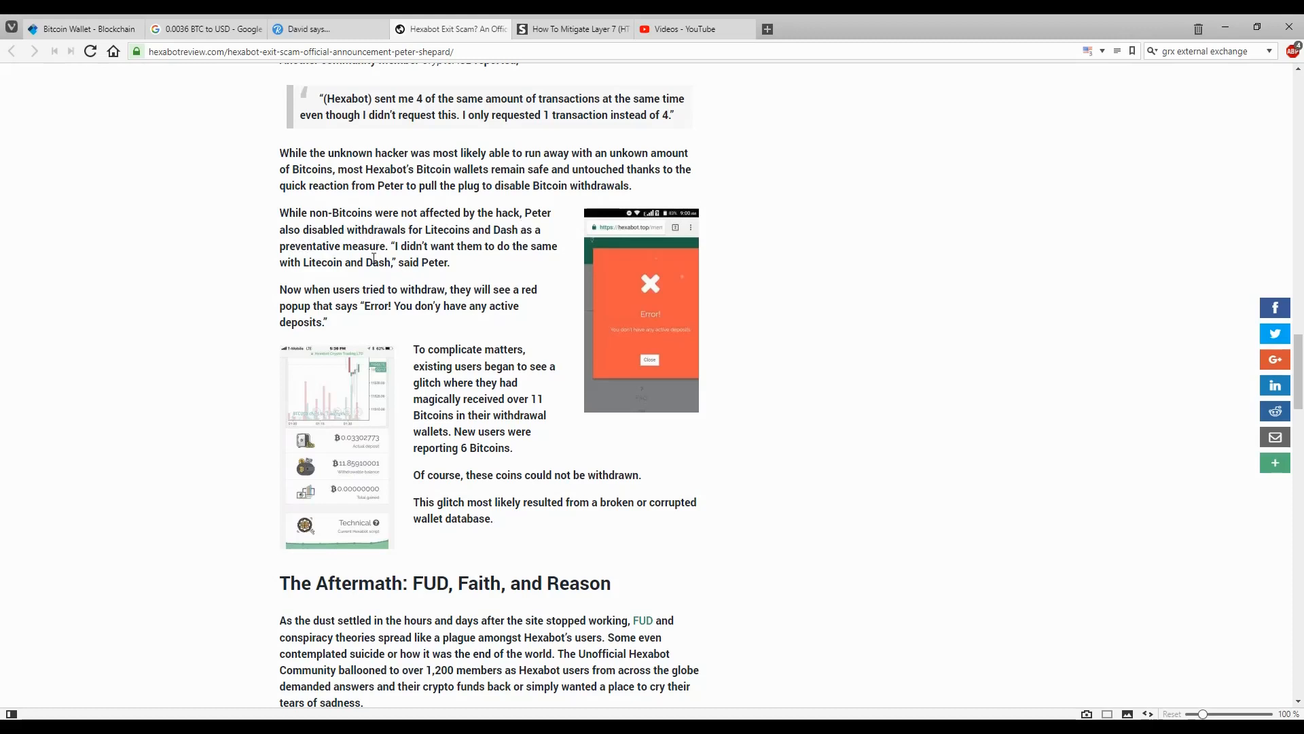
{"action": "left_click", "coordinate": [329, 28]}
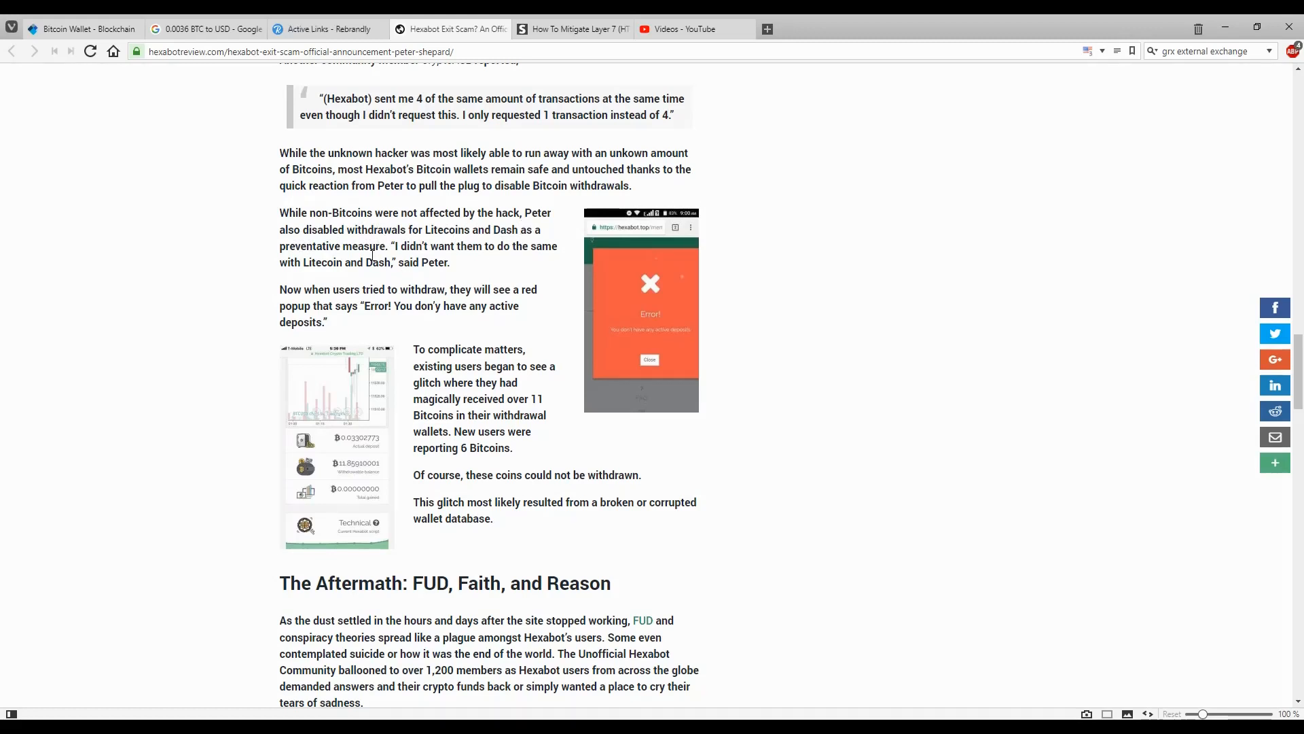
{"action": "mouse_move", "coordinate": [409, 329]}
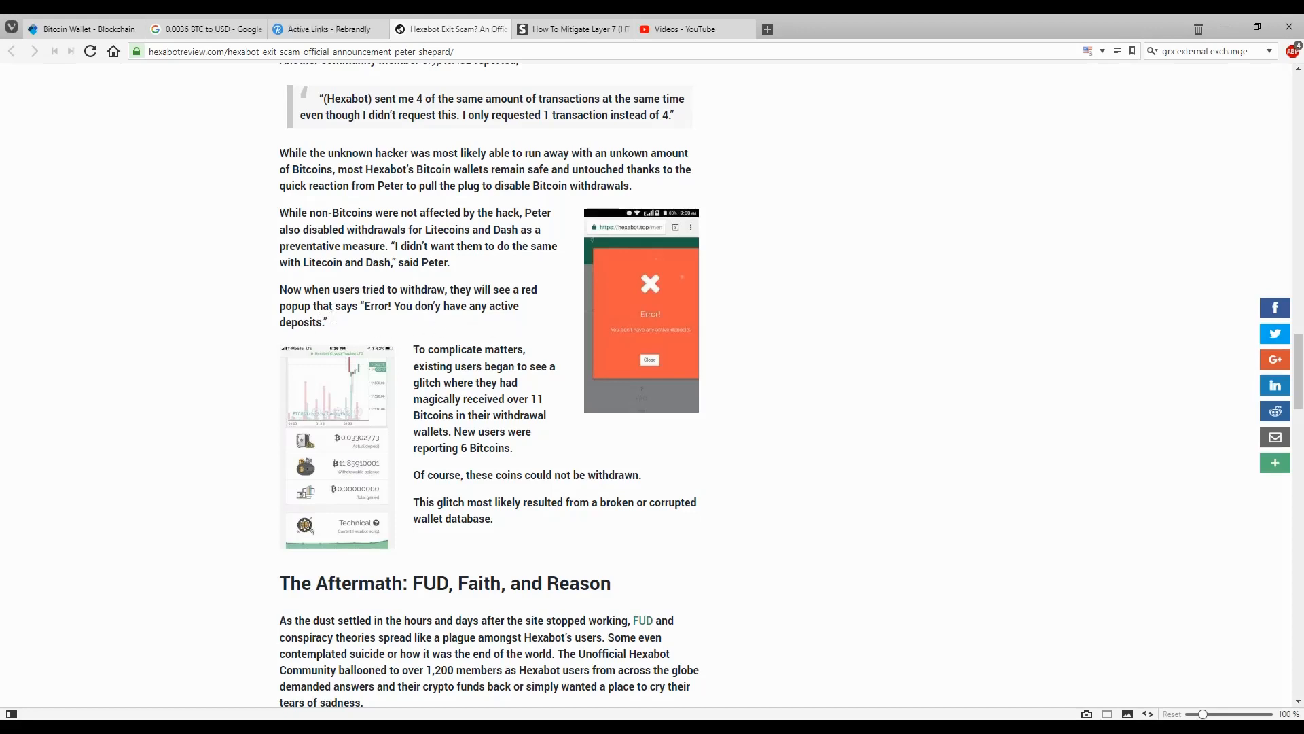
Scroll down until 'The Aftermath: FUD, Faith, and Reason' section heading and its opening paragraphs show
{"action": "scroll", "scroll_direction": "down", "scroll_amount": 3}
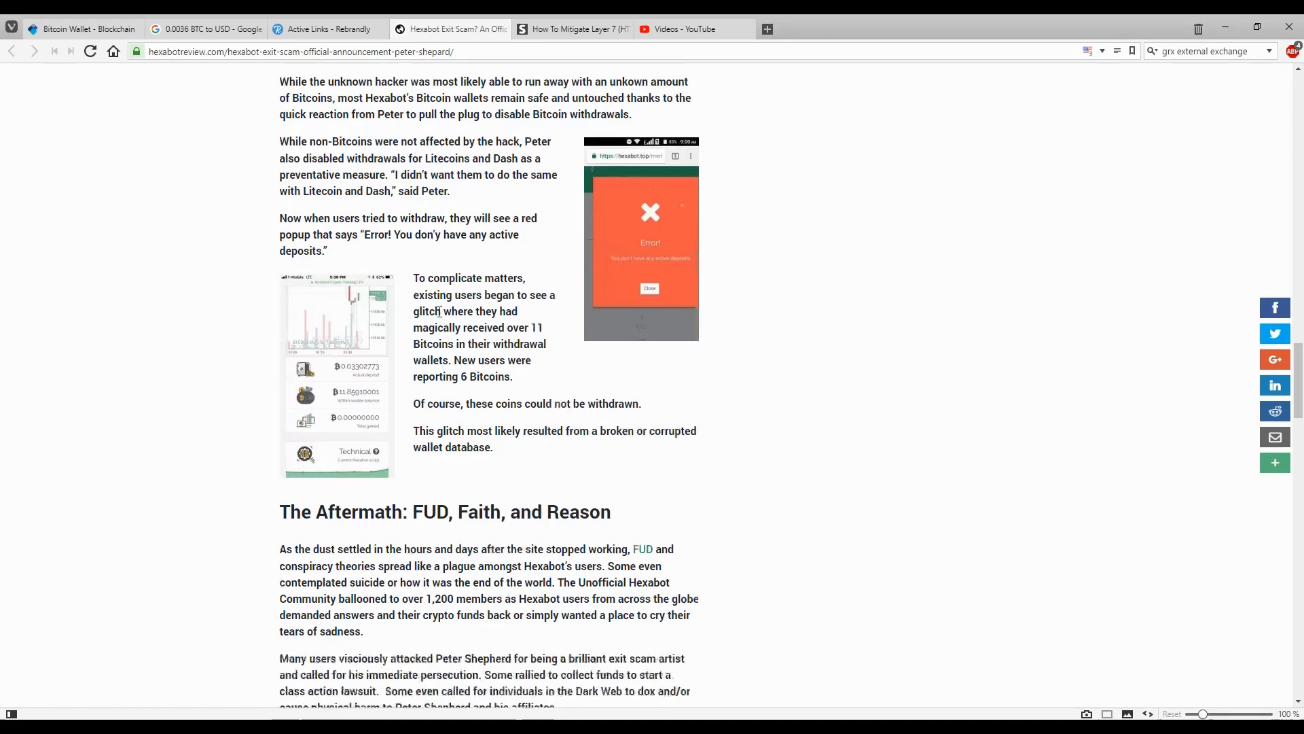
{"action": "scroll", "scroll_direction": "down", "scroll_amount": 3}
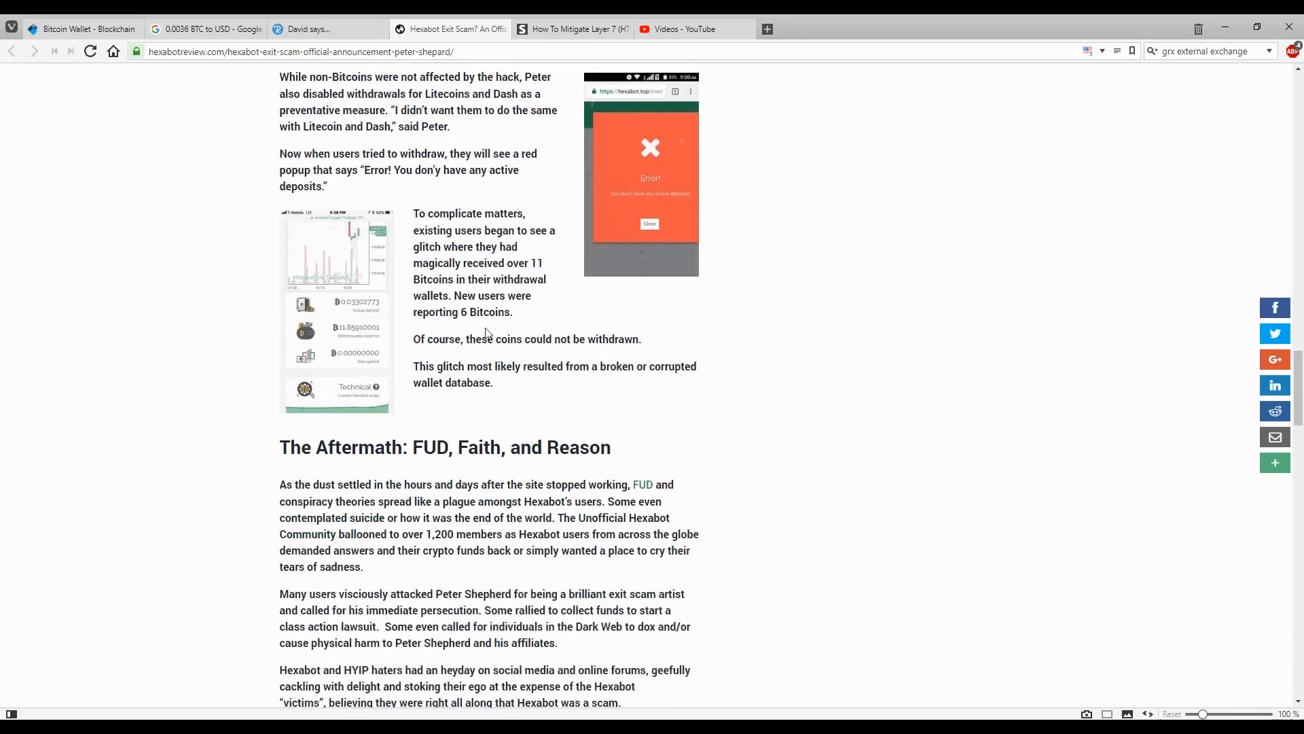
{"action": "scroll", "scroll_direction": "down", "scroll_amount": 3}
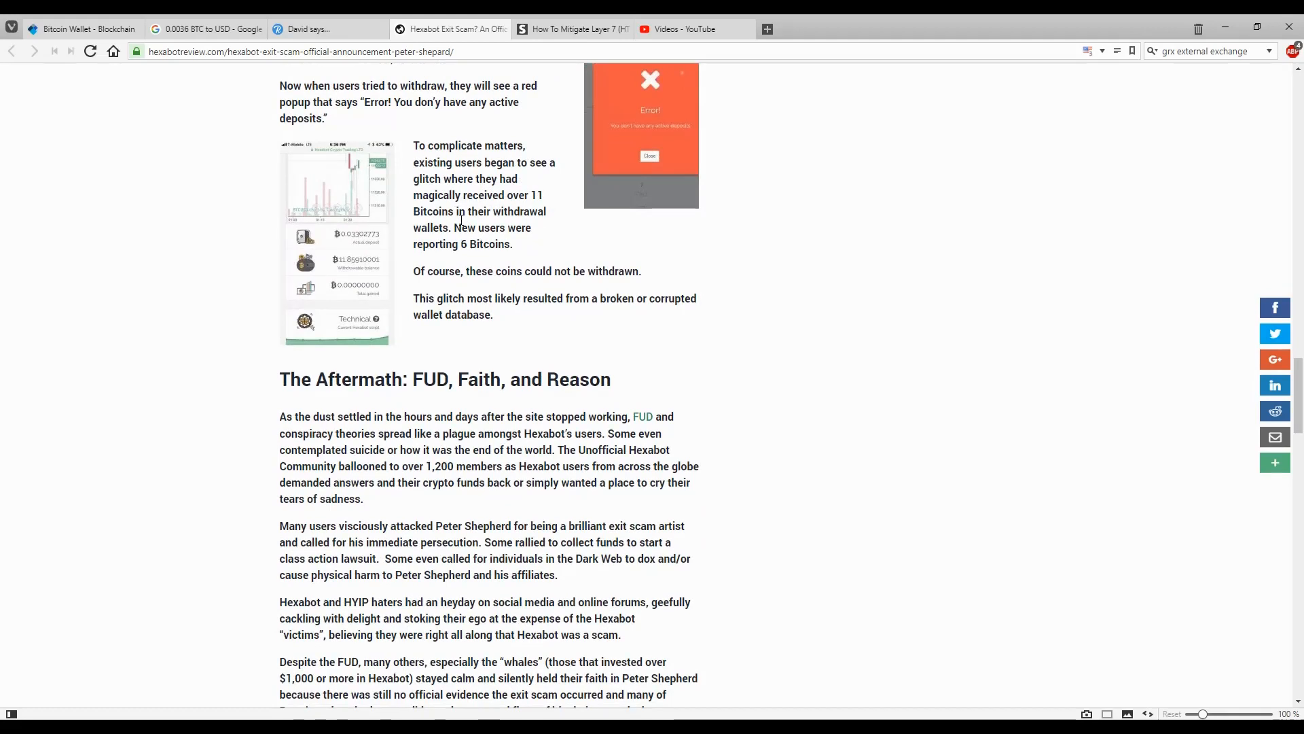
{"action": "left_click", "coordinate": [325, 28]}
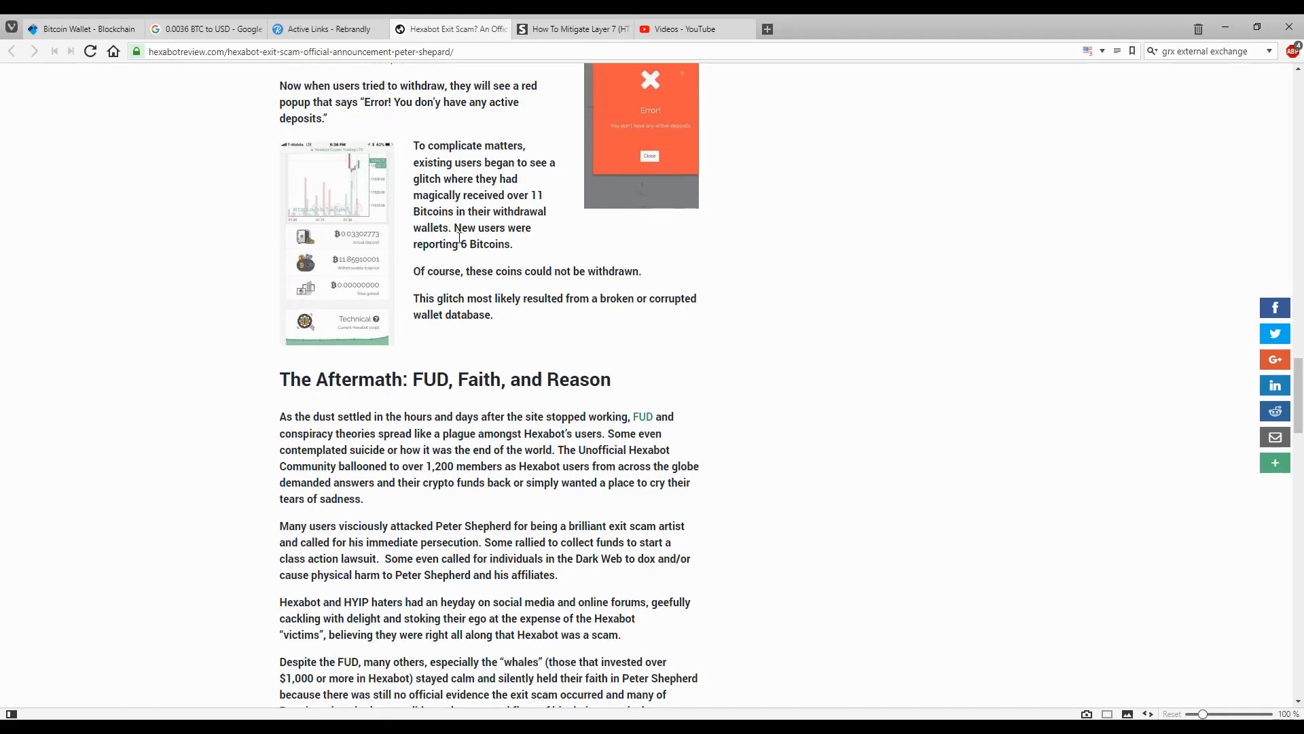
{"action": "mouse_move", "coordinate": [516, 256]}
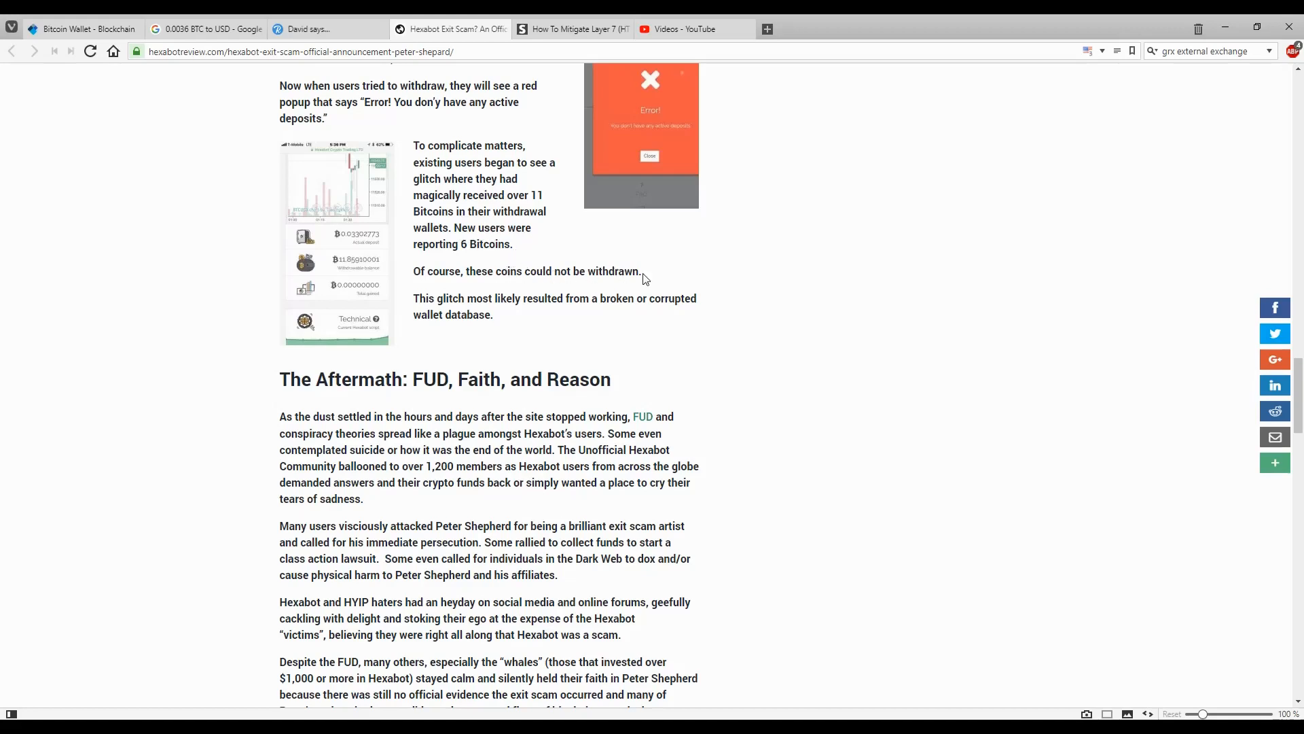
Read the Aftermath paragraphs on users attacking Peter Shepherd and HYIP haters gloating
{"action": "scroll", "scroll_direction": "down", "scroll_amount": 3}
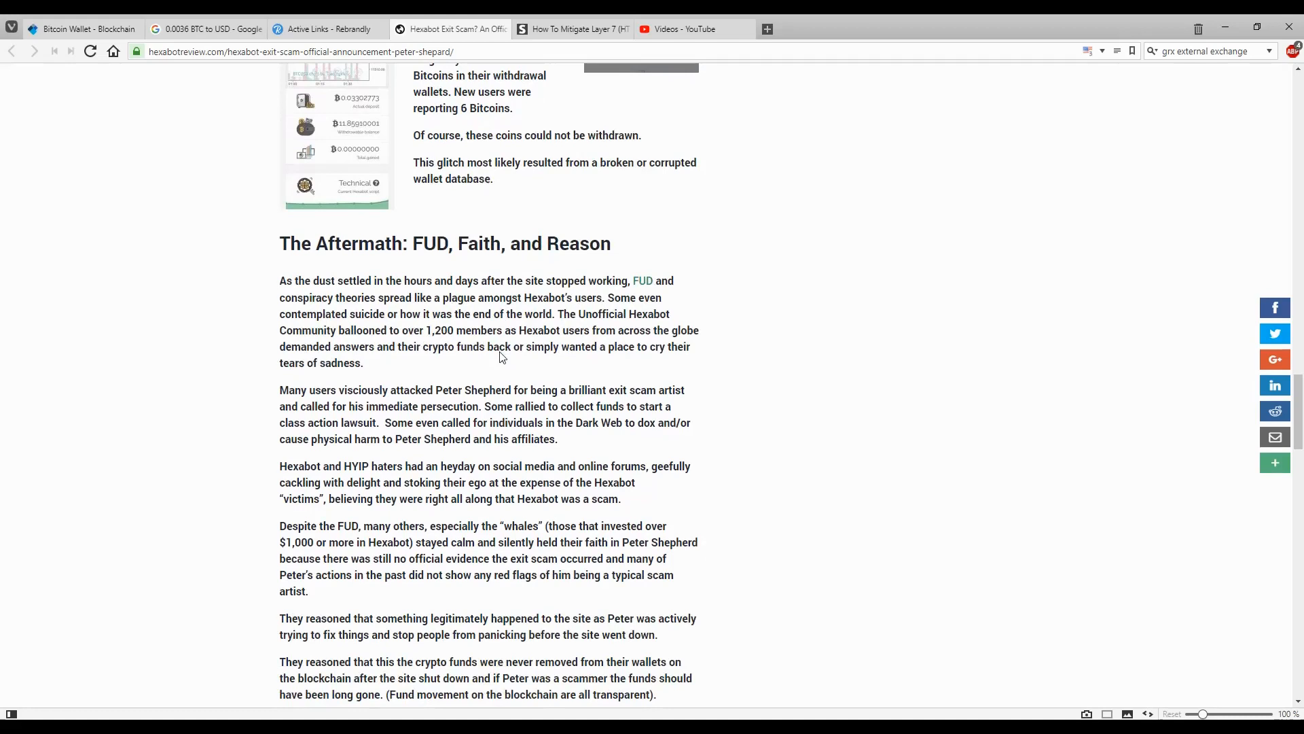
{"action": "mouse_move", "coordinate": [552, 180]}
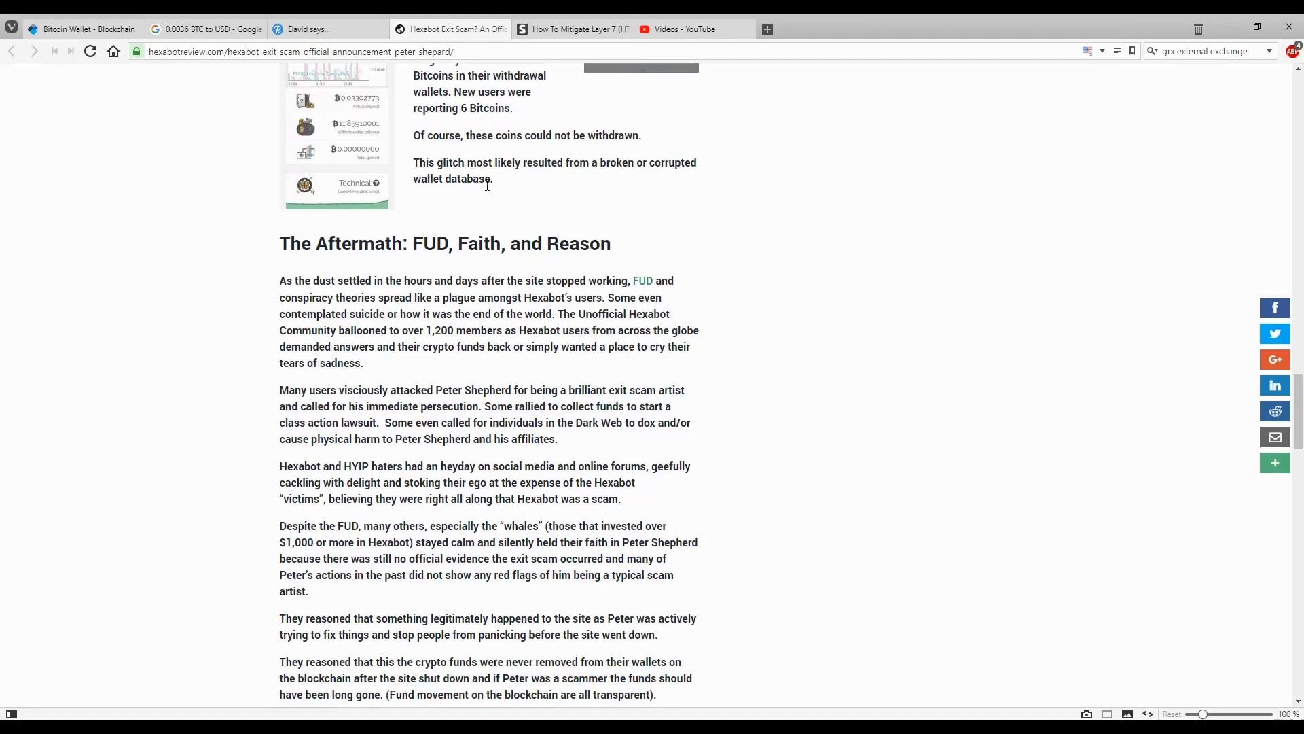
{"action": "scroll", "scroll_direction": "down", "scroll_amount": 3}
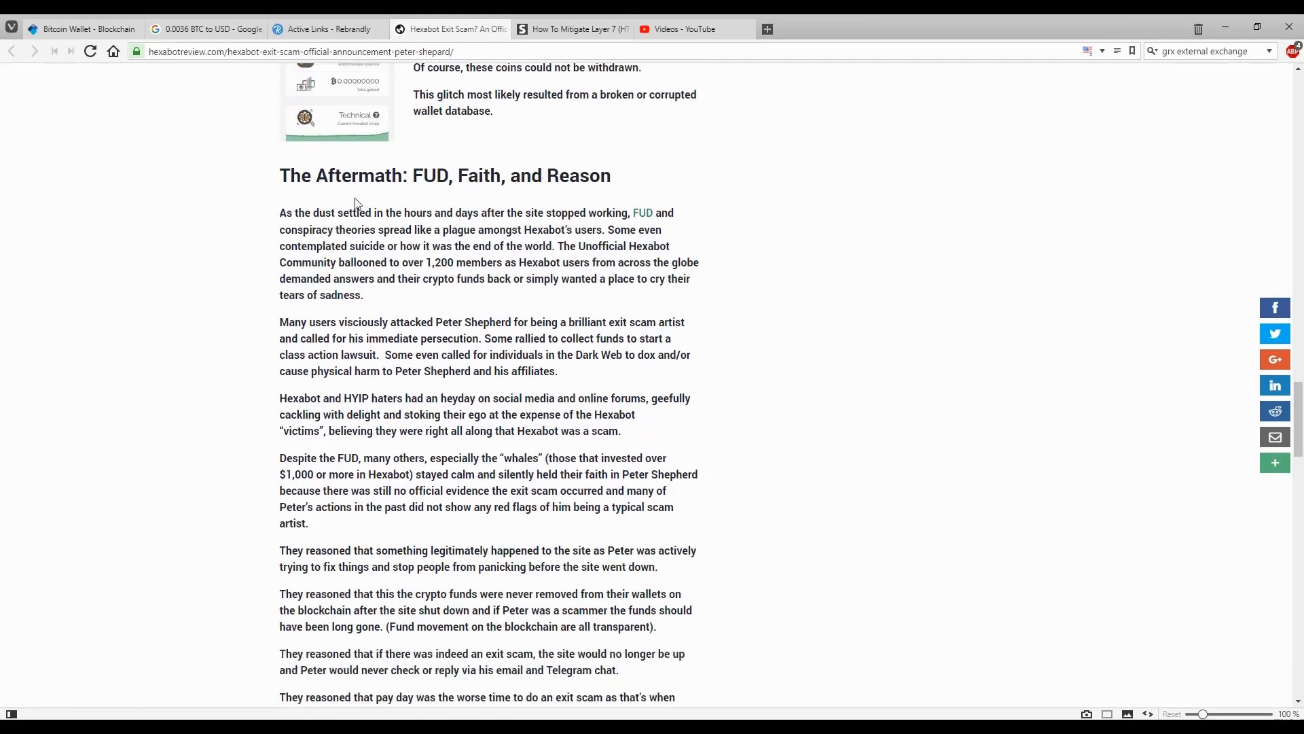
{"action": "scroll", "scroll_direction": "down", "scroll_amount": 3}
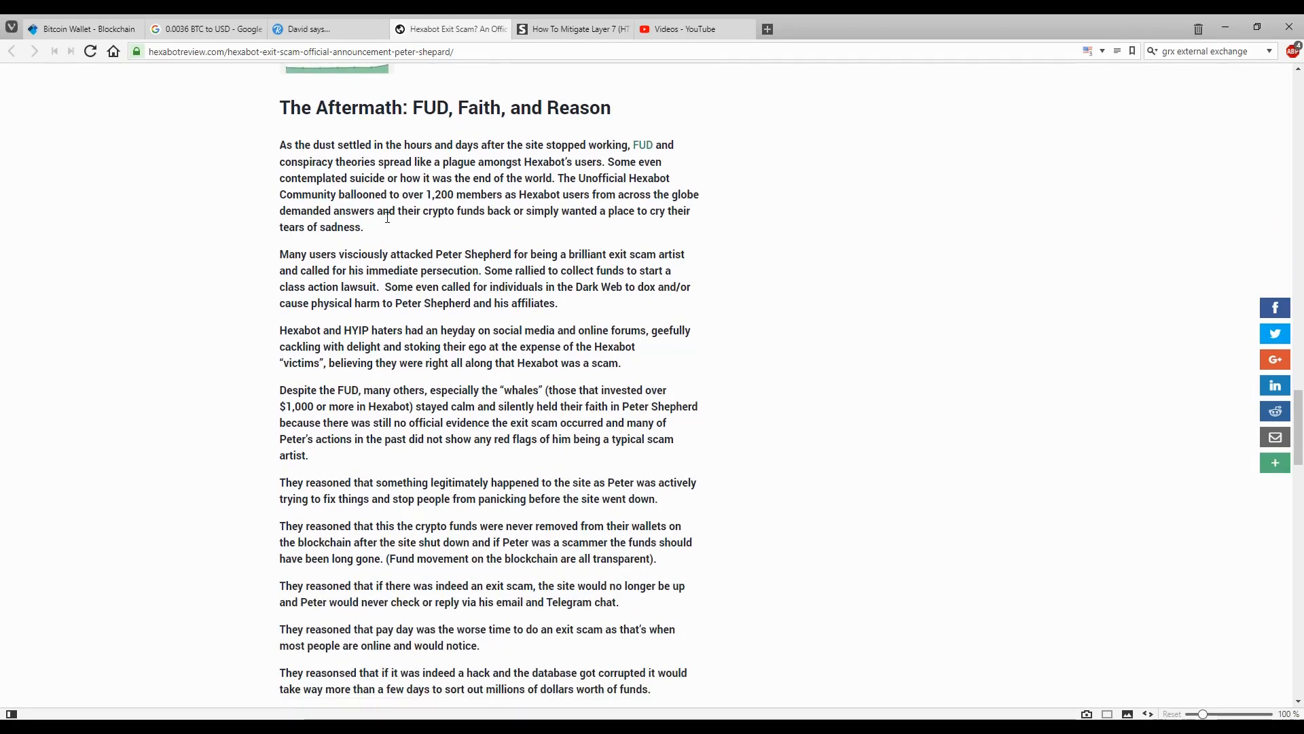
{"action": "left_click", "coordinate": [325, 29]}
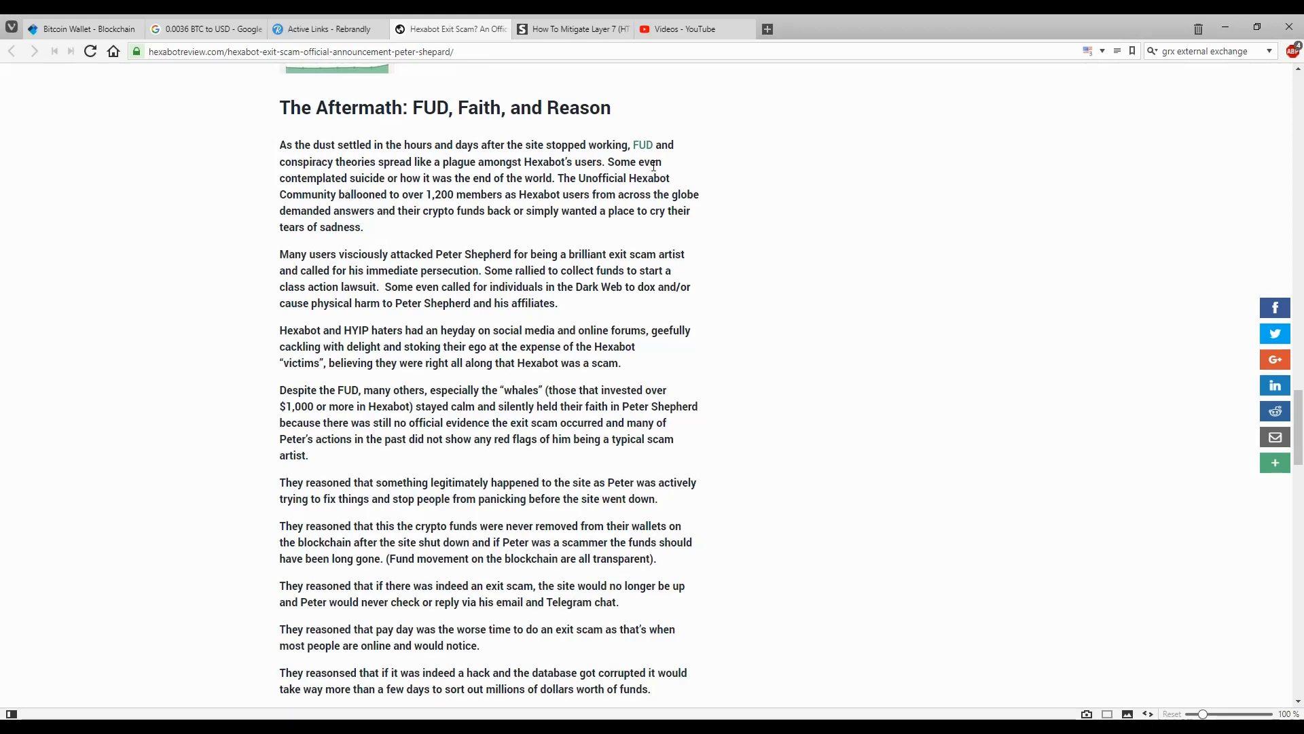
{"action": "mouse_move", "coordinate": [384, 179]}
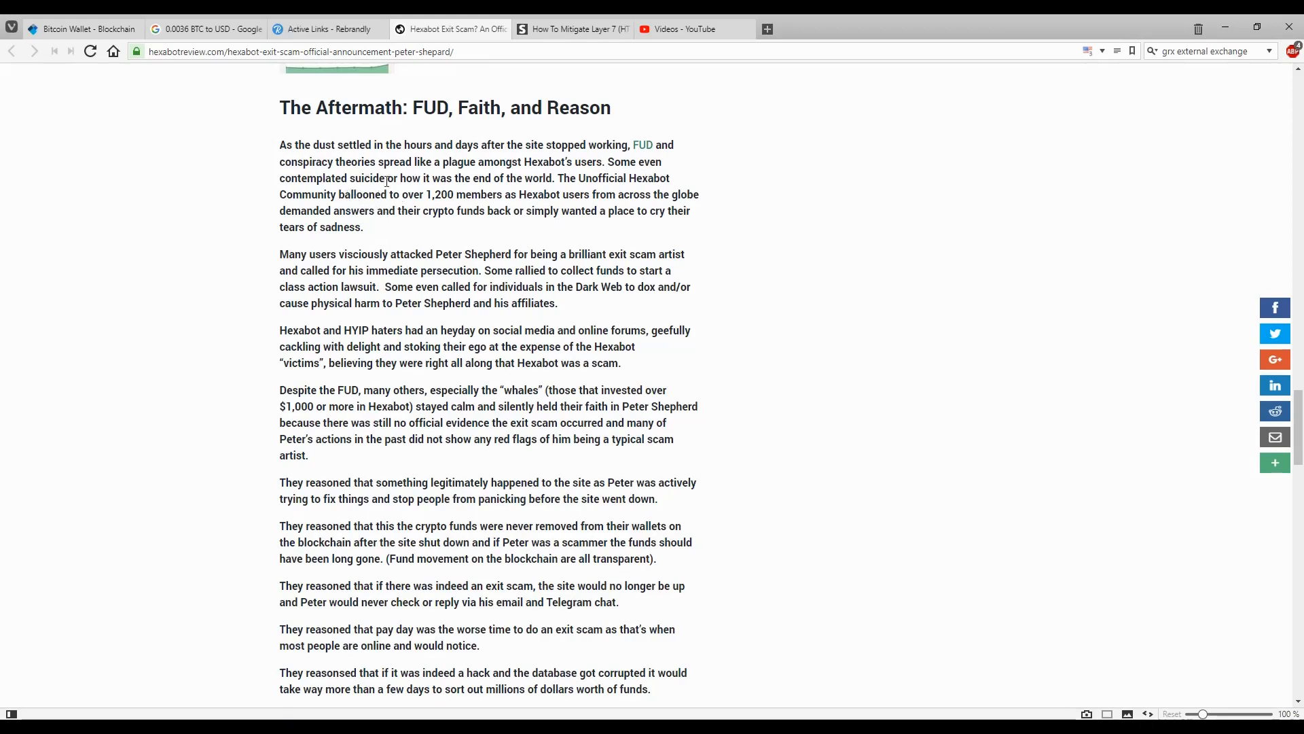
{"action": "left_click", "coordinate": [325, 28]}
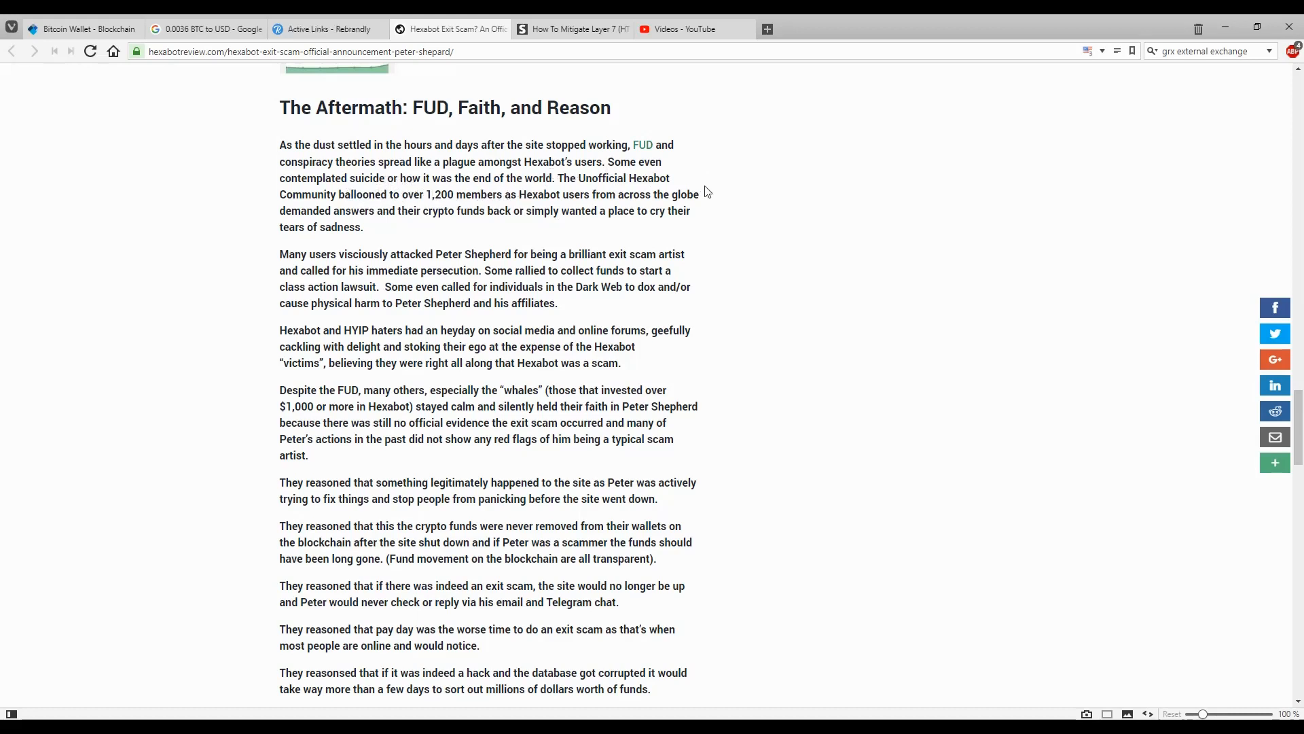
{"action": "mouse_move", "coordinate": [486, 204]}
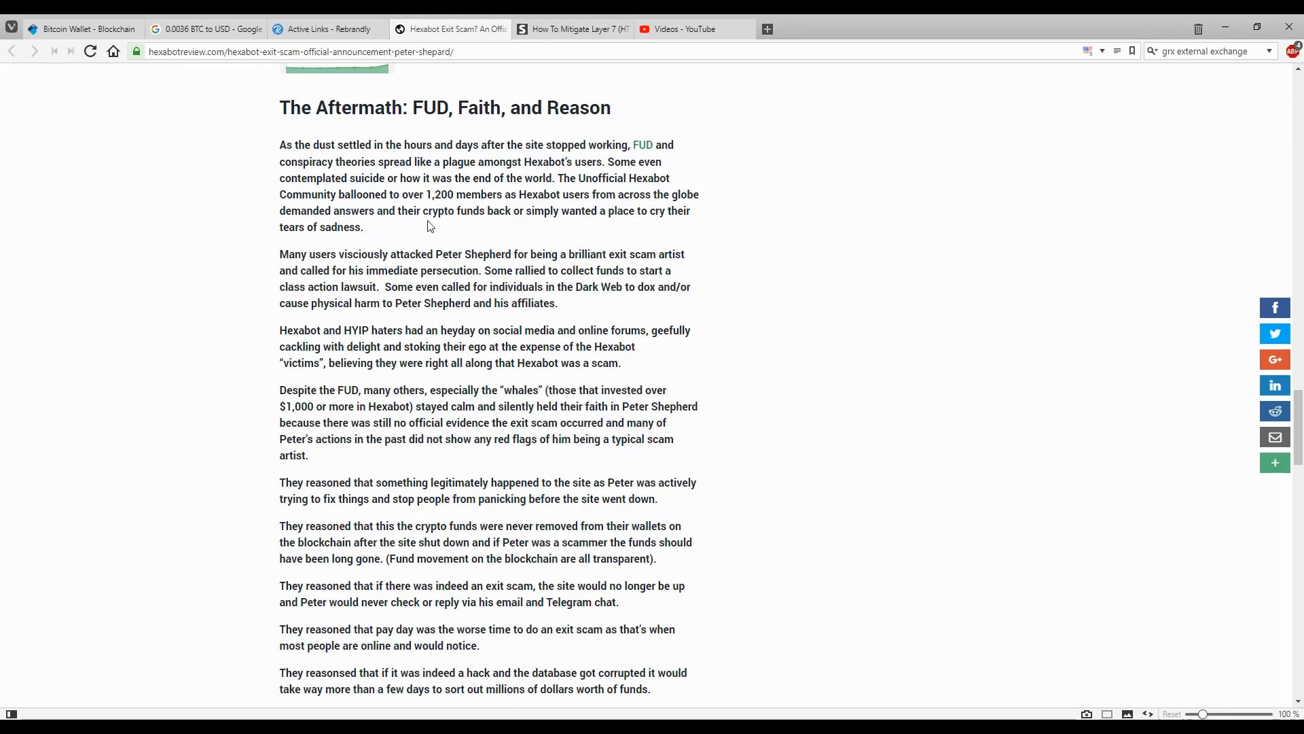
{"action": "mouse_move", "coordinate": [640, 231]}
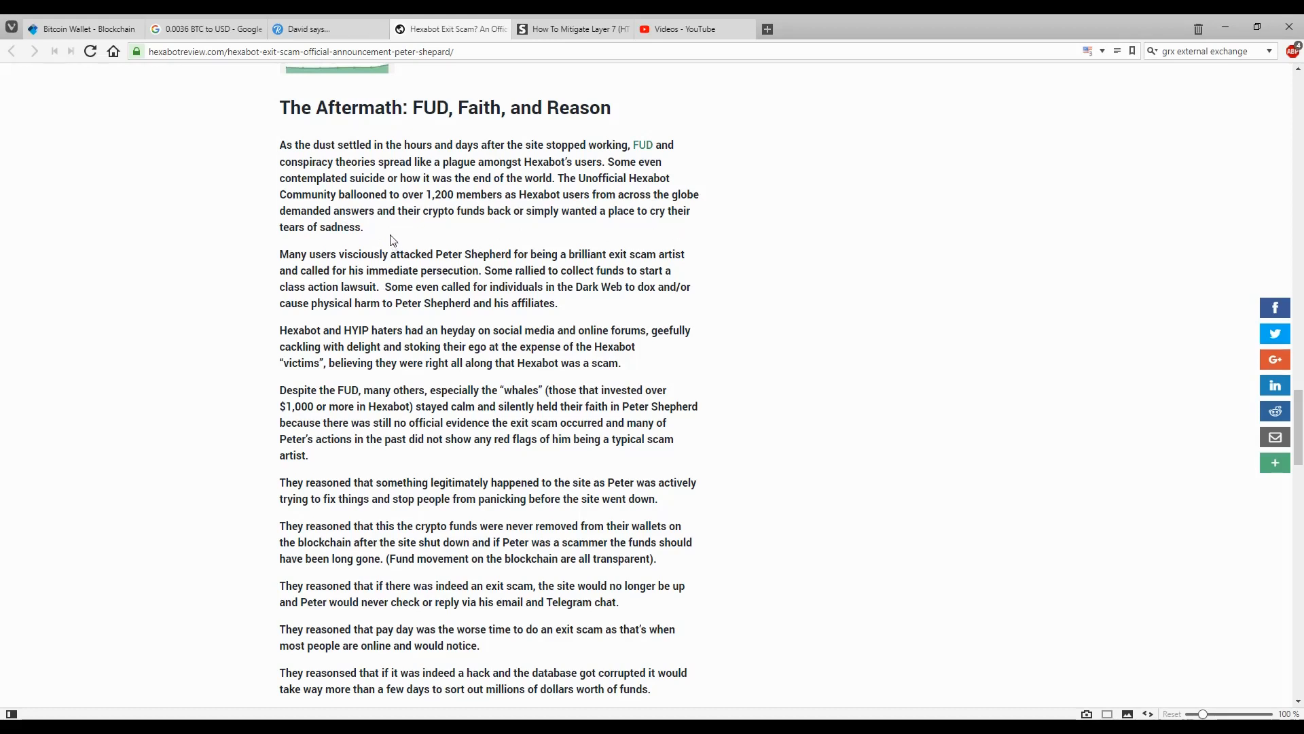
{"action": "scroll", "scroll_direction": "down", "scroll_amount": 3}
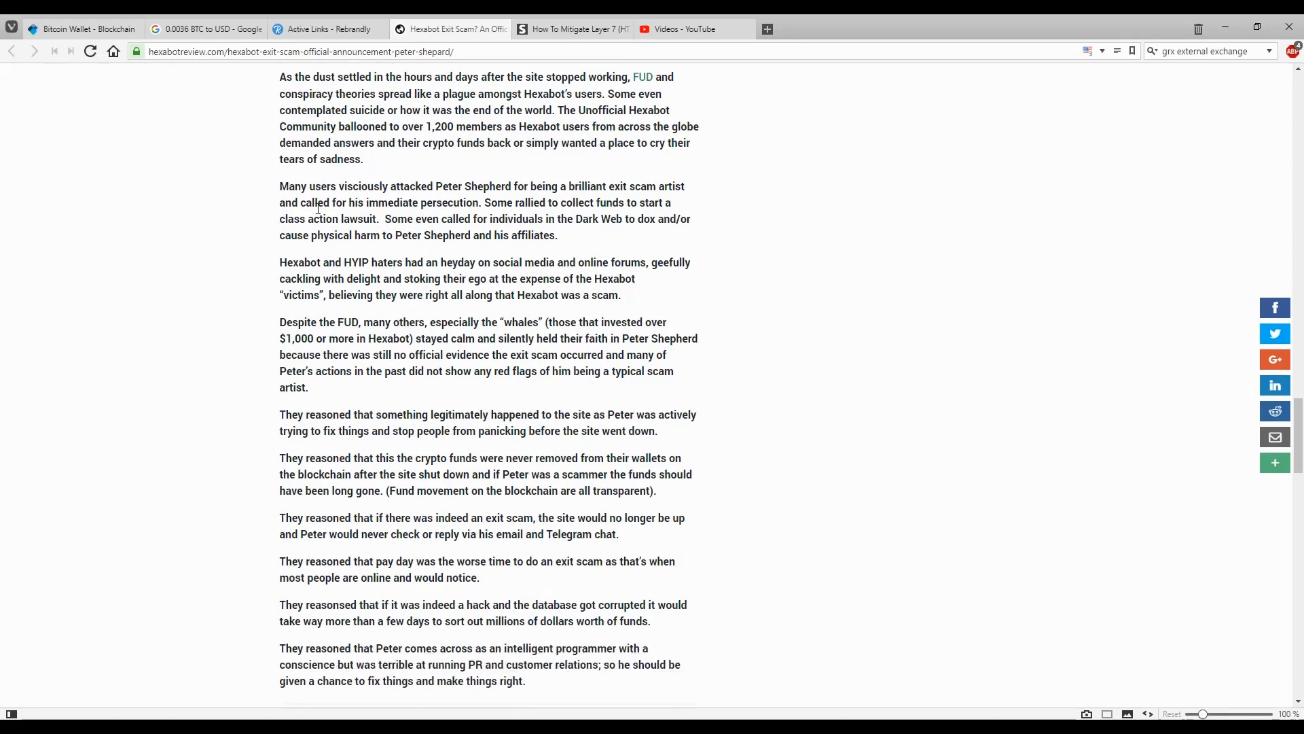
{"action": "mouse_move", "coordinate": [492, 197]}
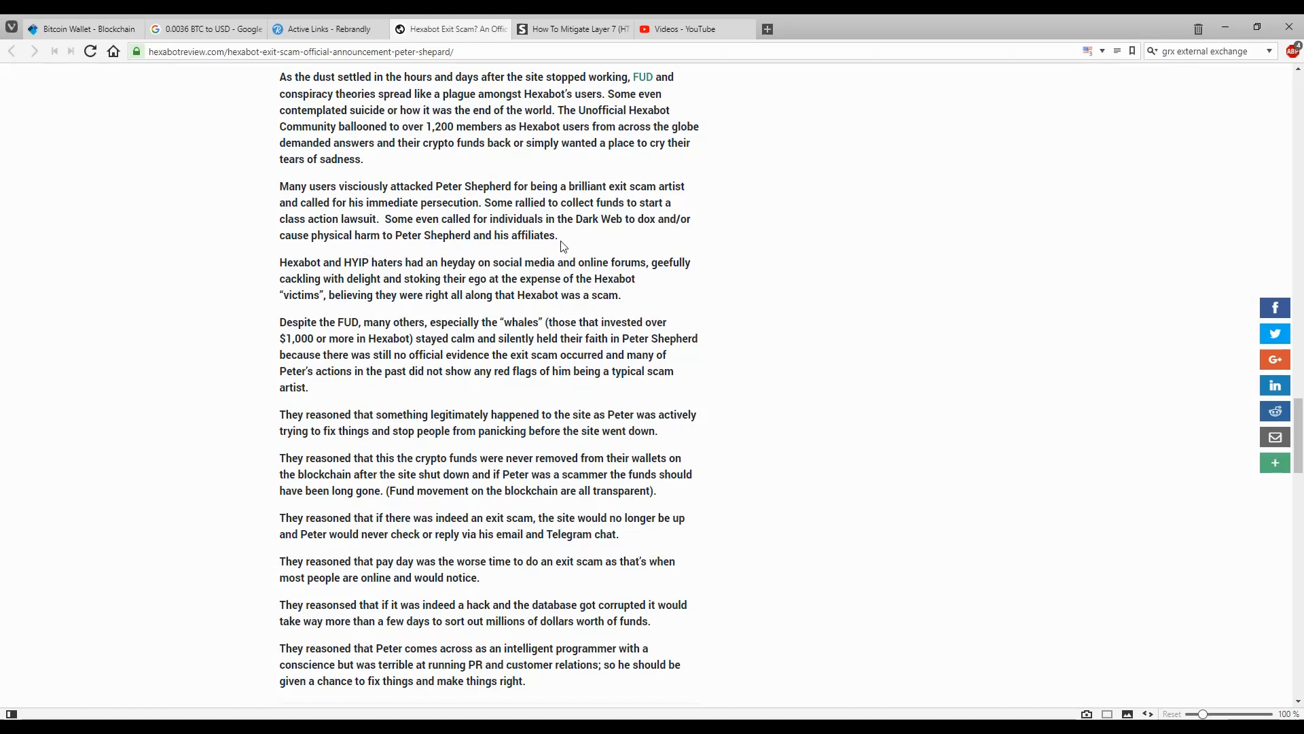
{"action": "mouse_move", "coordinate": [338, 256]}
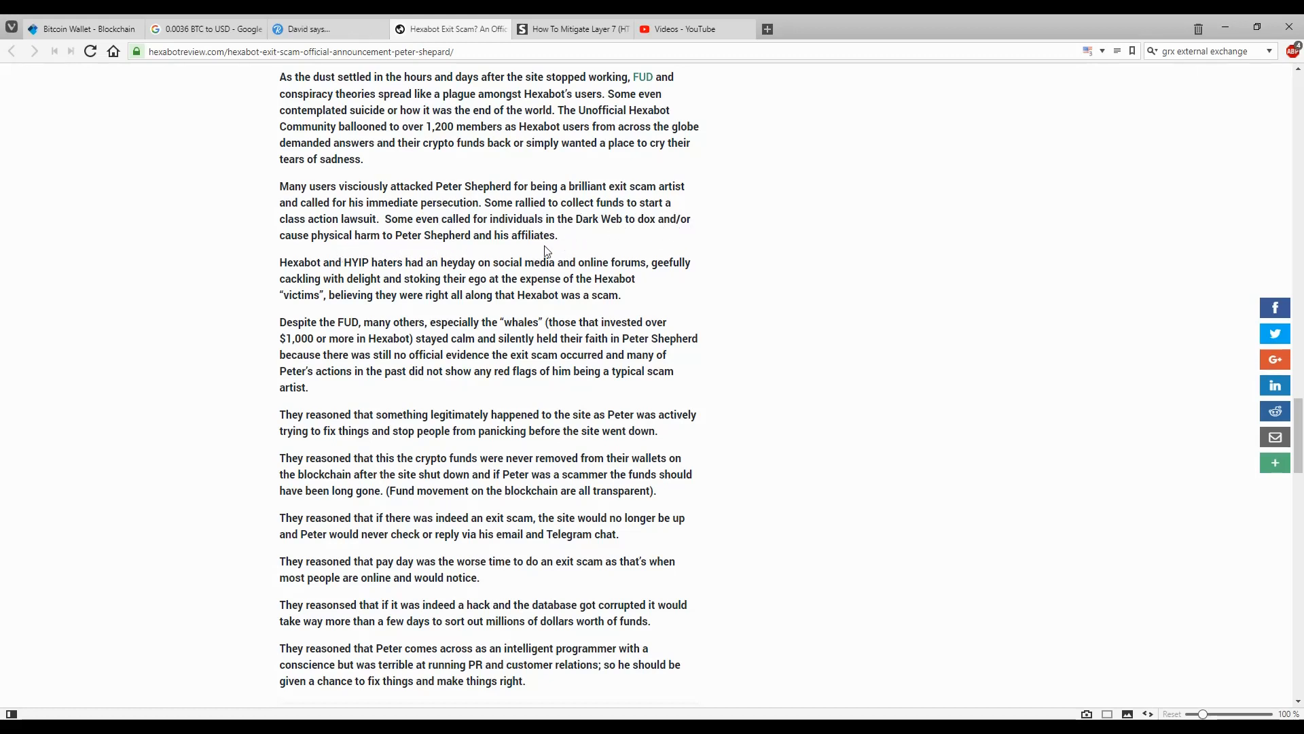
Scroll to the 'They reasoned that…' paragraphs on why whales trusted Peter, ending at the webmaster email
{"action": "scroll", "scroll_direction": "down", "scroll_amount": 3}
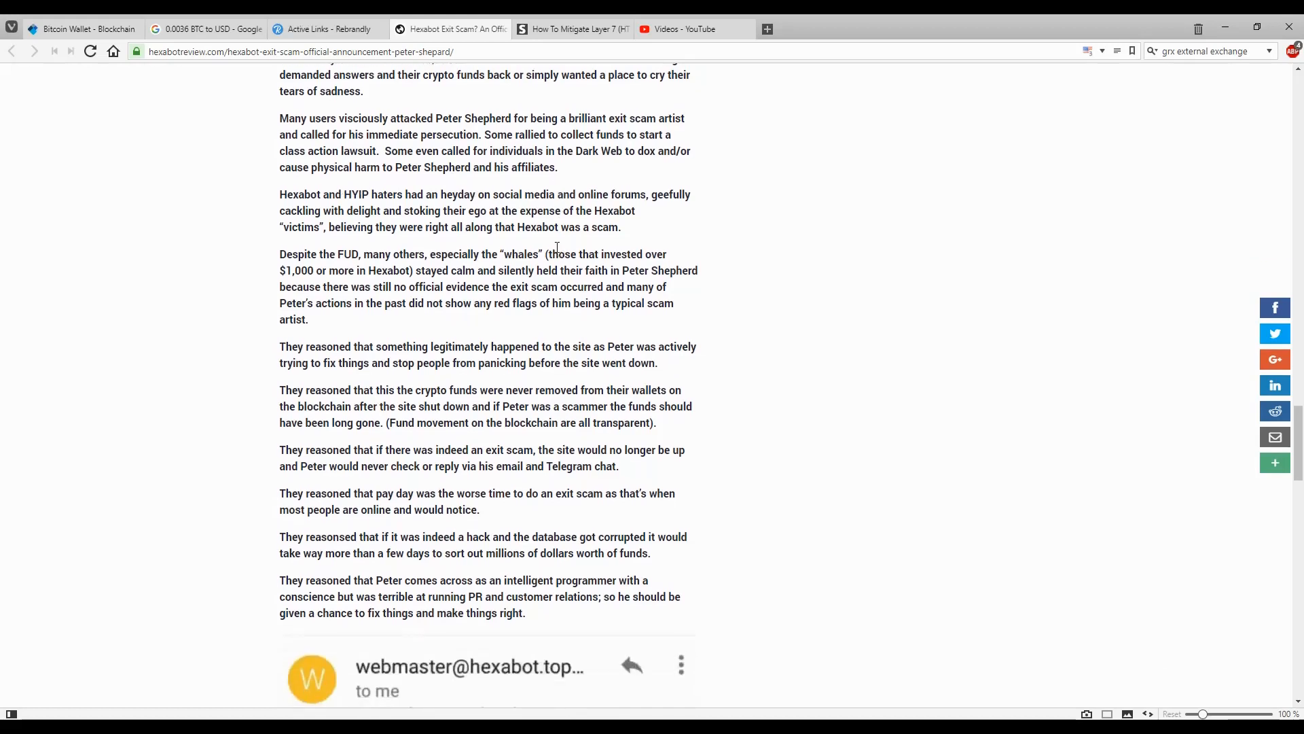
{"action": "scroll", "scroll_direction": "down", "scroll_amount": 3}
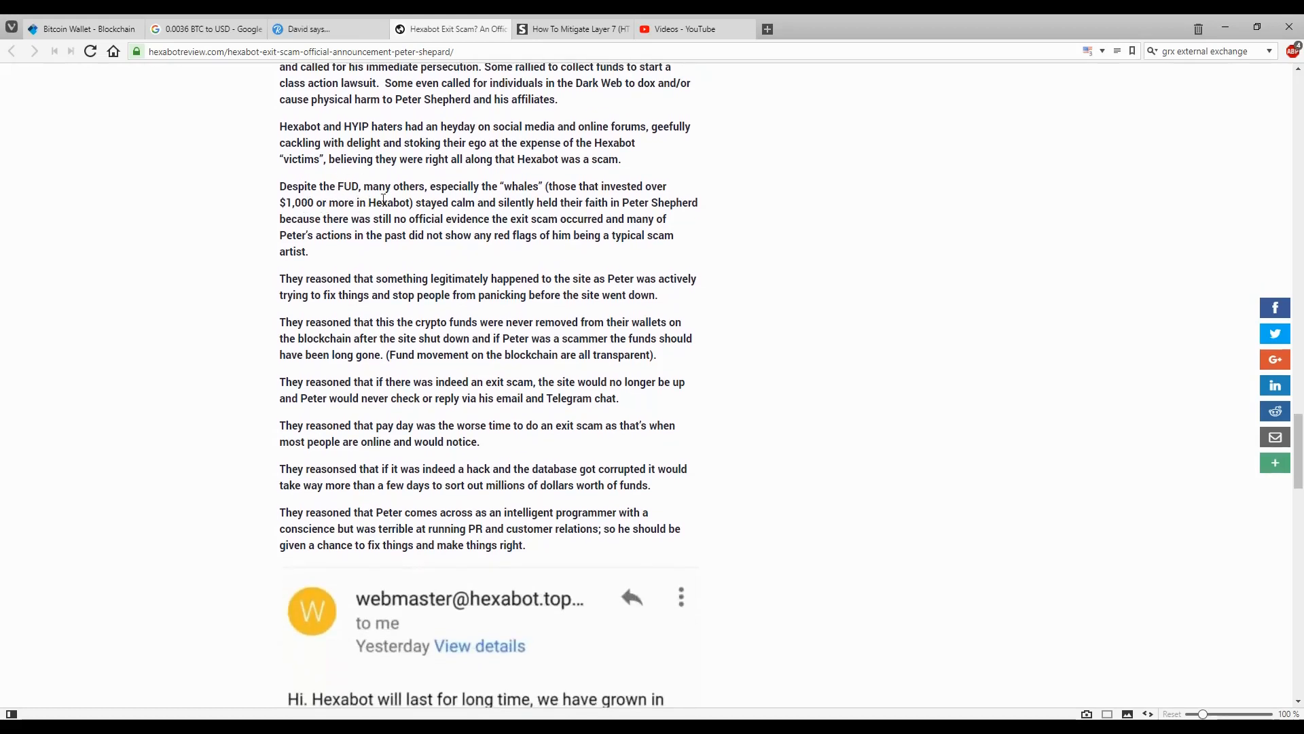
{"action": "left_click", "coordinate": [325, 29]}
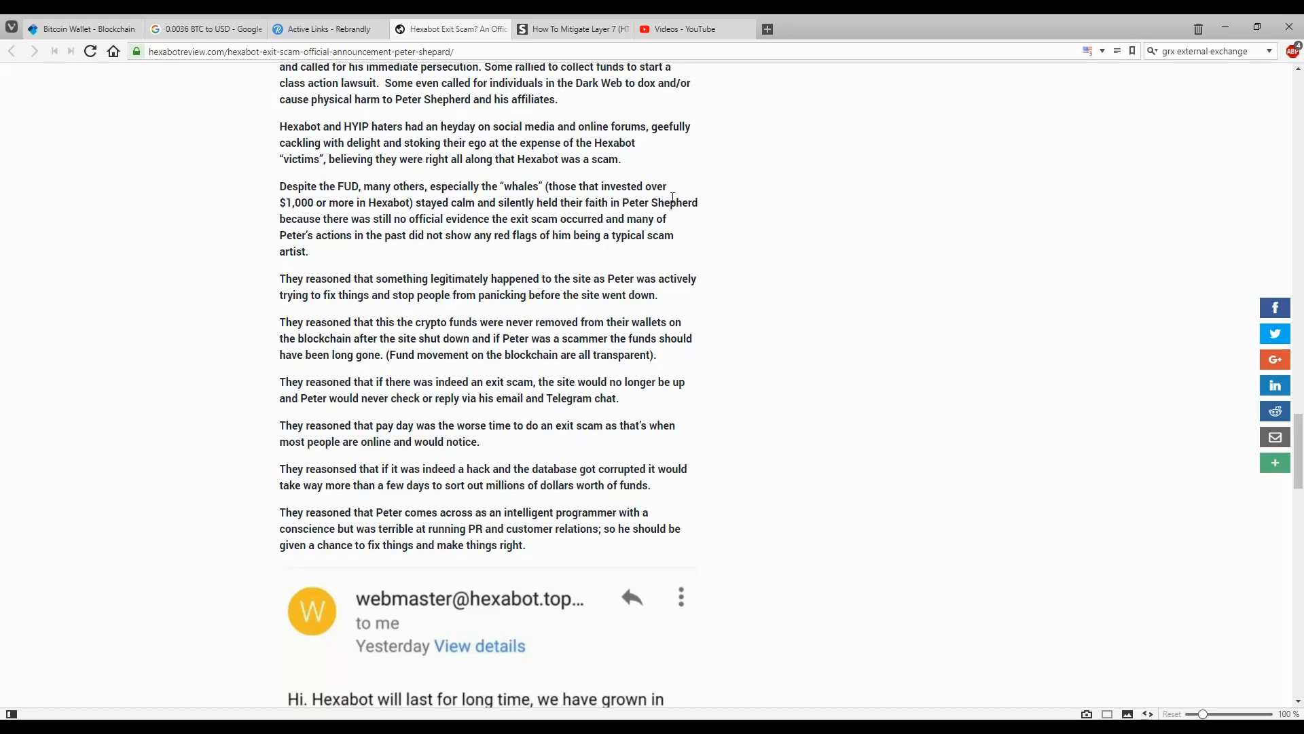
{"action": "mouse_move", "coordinate": [324, 216]}
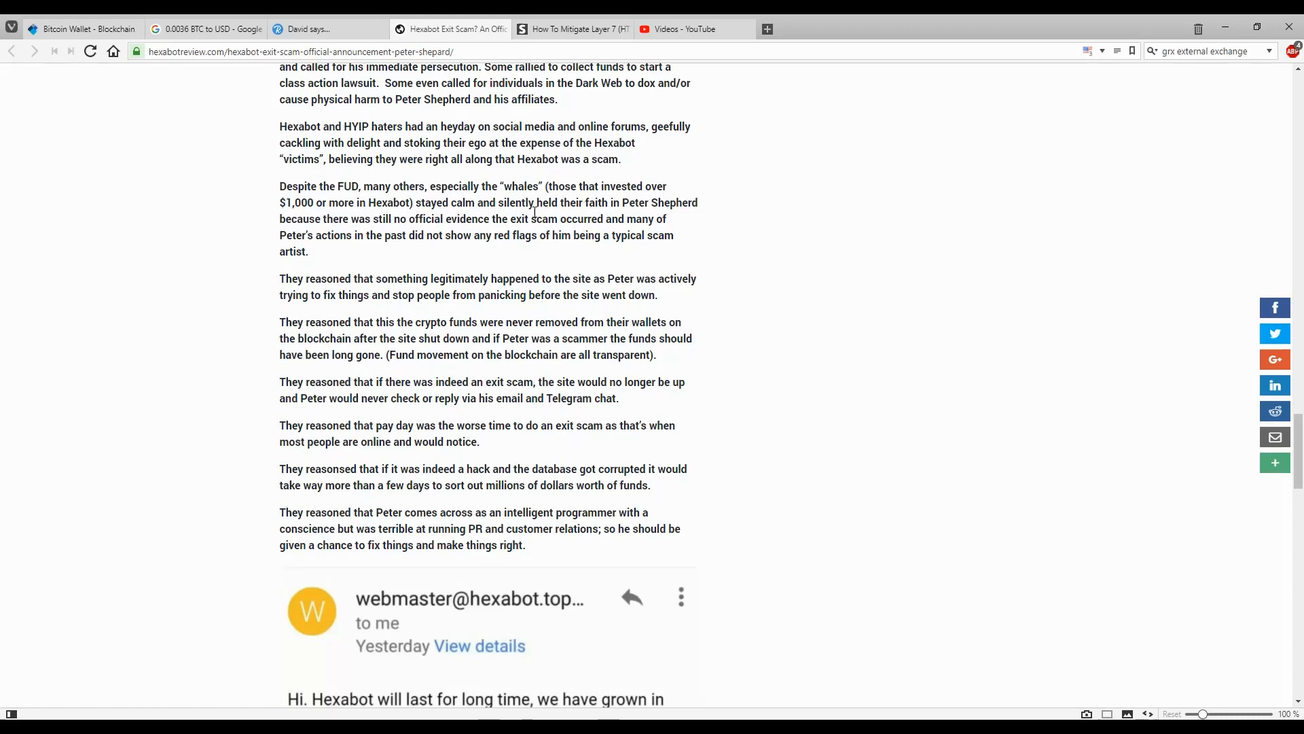
{"action": "left_click", "coordinate": [325, 29]}
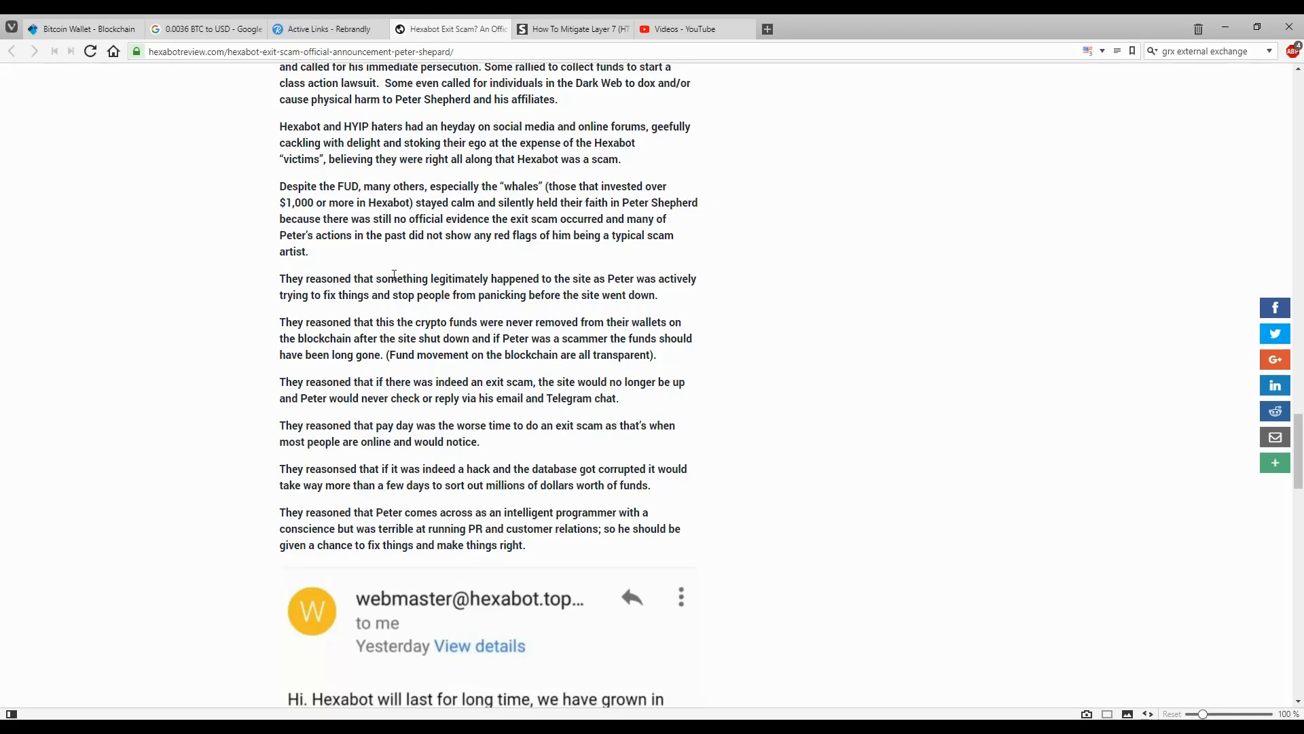
{"action": "mouse_move", "coordinate": [344, 235]}
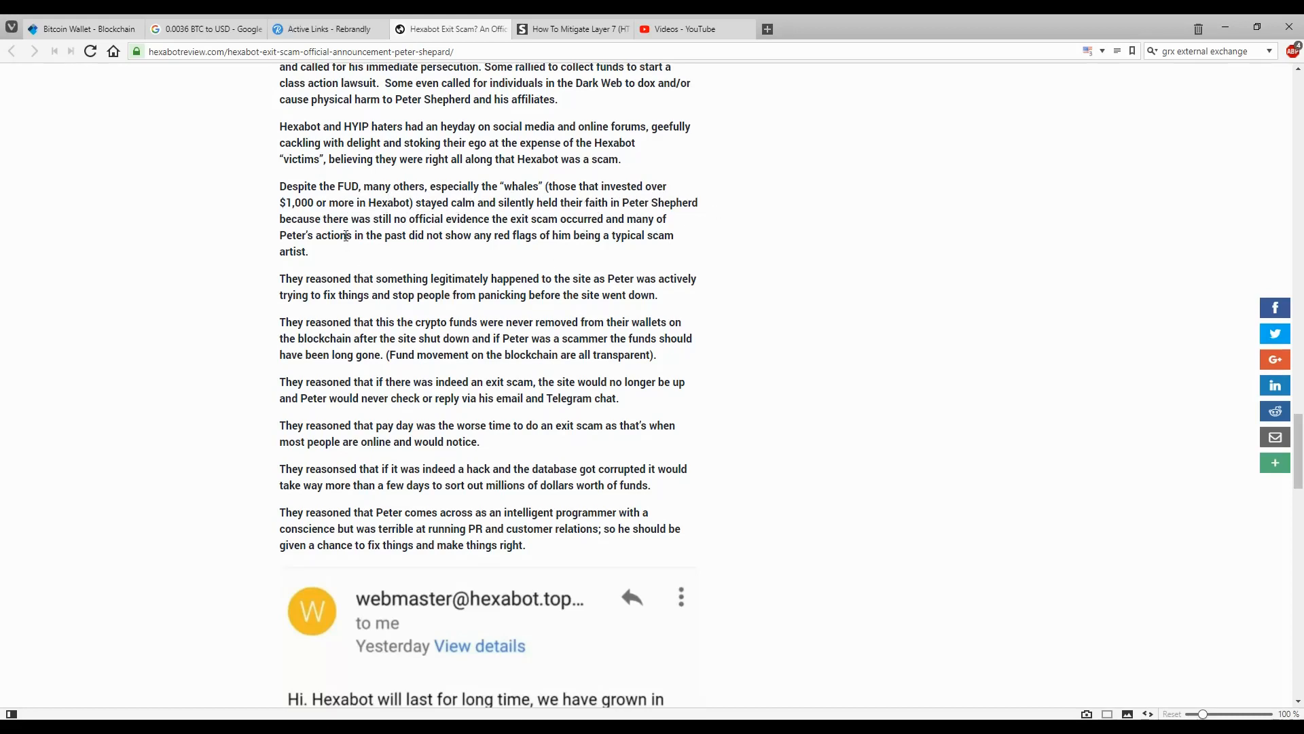
{"action": "left_click", "coordinate": [325, 28]}
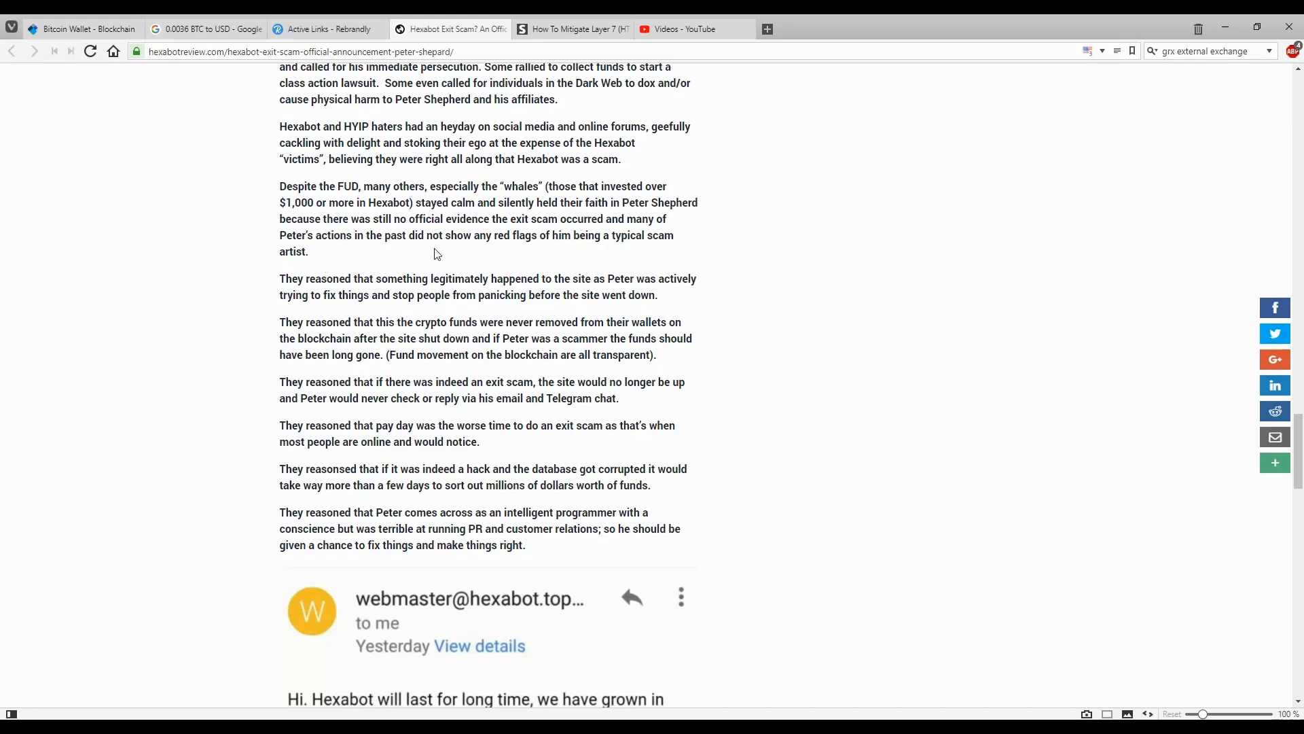
{"action": "mouse_move", "coordinate": [563, 242]}
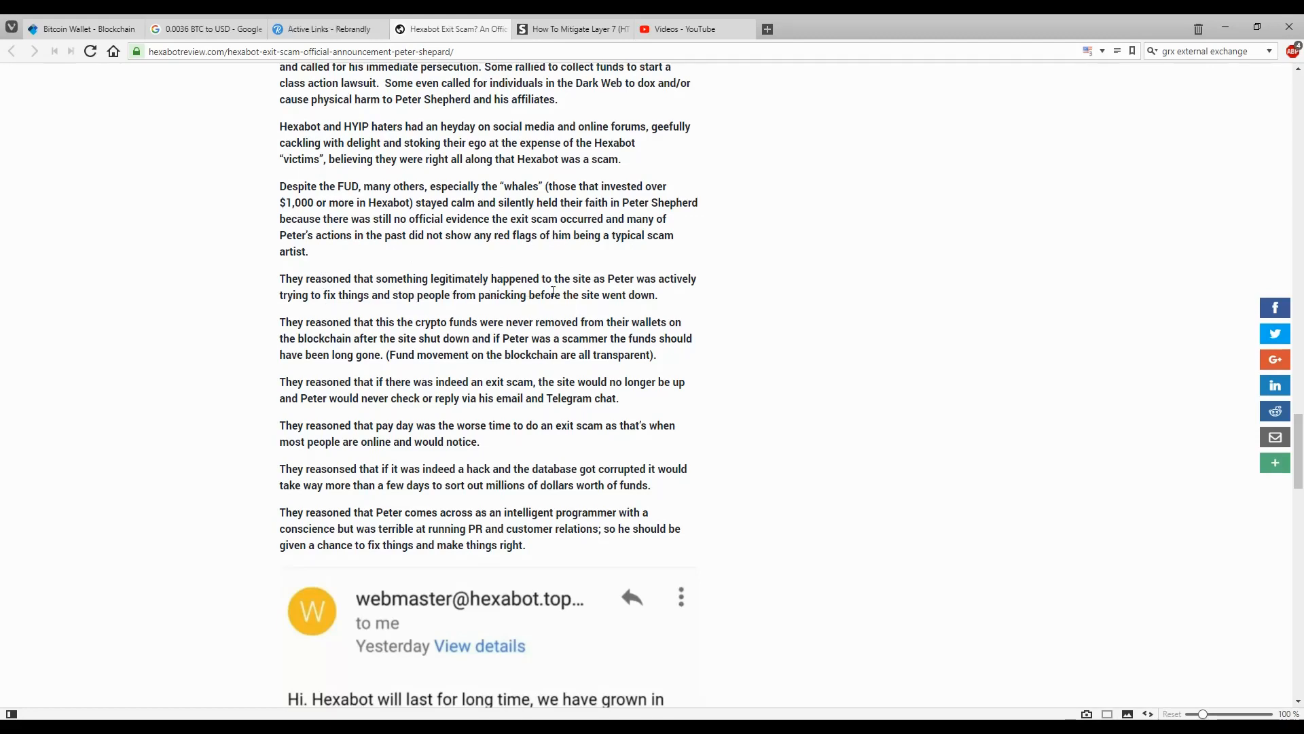
{"action": "mouse_move", "coordinate": [316, 309]}
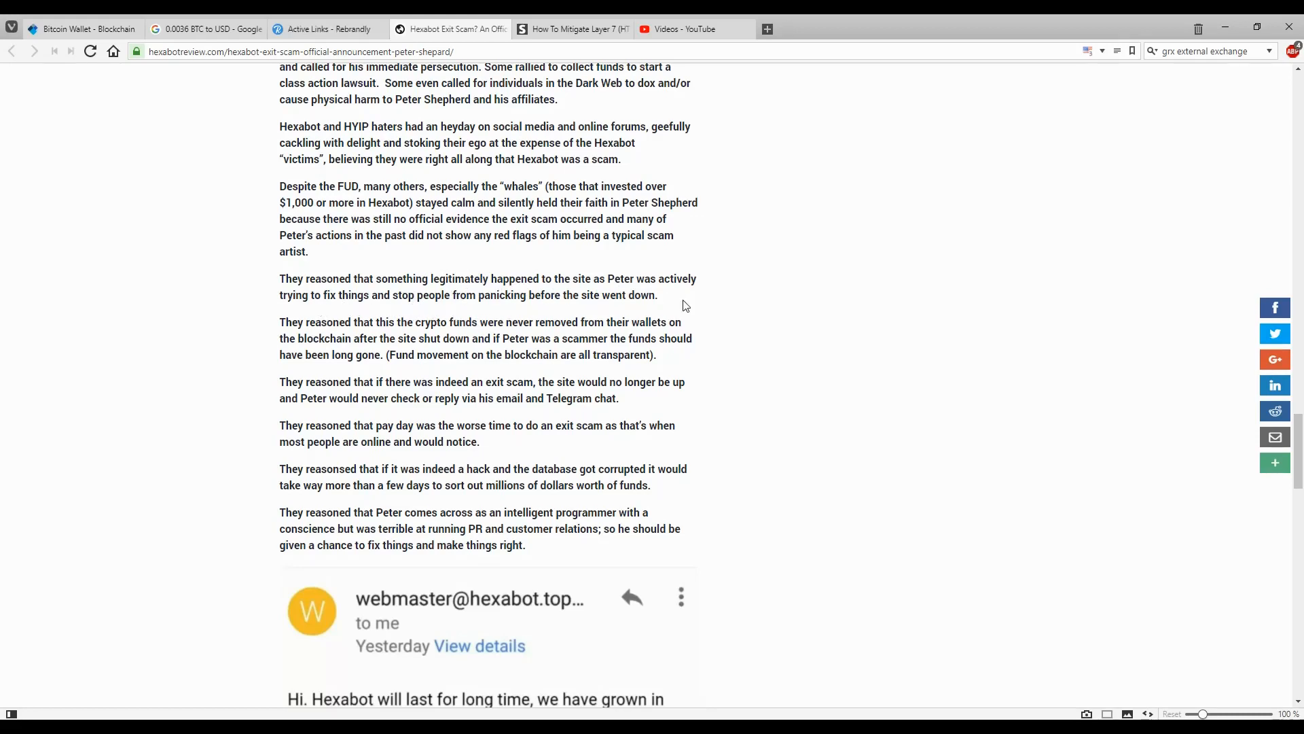
{"action": "scroll", "scroll_direction": "down", "scroll_amount": 3}
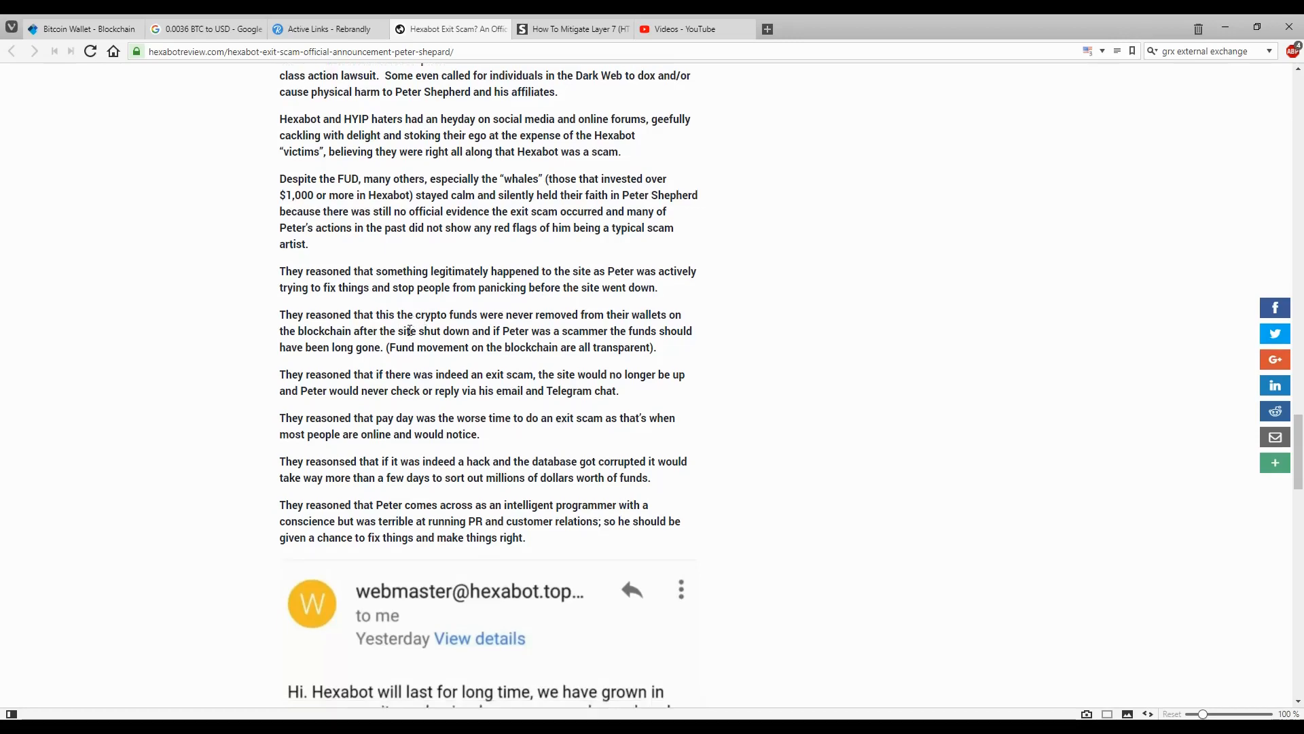
Scroll past the full webmaster email to the 'How Long Will Hexabot Be Offline?' heading
{"action": "scroll", "scroll_direction": "down", "scroll_amount": 3}
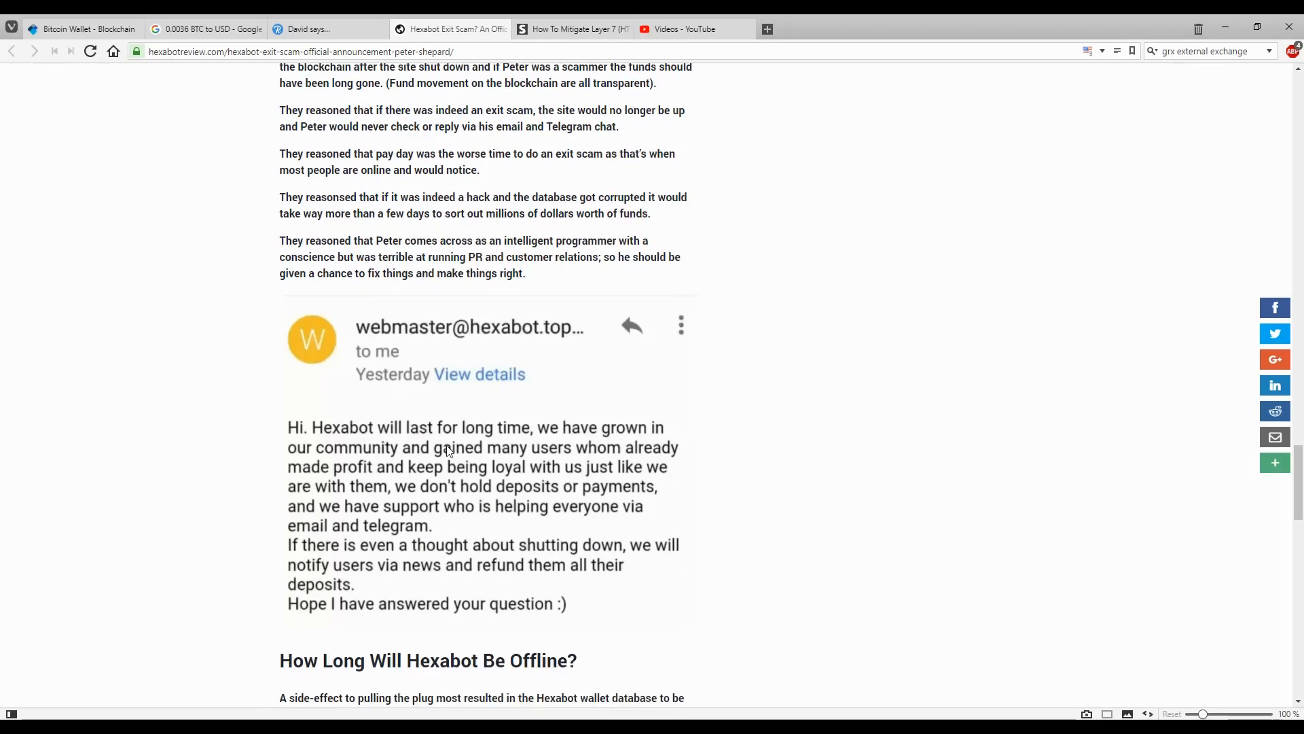
{"action": "scroll", "scroll_direction": "down", "scroll_amount": 3}
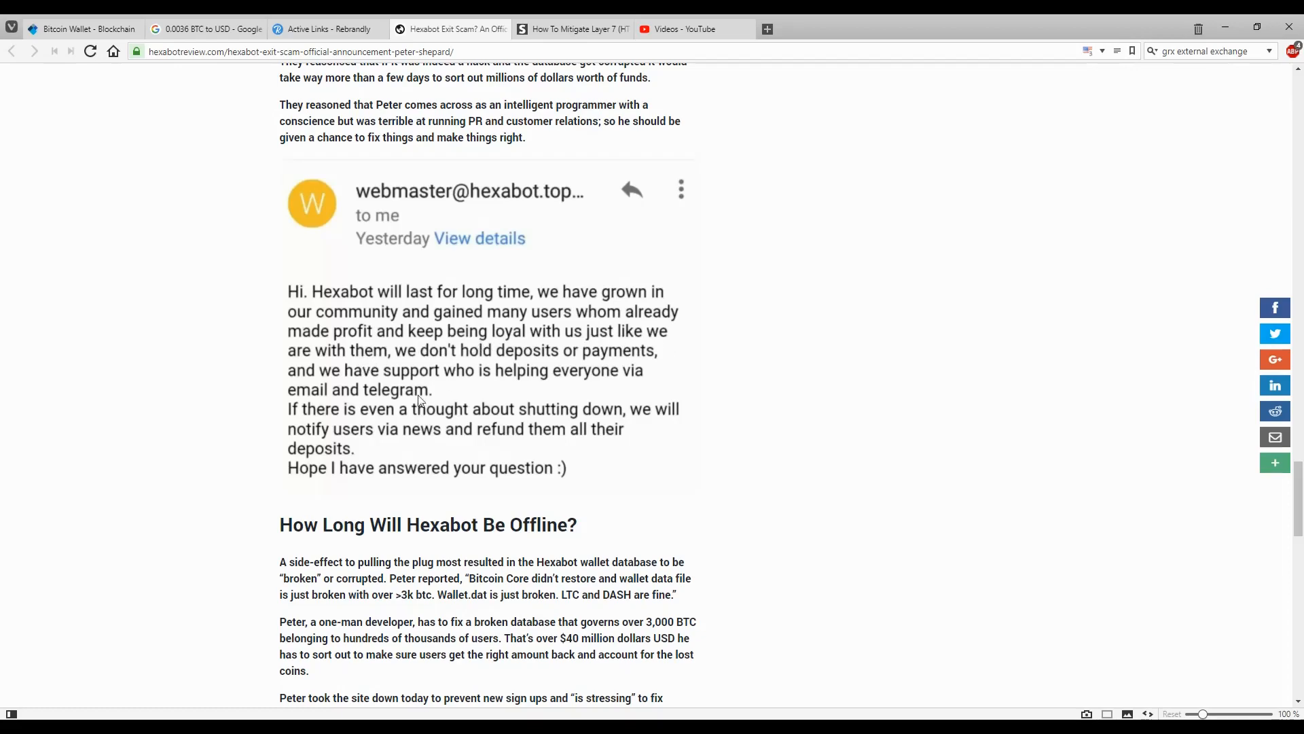
{"action": "scroll", "scroll_direction": "down", "scroll_amount": 3}
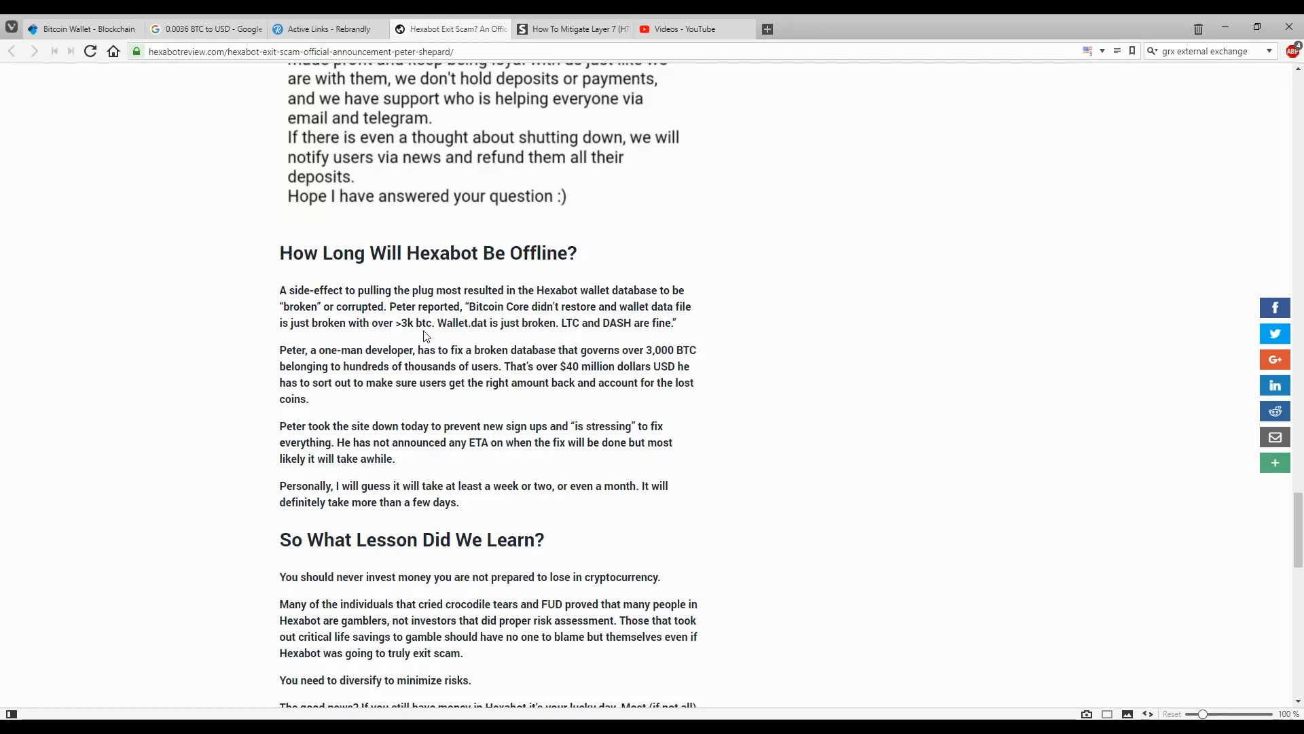
{"action": "mouse_move", "coordinate": [505, 337]}
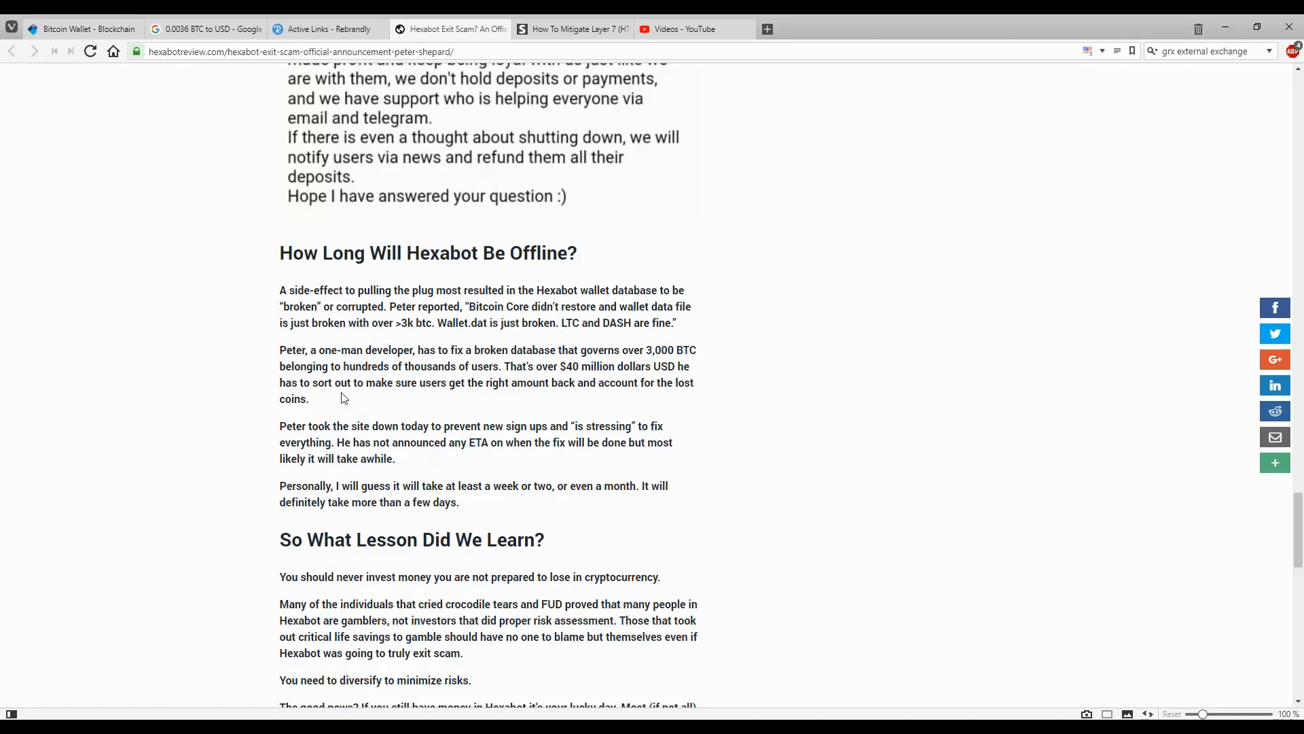
{"action": "mouse_move", "coordinate": [299, 379]}
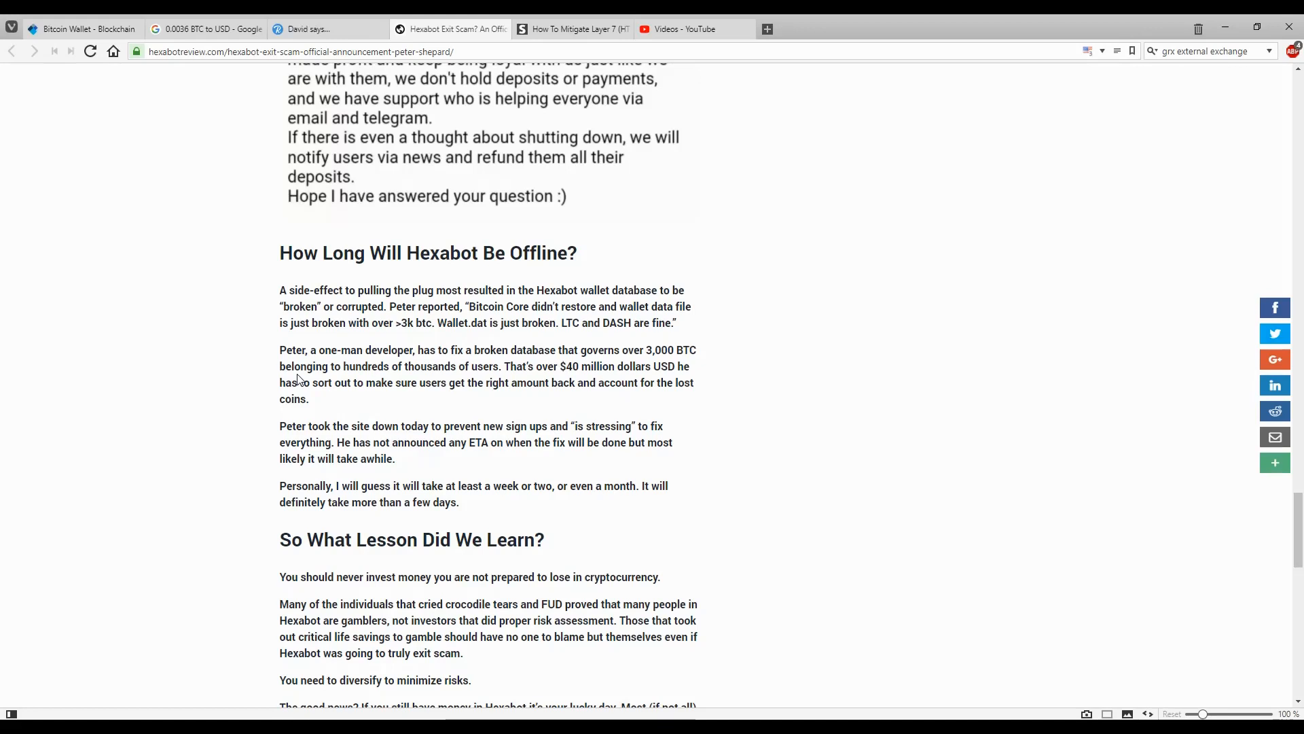
Read the offline-duration section through the lucky-day note until 'So What Lesson Did We Learn?' is visible
{"action": "left_click", "coordinate": [324, 29]}
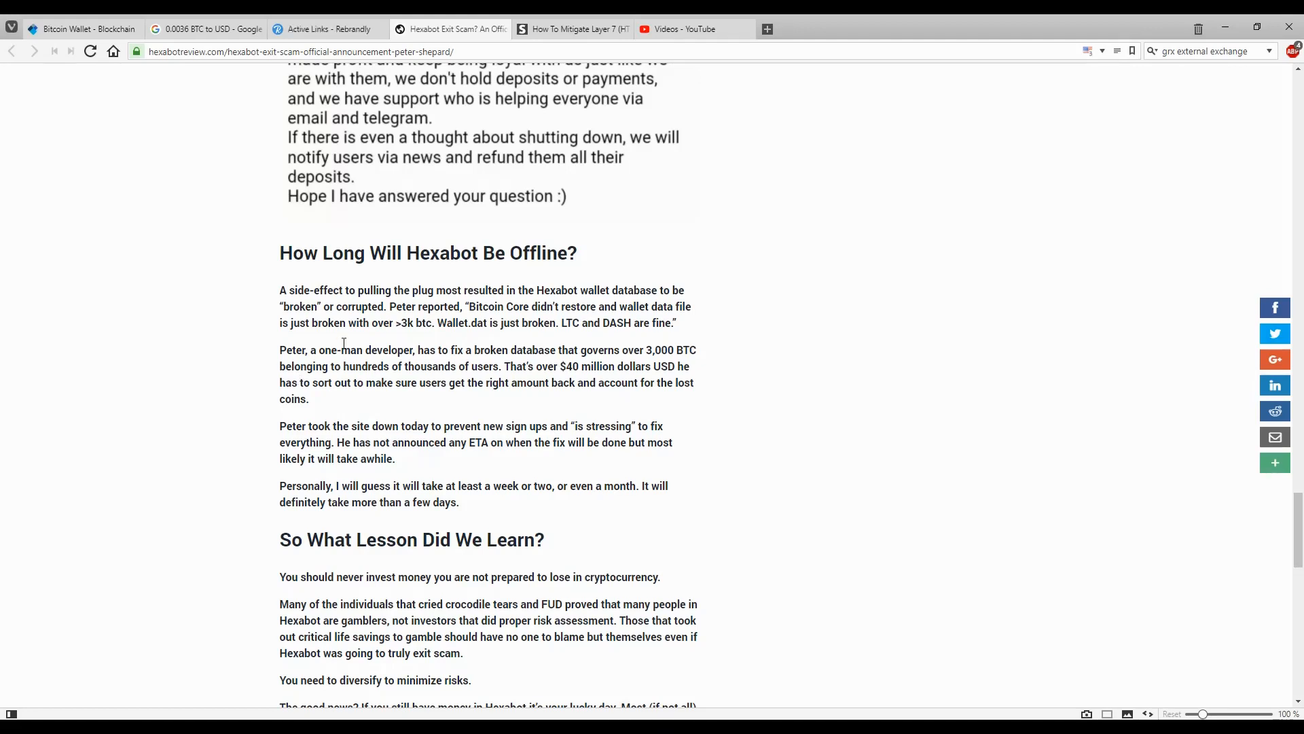
{"action": "mouse_move", "coordinate": [485, 403]}
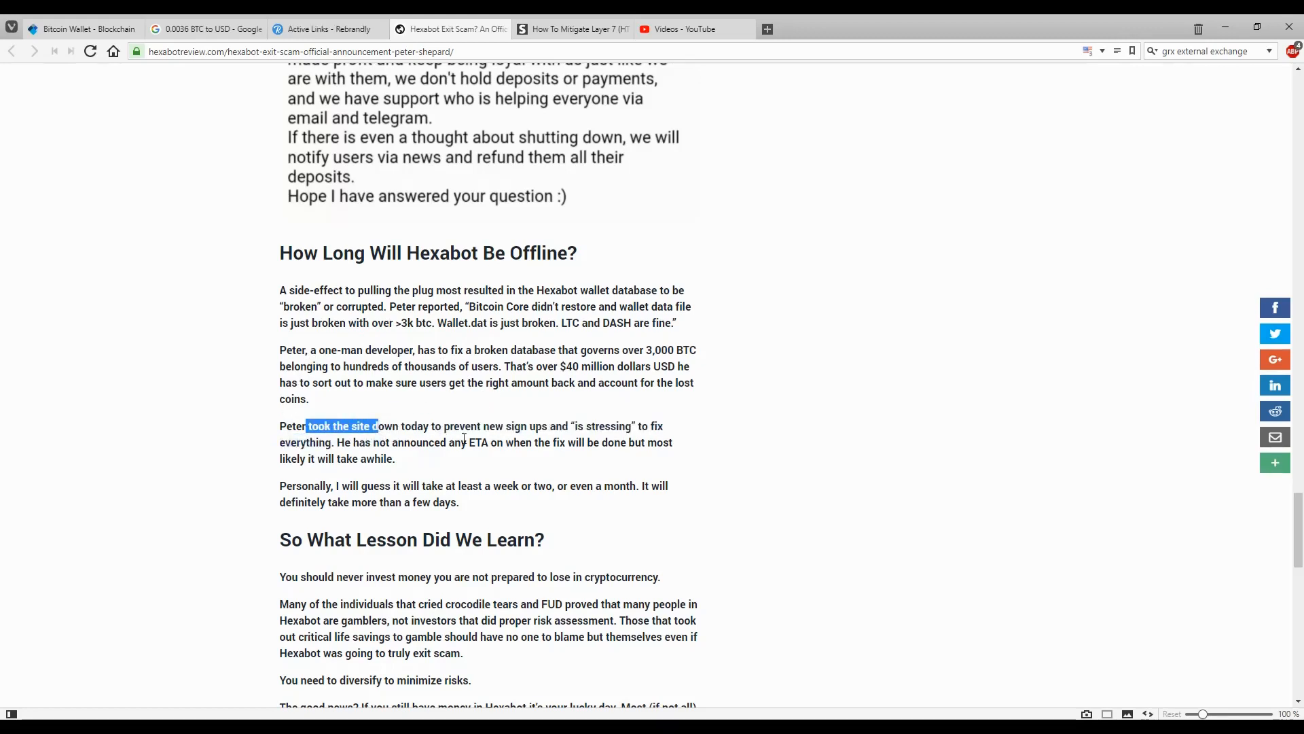
{"action": "mouse_move", "coordinate": [701, 428]}
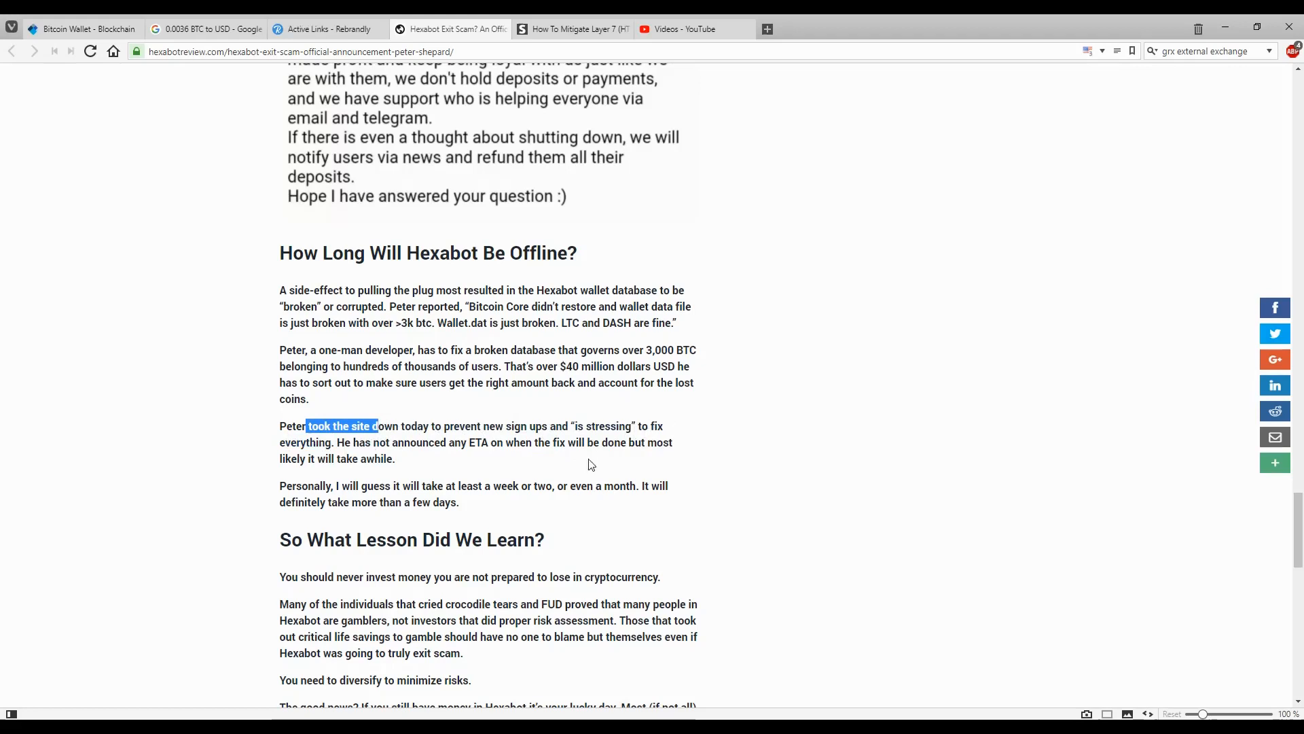
{"action": "mouse_move", "coordinate": [480, 471]}
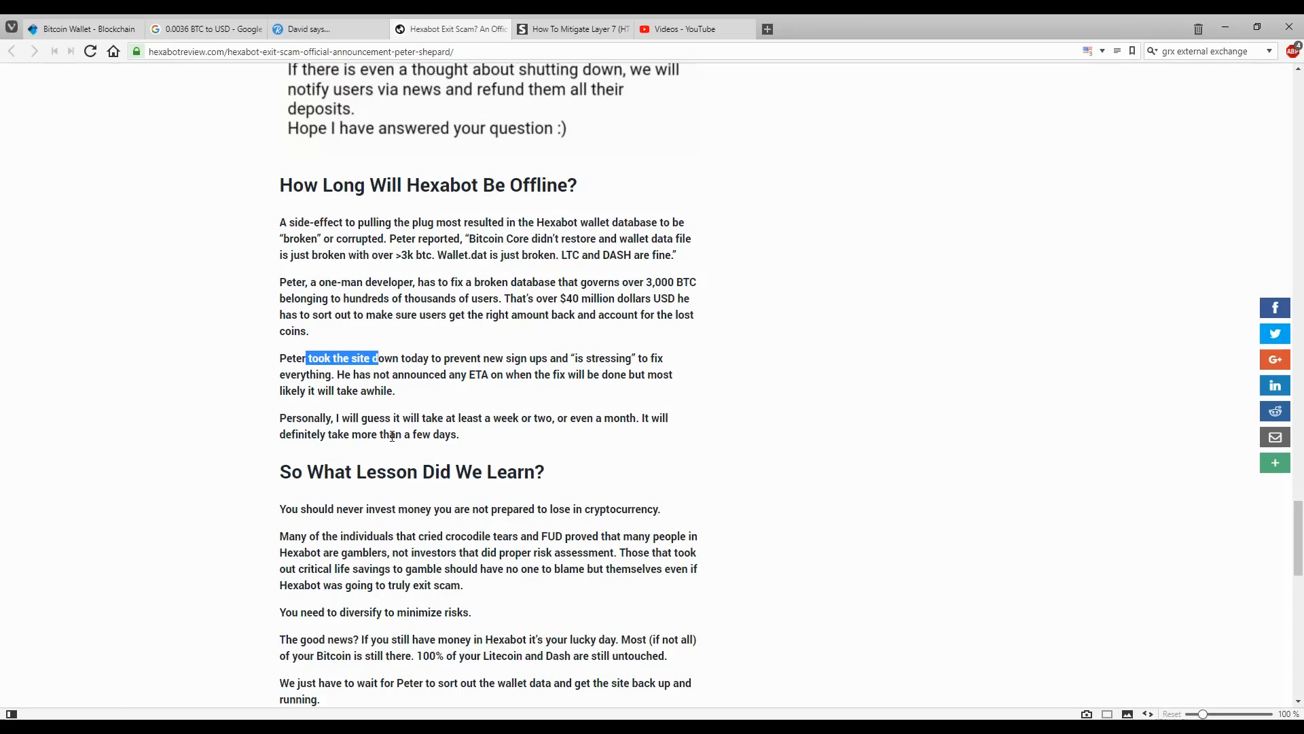
{"action": "left_click", "coordinate": [328, 28]}
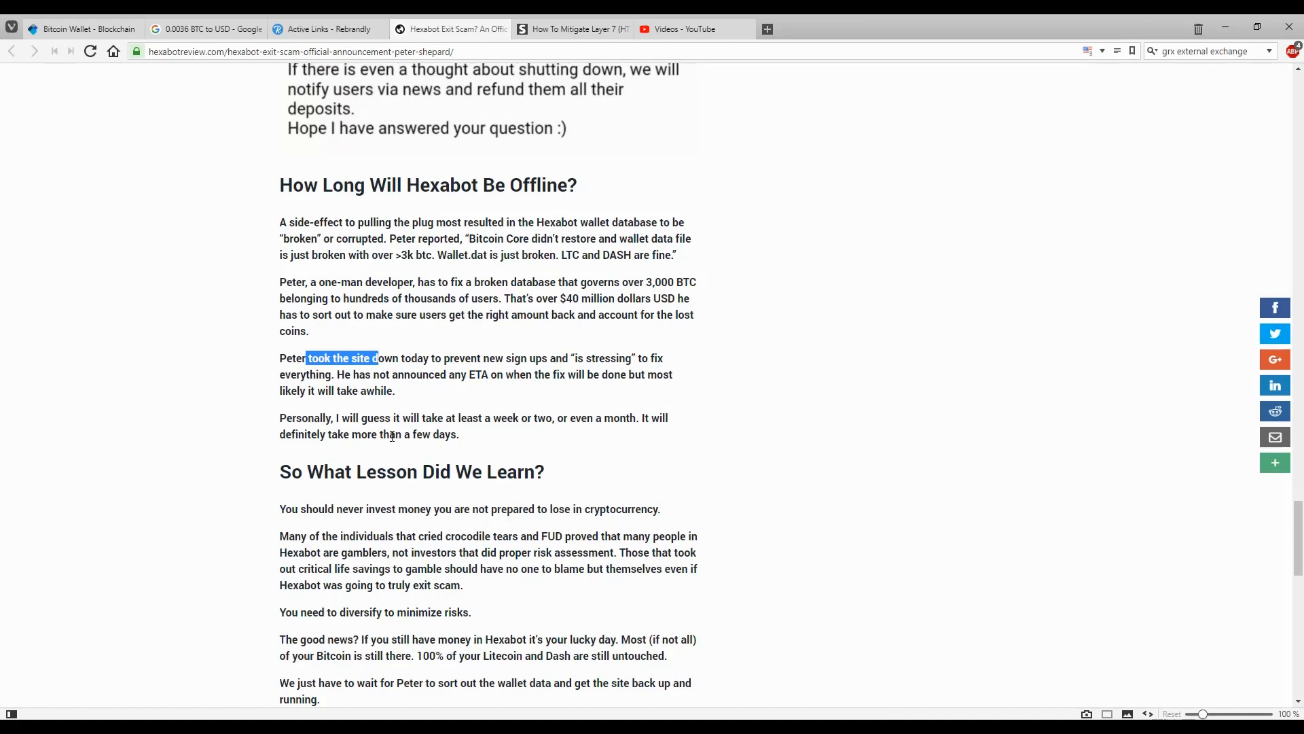
{"action": "left_click", "coordinate": [324, 29]}
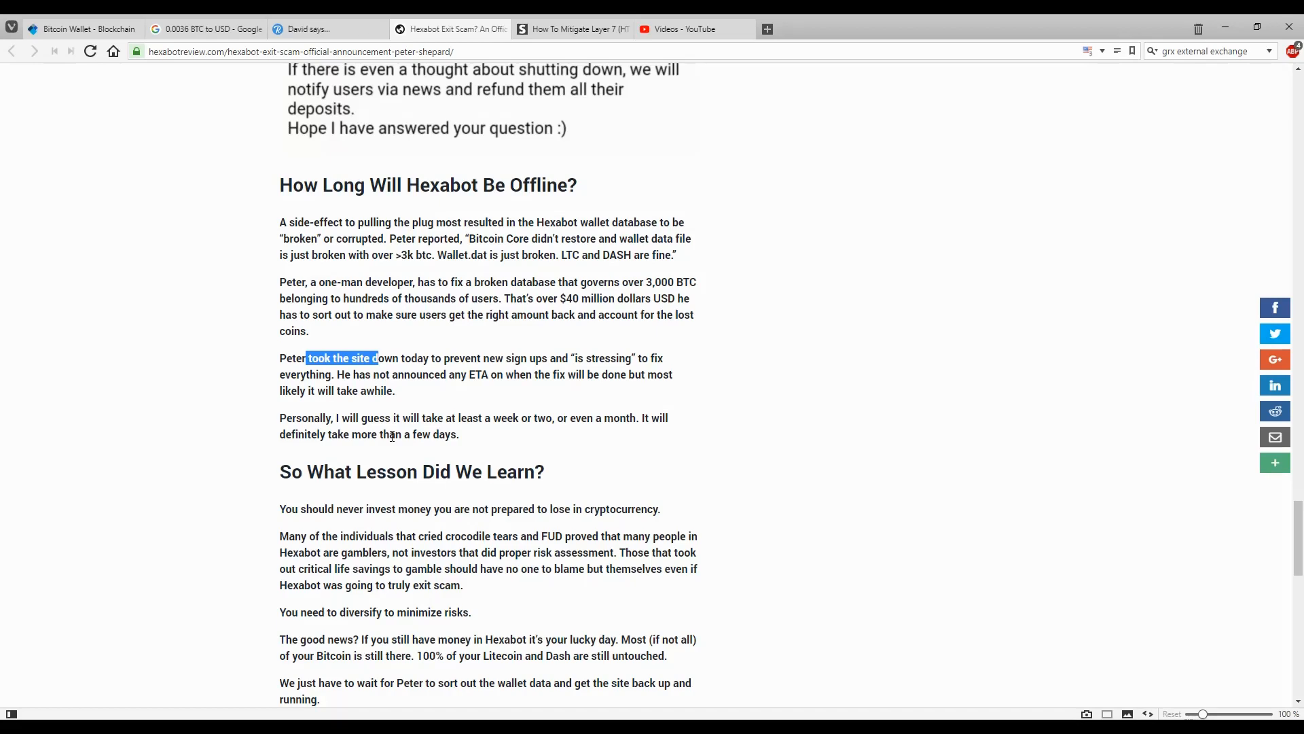
Scroll to the closing 'Wishing you a Happy Holiday!' and share buttons, then back up to the Aftermath section
{"action": "scroll", "scroll_direction": "down", "scroll_amount": 3}
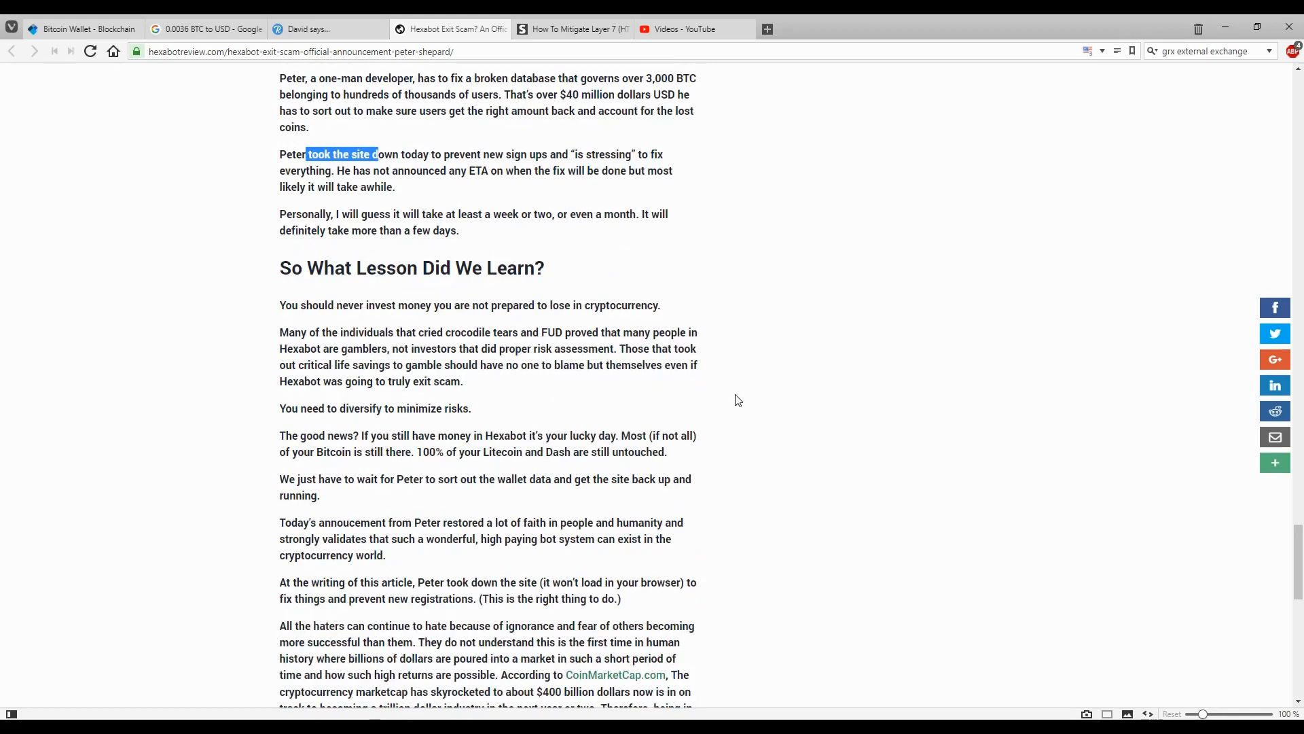
{"action": "scroll", "scroll_direction": "down", "scroll_amount": 3}
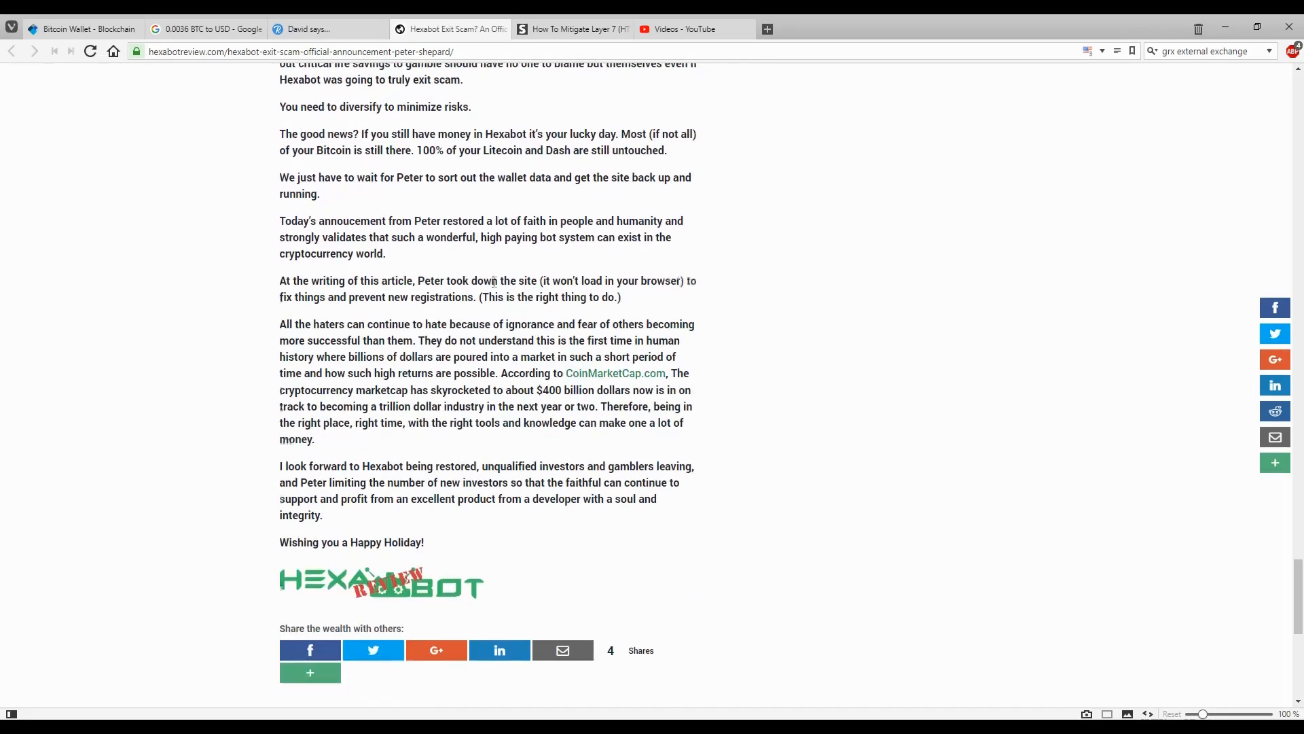
{"action": "scroll", "scroll_direction": "up", "scroll_amount": 3}
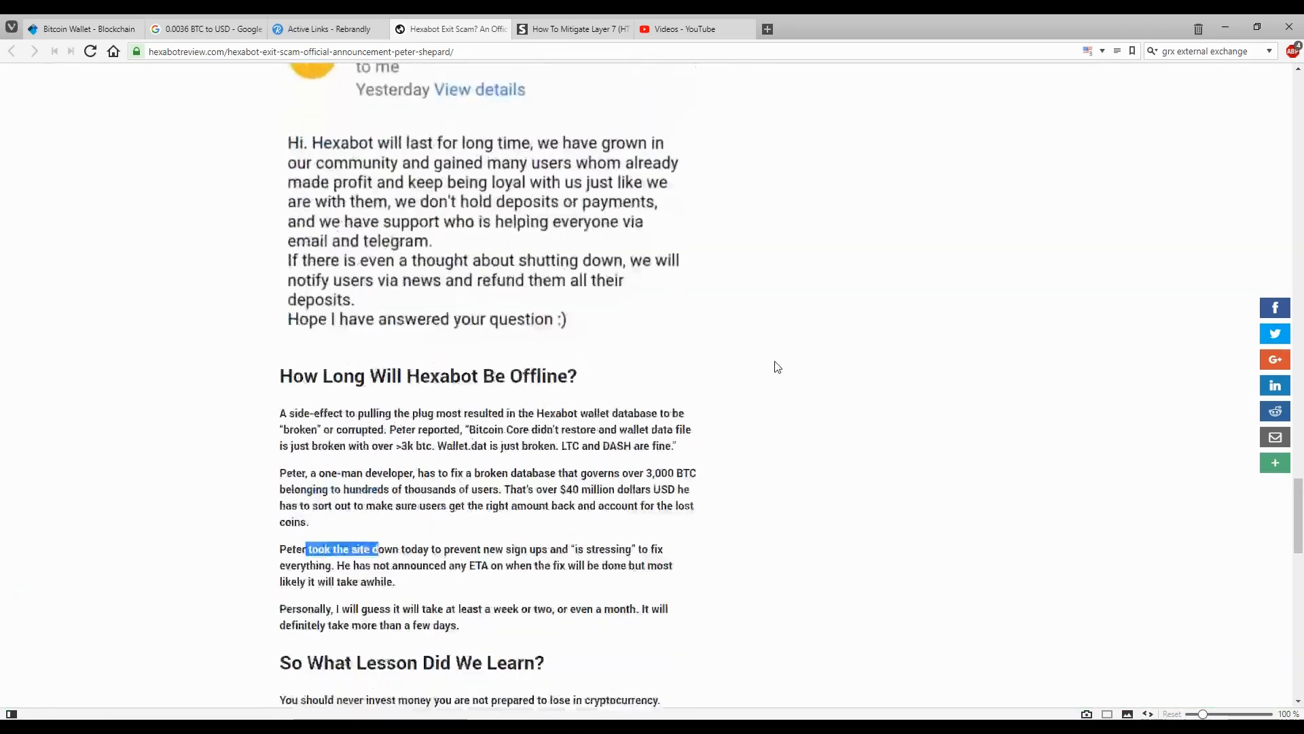
{"action": "scroll", "scroll_direction": "up", "scroll_amount": 3}
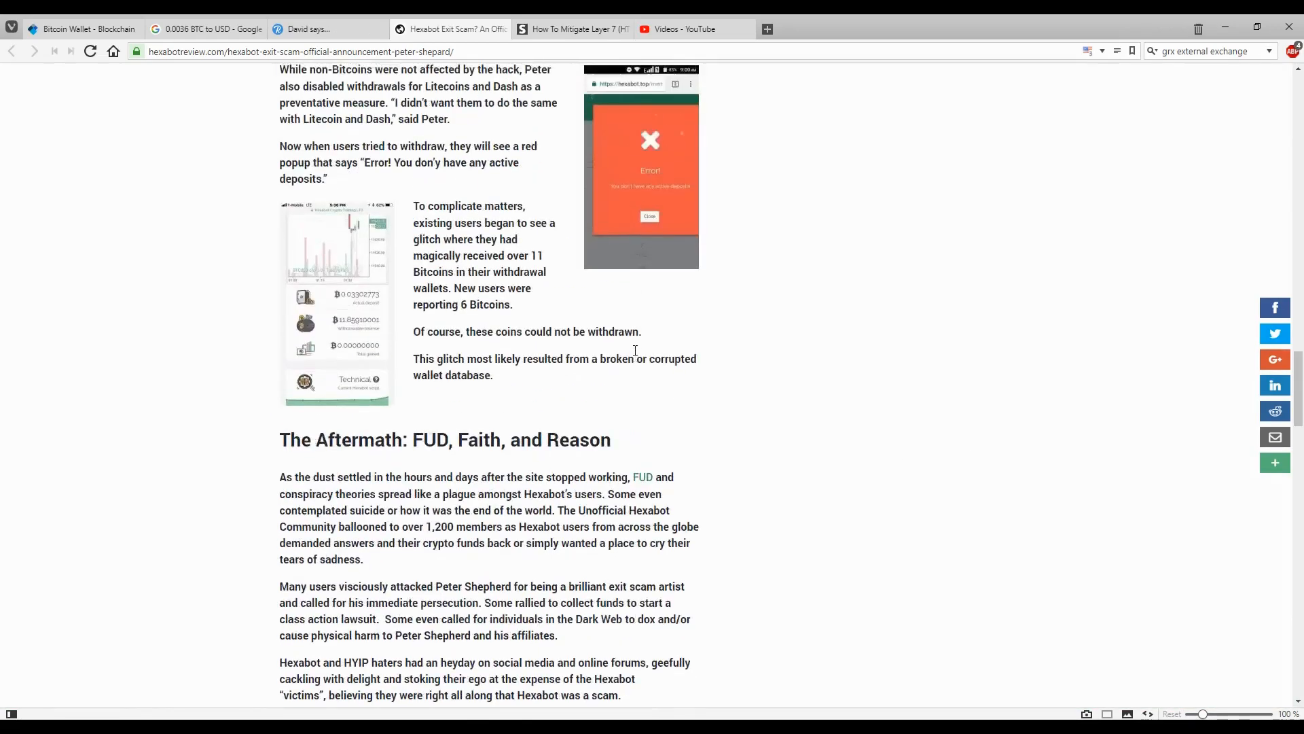
Scroll back to the article's top, showing the title, banner image and introduction
{"action": "scroll", "scroll_direction": "up", "scroll_amount": 3}
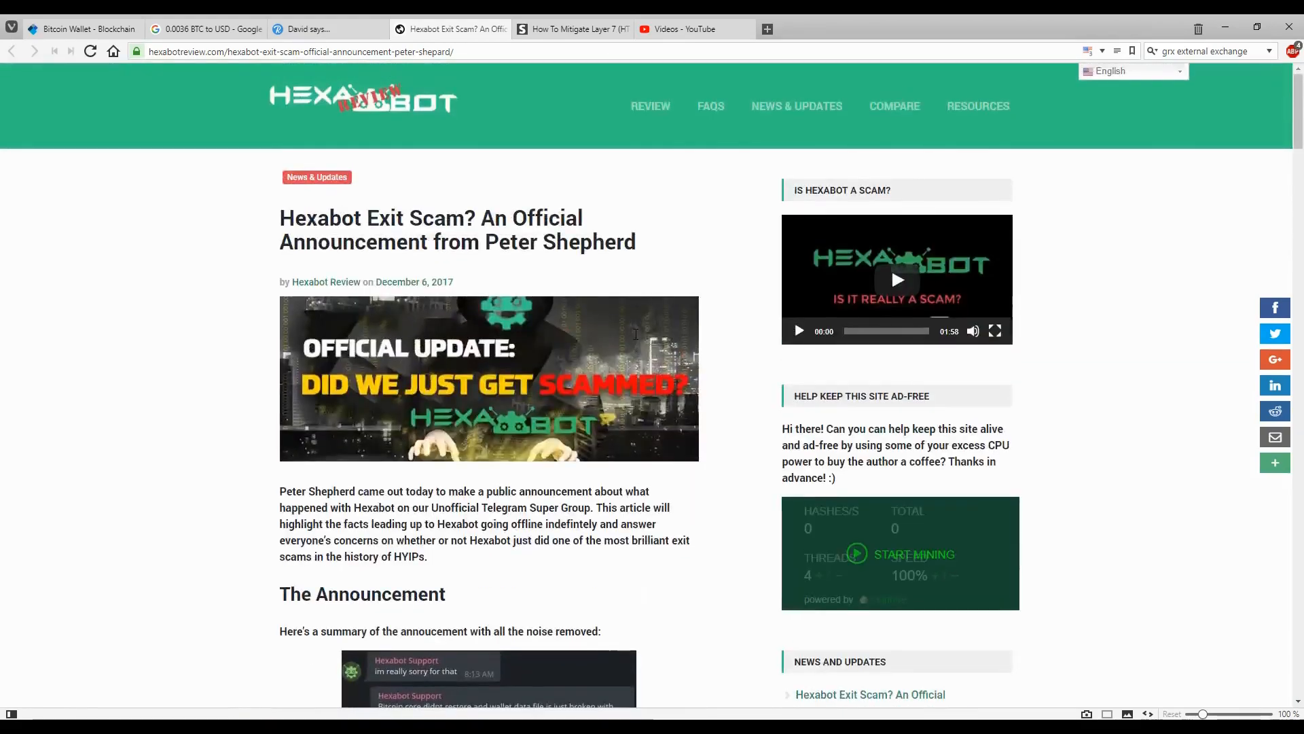
{"action": "left_click", "coordinate": [324, 28]}
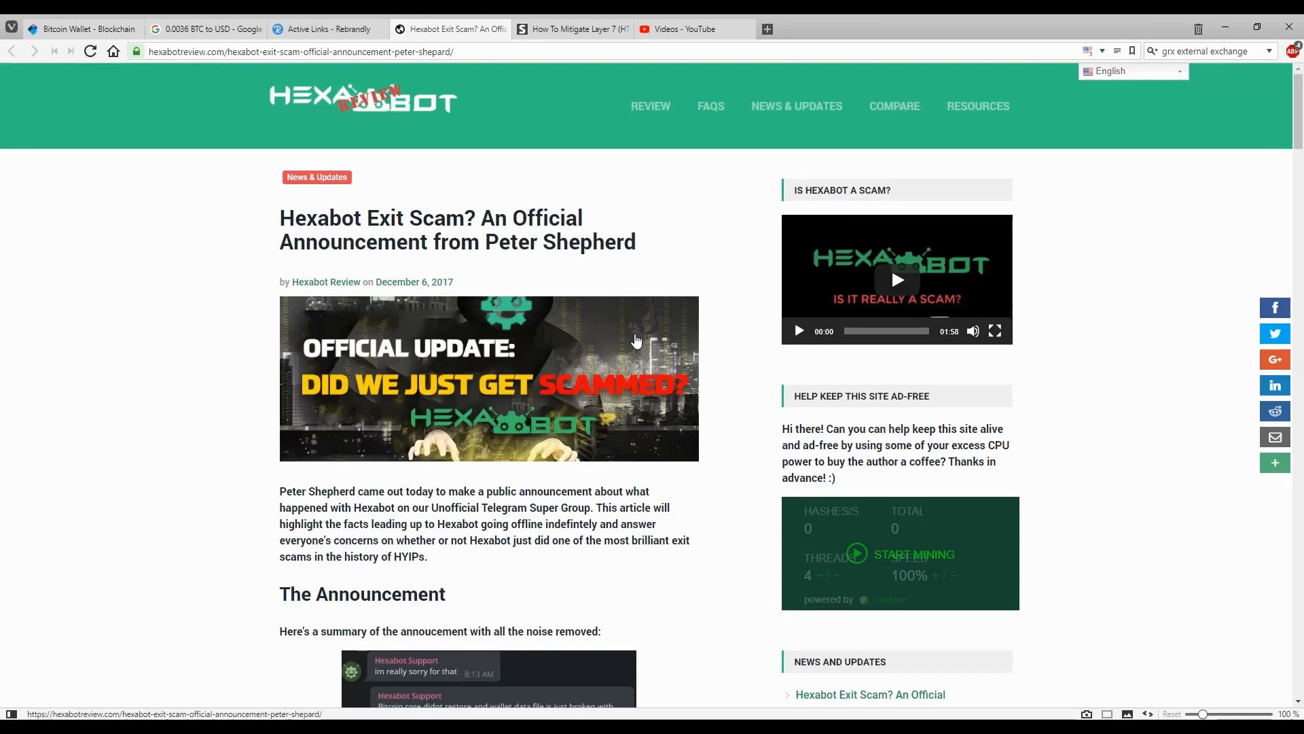
{"action": "left_click", "coordinate": [325, 29]}
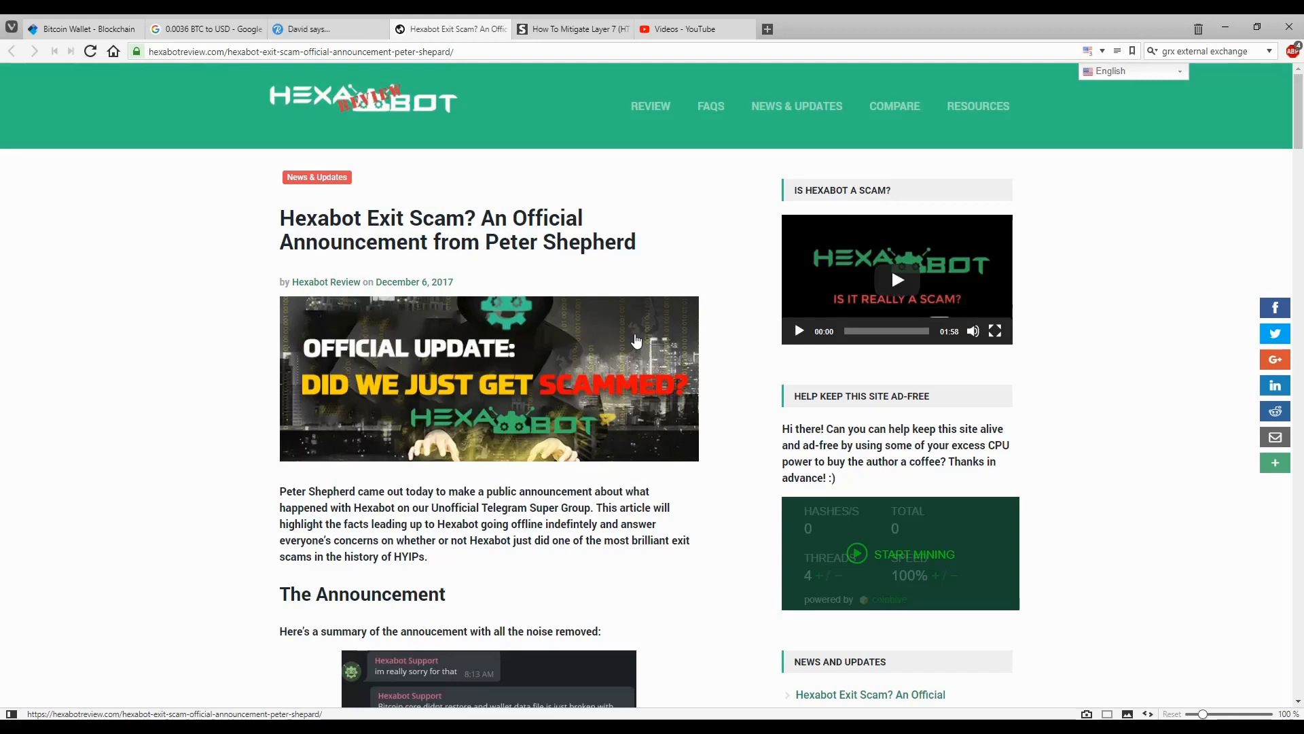
{"action": "left_click", "coordinate": [325, 28]}
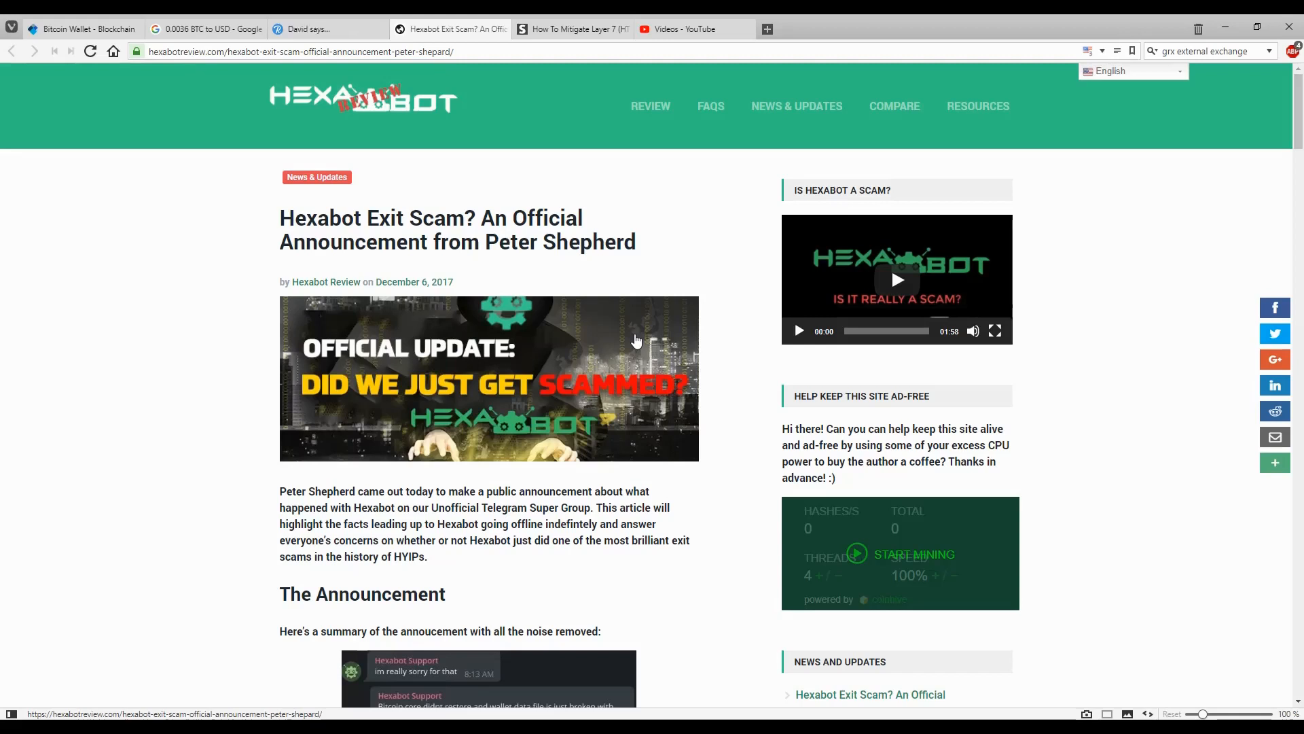
{"action": "left_click", "coordinate": [328, 28]}
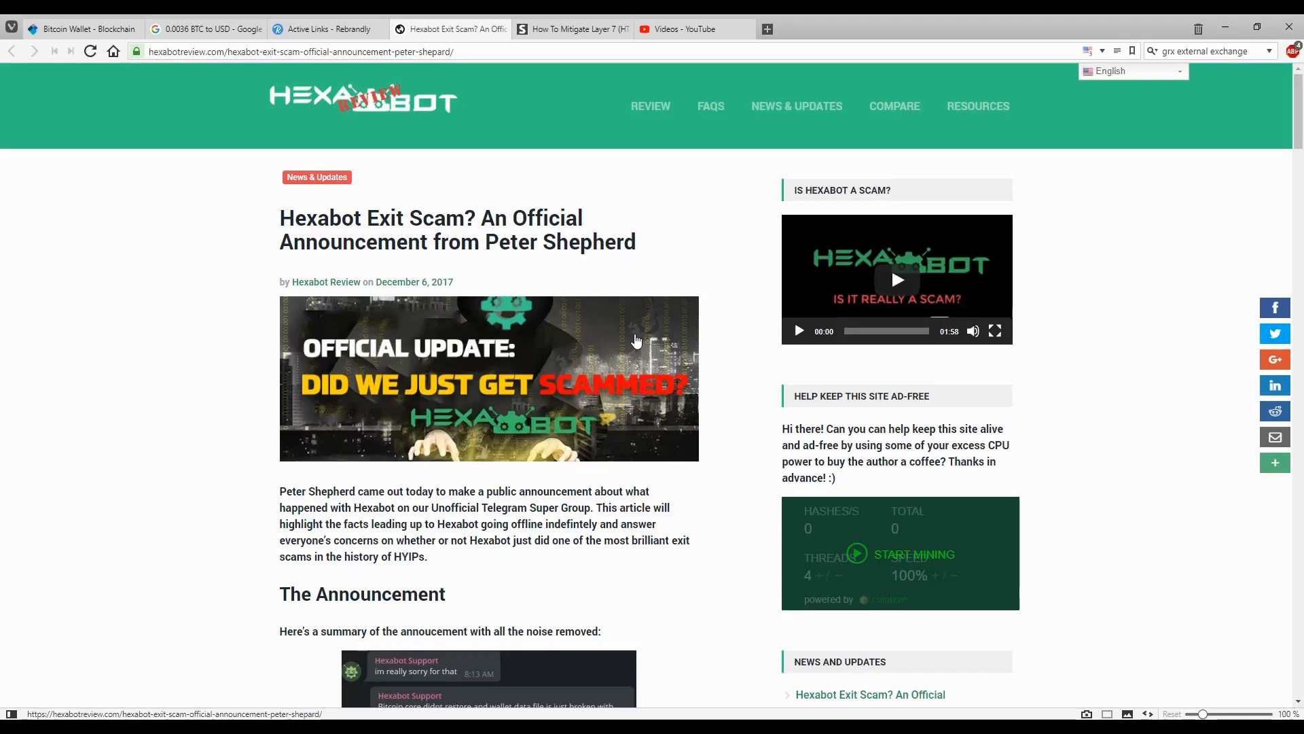